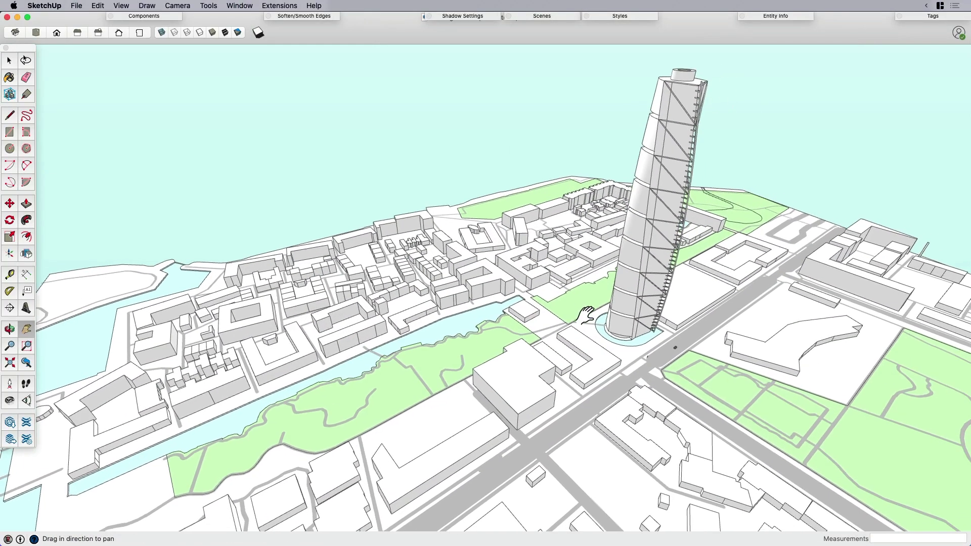
# Step: Navigate down to an eye-level view at the tower base framing the woman, then save it as Scene 1
pyautogui.moveTo(586, 313); pyautogui.dragTo(563, 203)
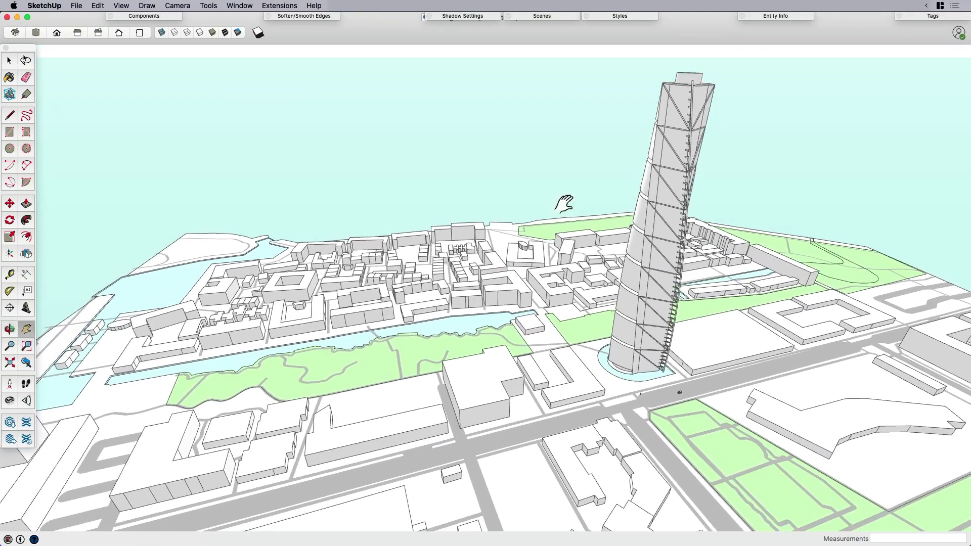
pyautogui.moveTo(564, 204); pyautogui.dragTo(622, 375)
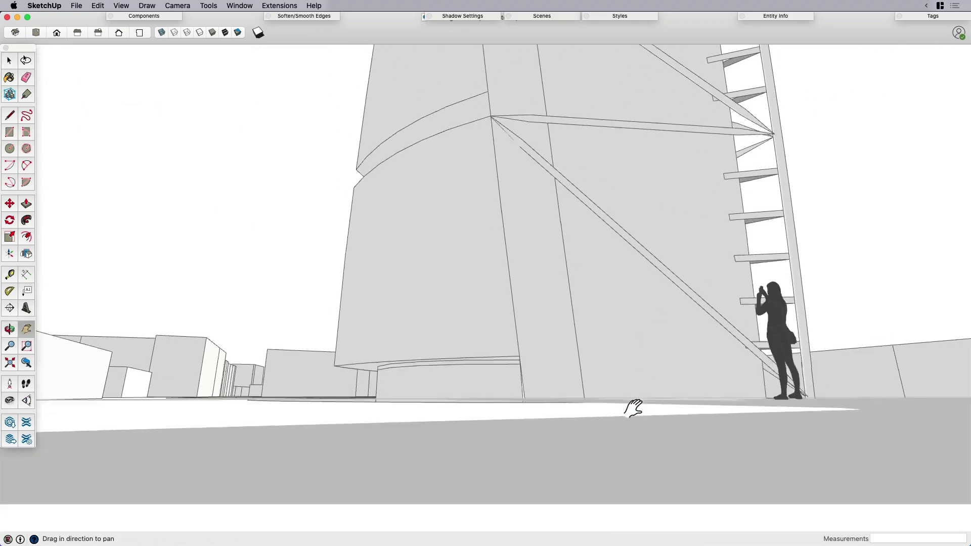
pyautogui.moveTo(631, 407); pyautogui.dragTo(628, 432)
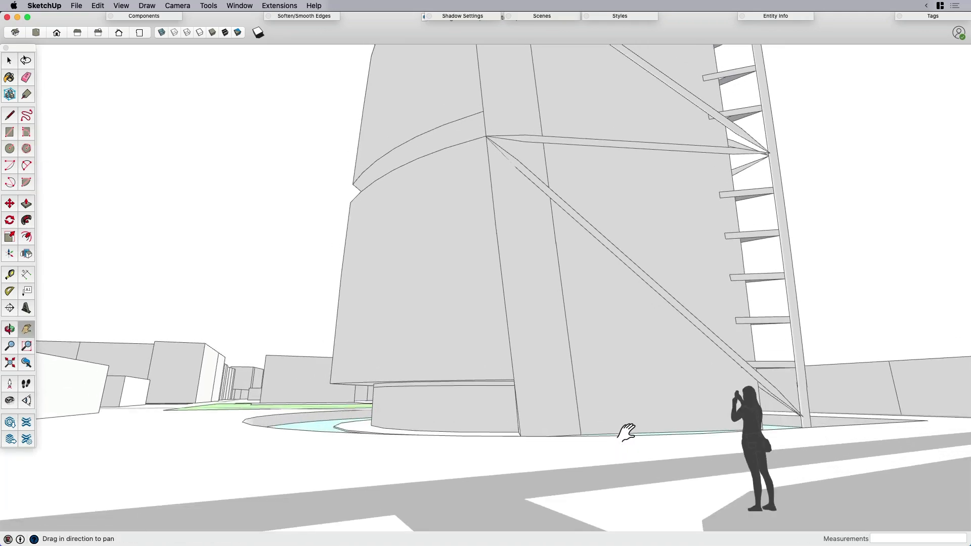
pyautogui.moveTo(626, 432); pyautogui.dragTo(583, 417)
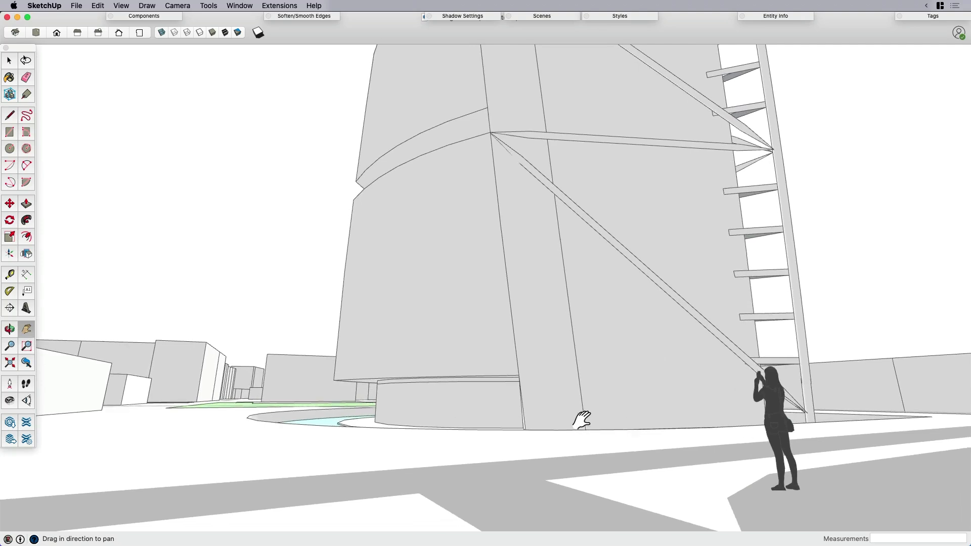
pyautogui.moveTo(583, 416); pyautogui.dragTo(657, 441)
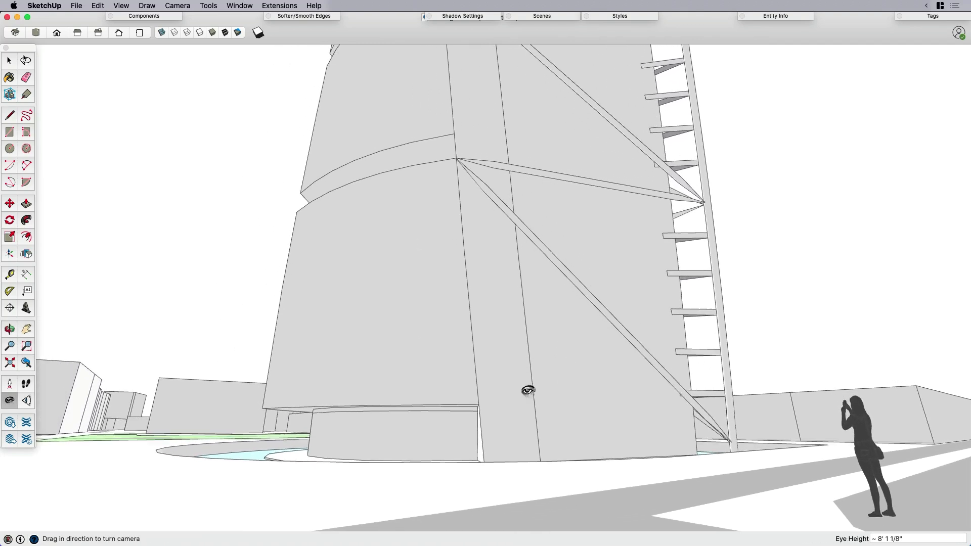
pyautogui.moveTo(527, 390); pyautogui.dragTo(526, 384)
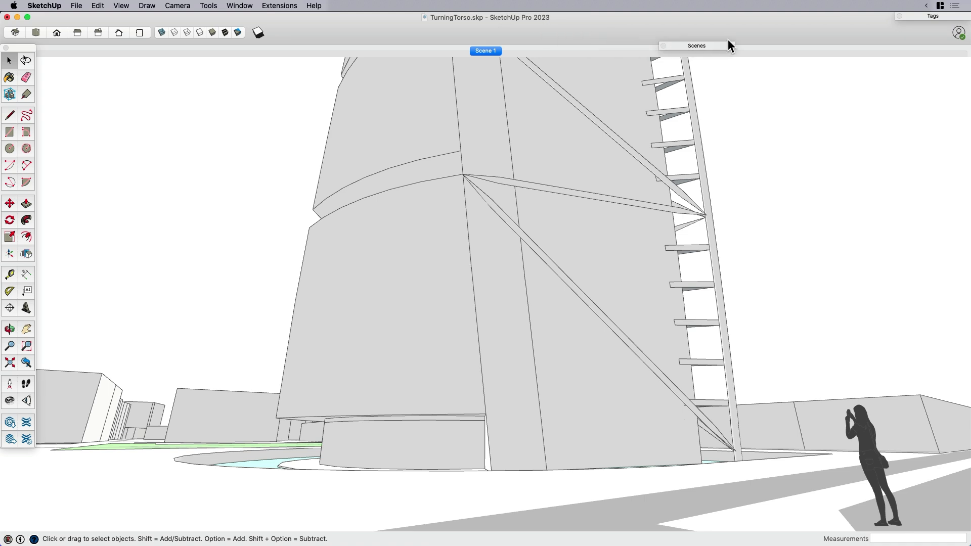
# Step: Show the Model Info Animation settings via the Window menu and move the dialog aside before adding Scene 2
pyautogui.moveTo(696, 46); pyautogui.dragTo(774, 126)
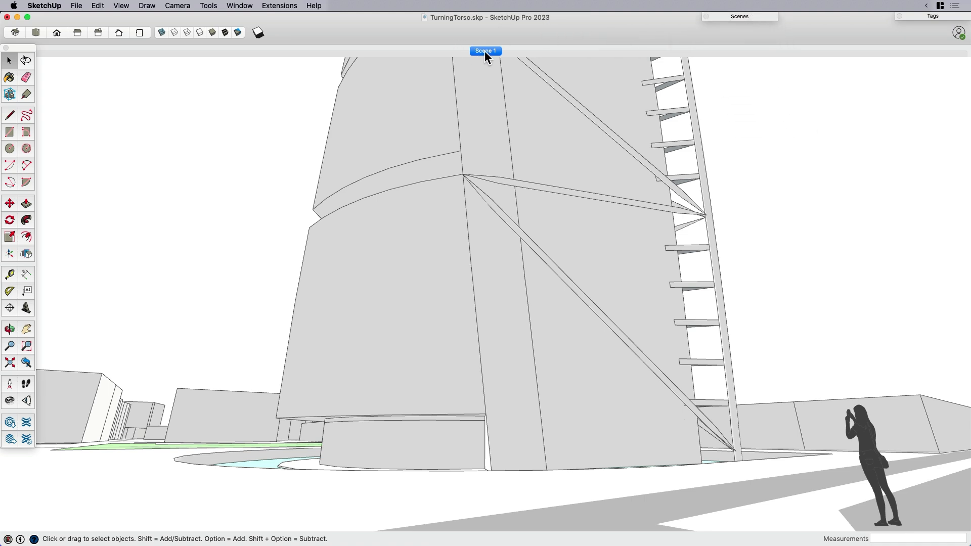
pyautogui.moveTo(486, 51)
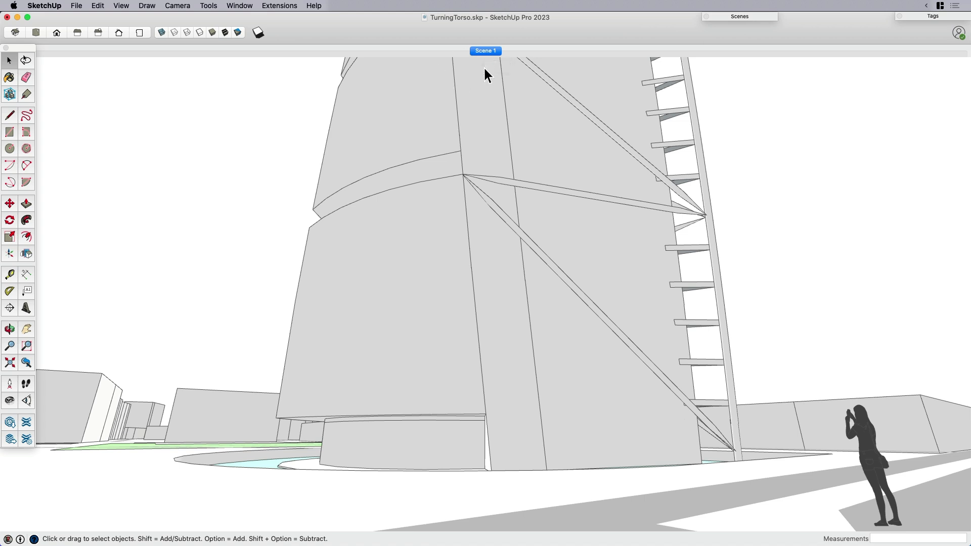
pyautogui.moveTo(749, 213)
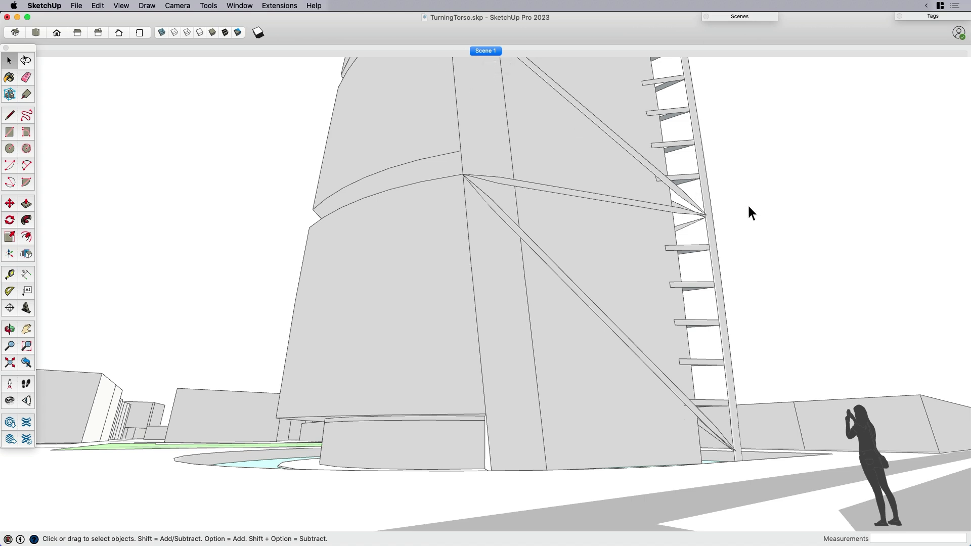
pyautogui.click(239, 6)
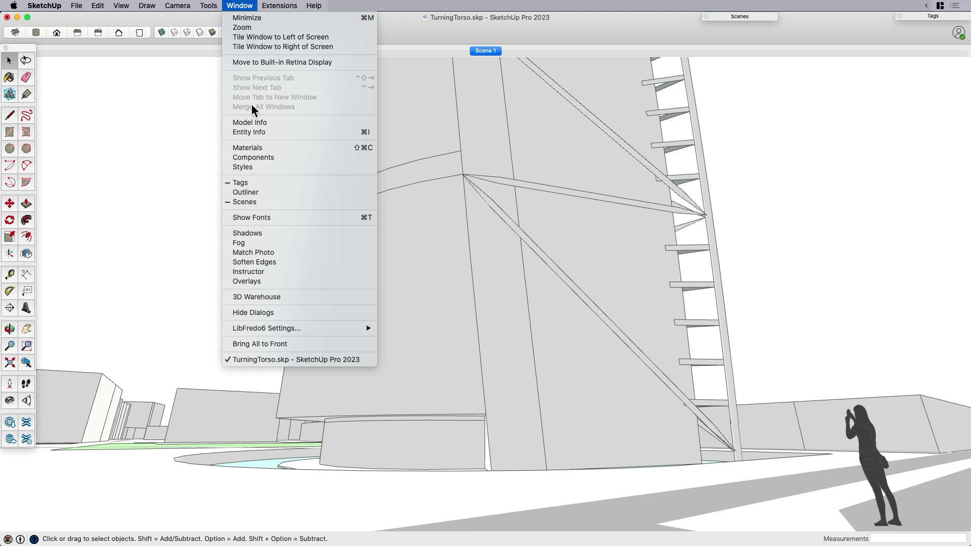
pyautogui.click(250, 122)
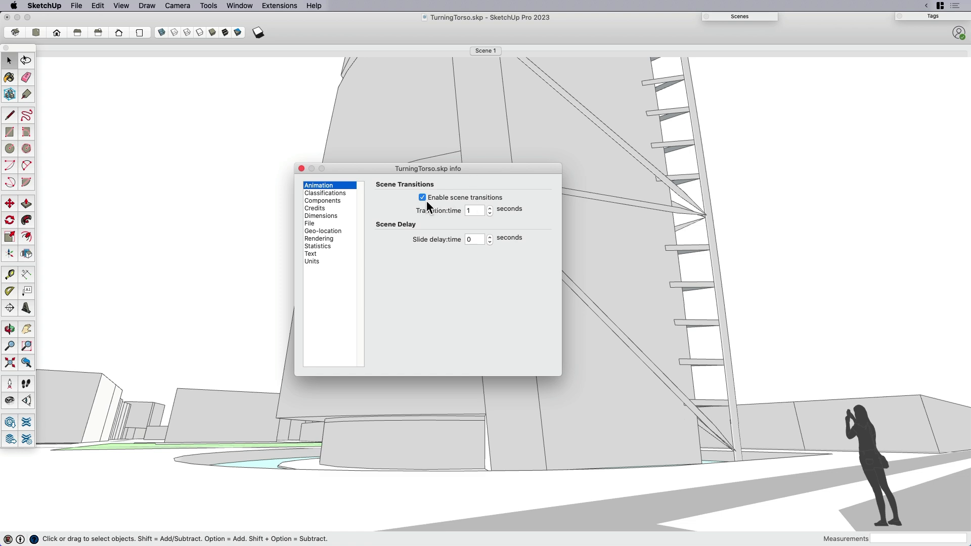
pyautogui.moveTo(521, 213)
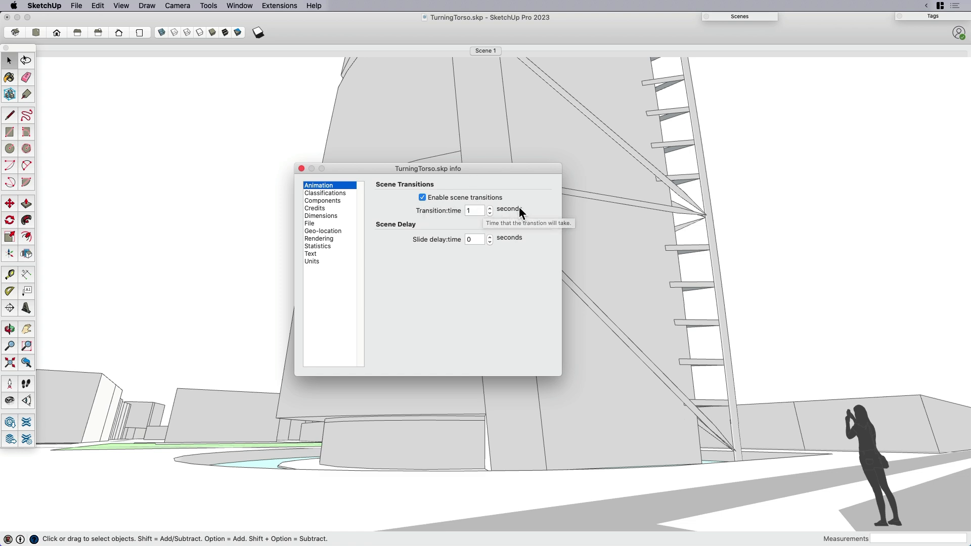
pyautogui.moveTo(428, 168); pyautogui.dragTo(231, 106)
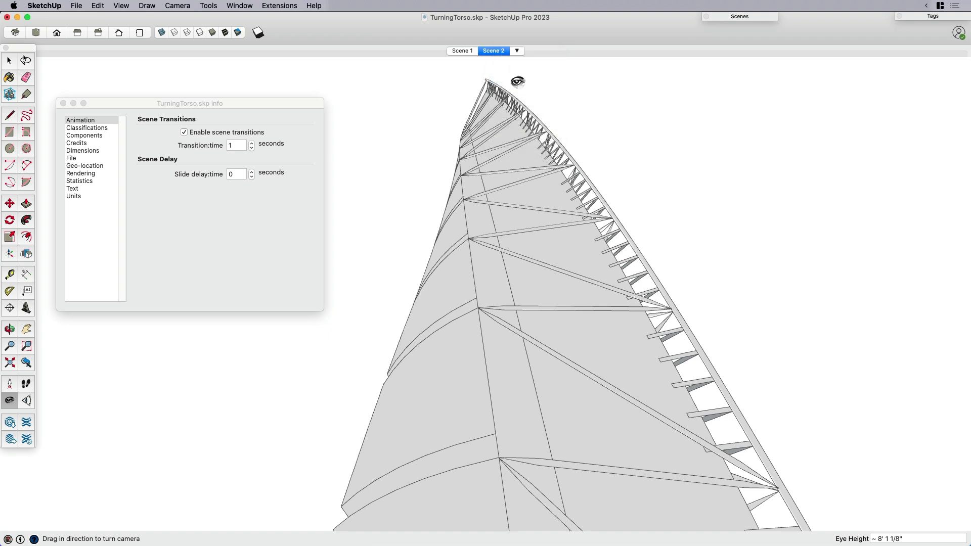
# Step: Switch between Scene 1 and Scene 2 with smooth transitions, then turn scene transitions off
pyautogui.click(461, 51)
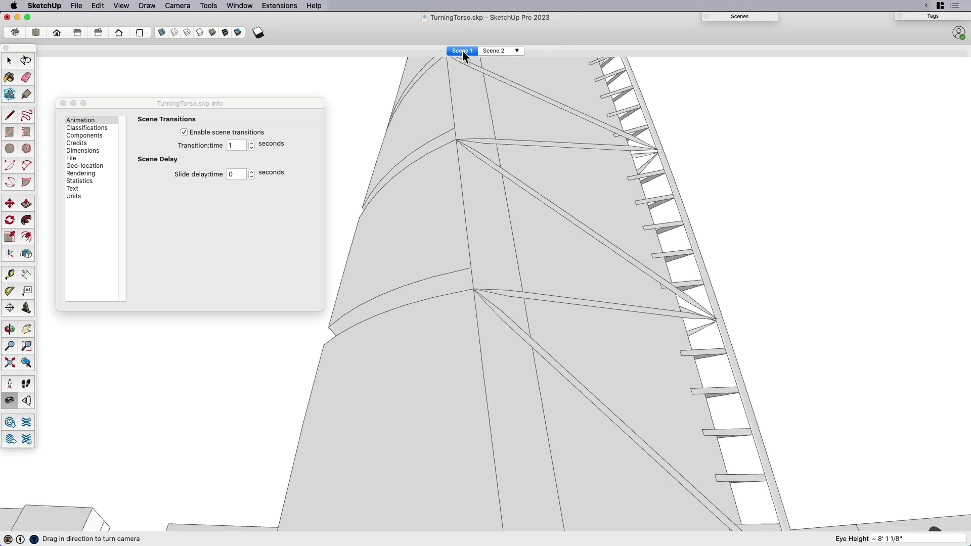
pyautogui.click(493, 51)
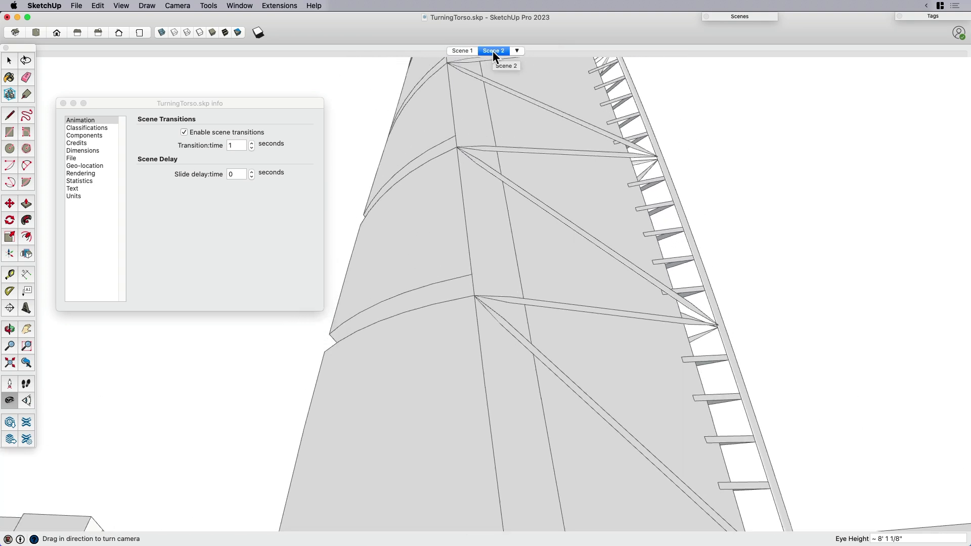
pyautogui.click(461, 50)
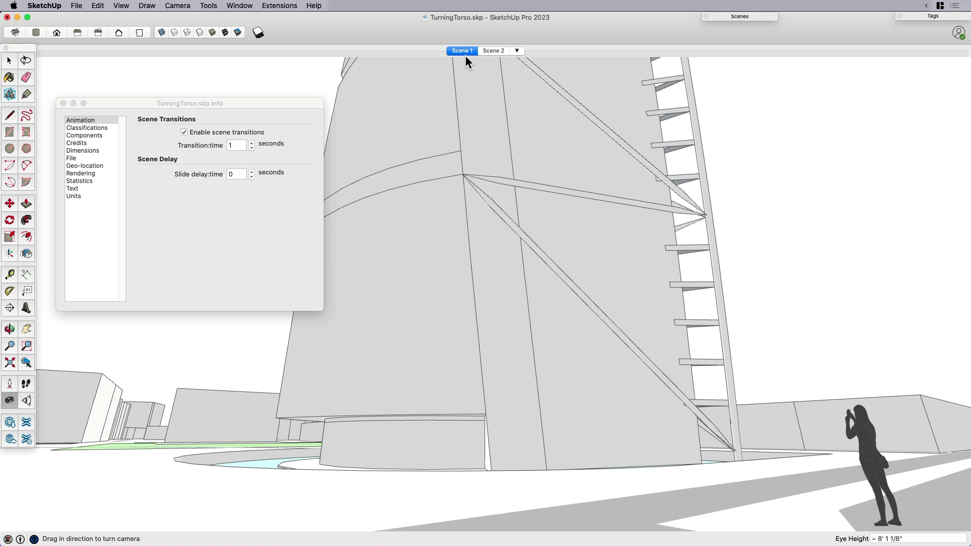
pyautogui.click(184, 132)
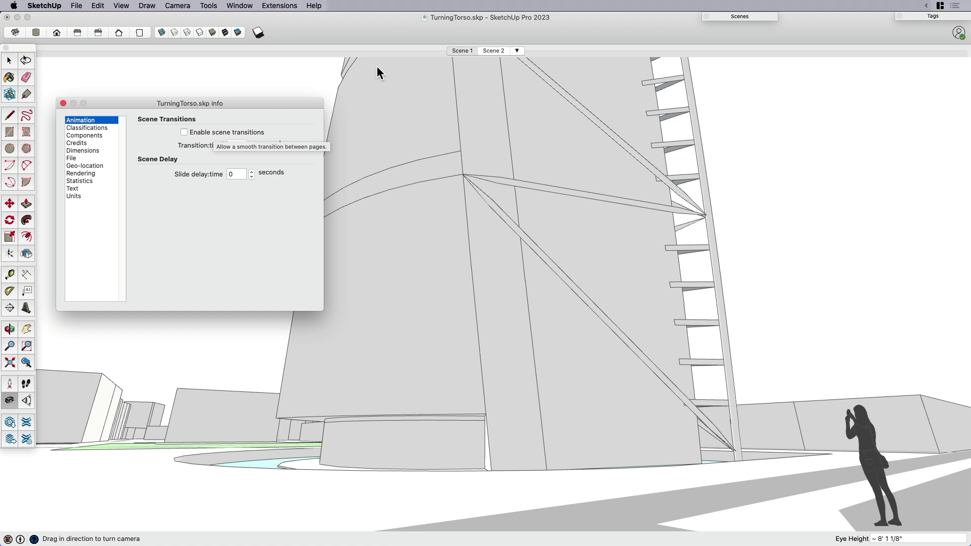
# Step: Jump between the scenes instantly, then re-enable transitions with a 5-second transition time
pyautogui.click(462, 51)
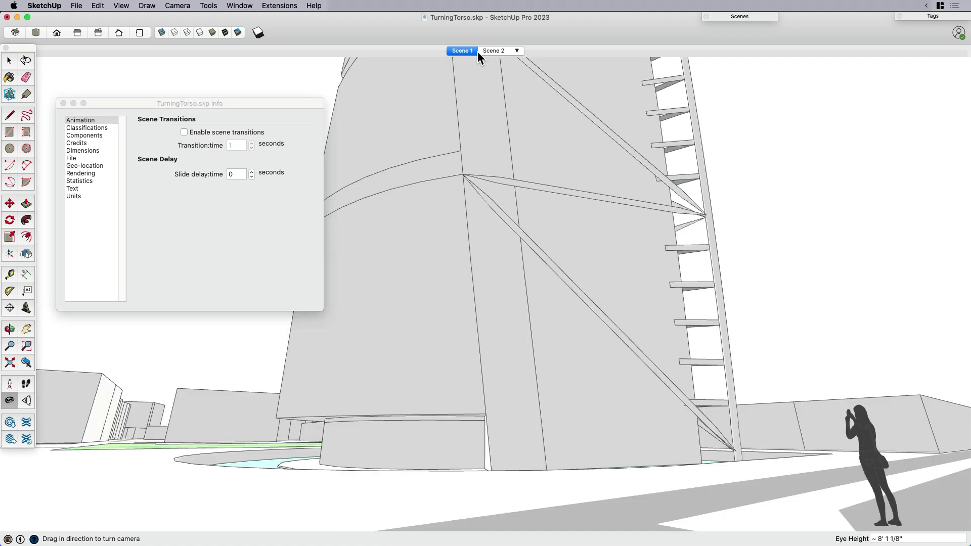
pyautogui.click(494, 51)
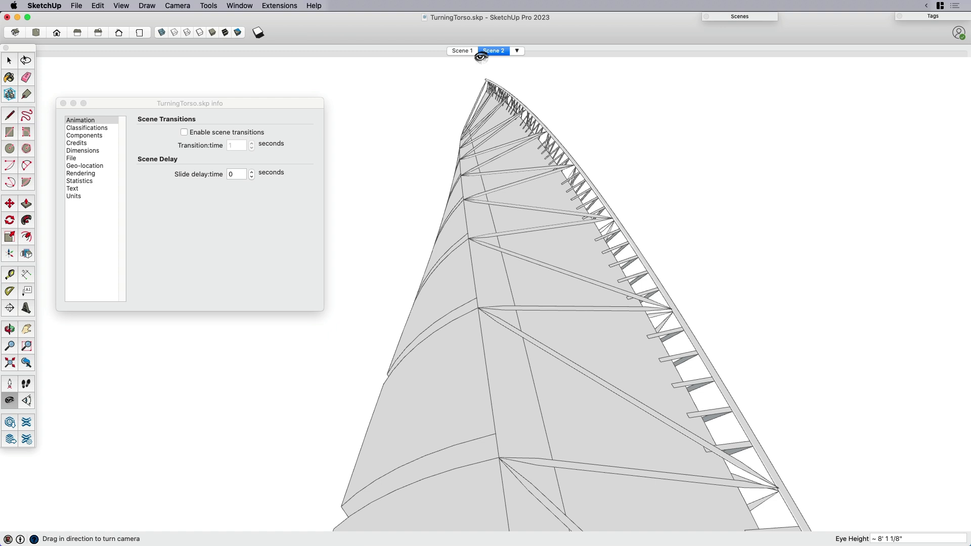
pyautogui.click(461, 50)
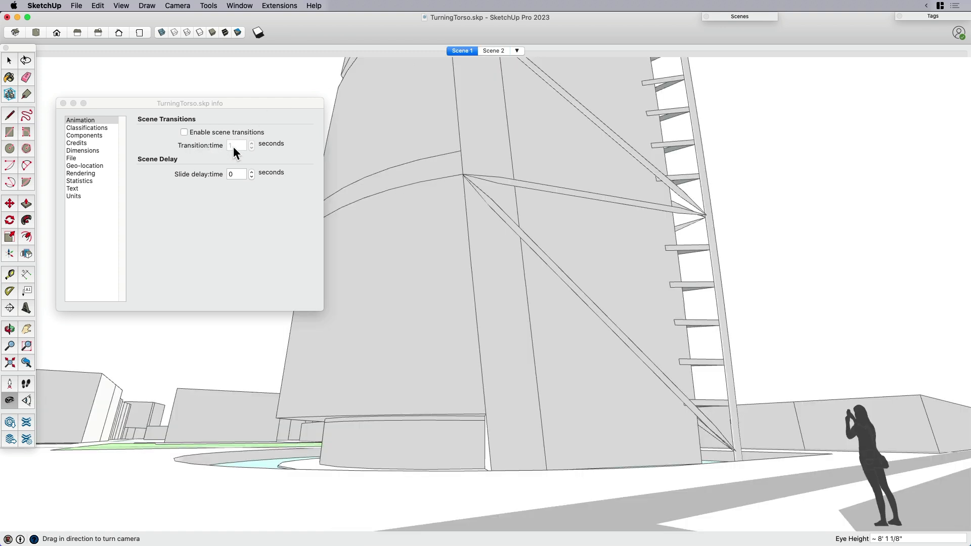
pyautogui.moveTo(233, 151)
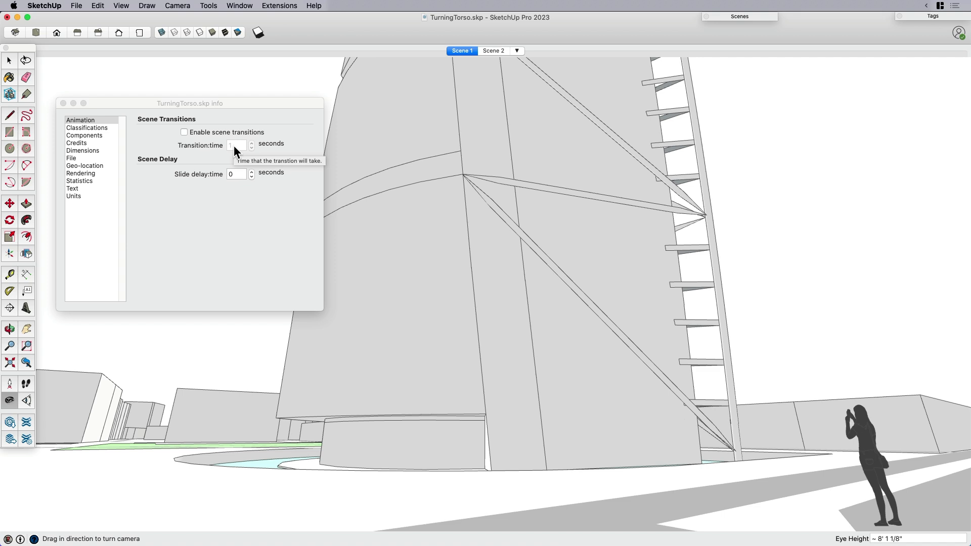
pyautogui.click(184, 132)
pyautogui.write('5')
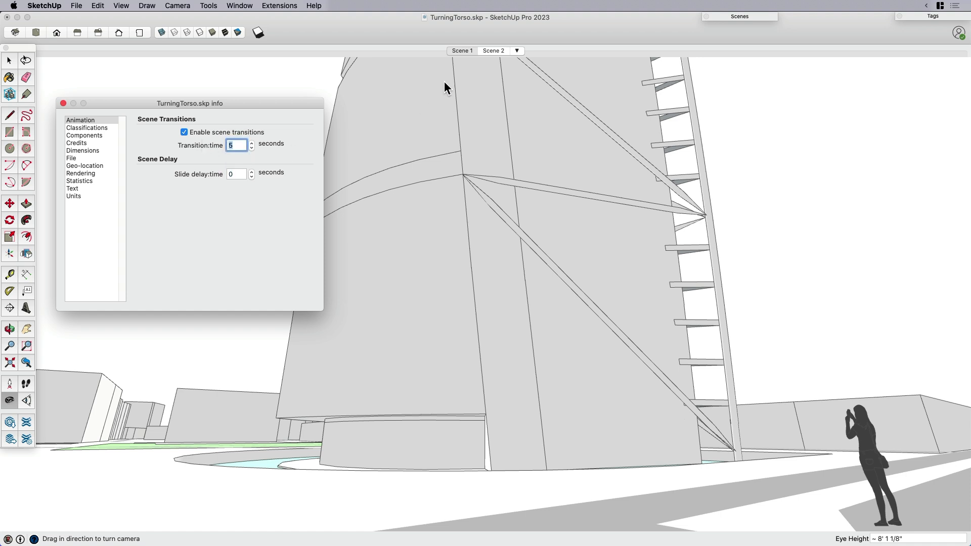
# Step: Watch the slower 5-second transition to Scene 2, set the slide delay to 3 seconds and return to Scene 2
pyautogui.click(493, 51)
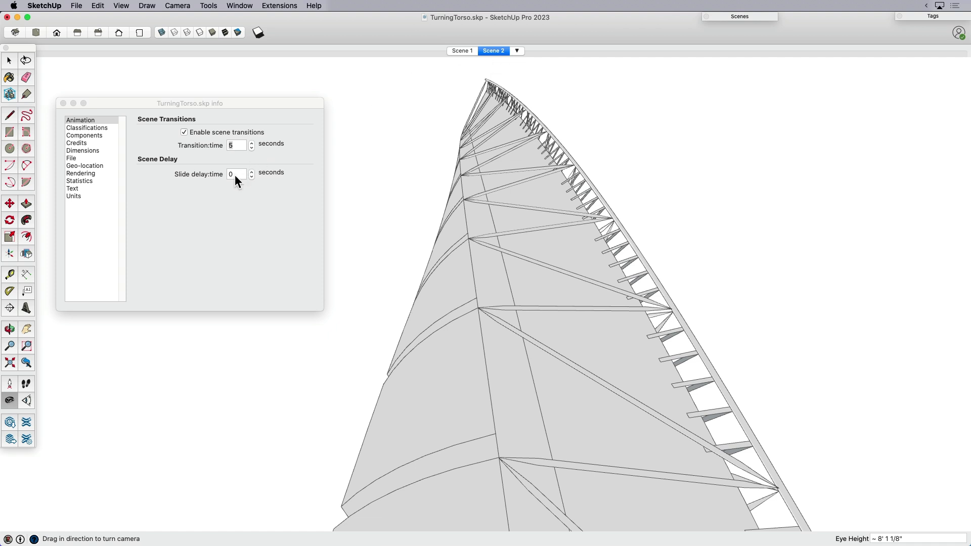
pyautogui.click(236, 174)
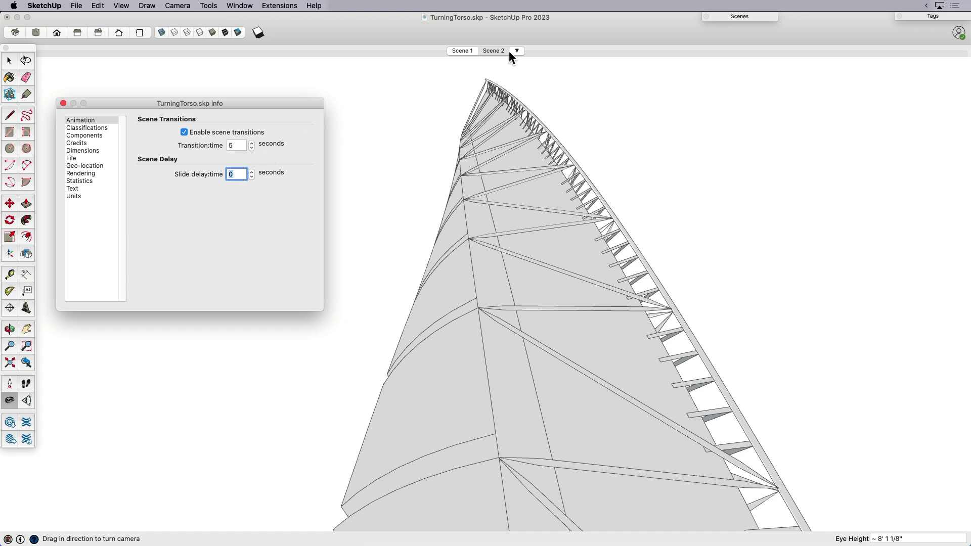
pyautogui.moveTo(479, 55)
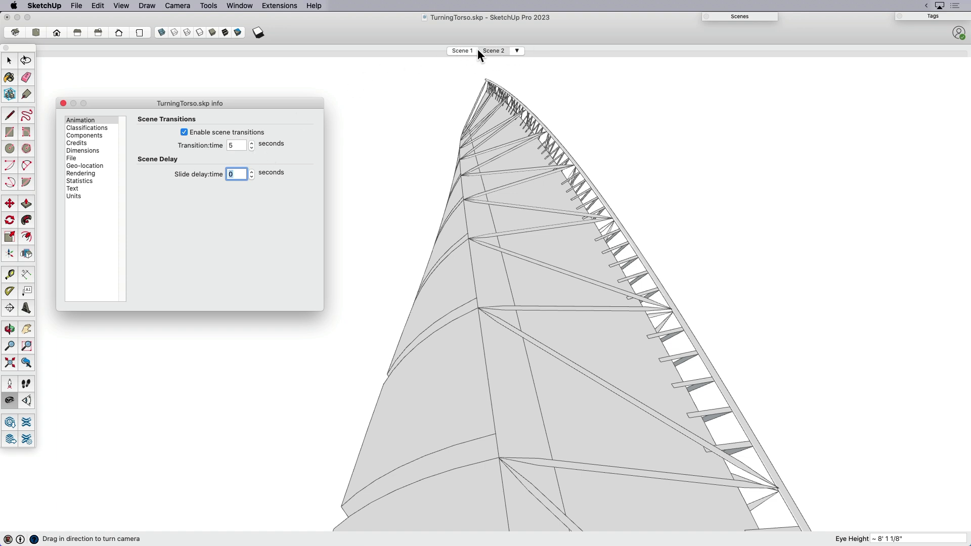
pyautogui.moveTo(492, 100)
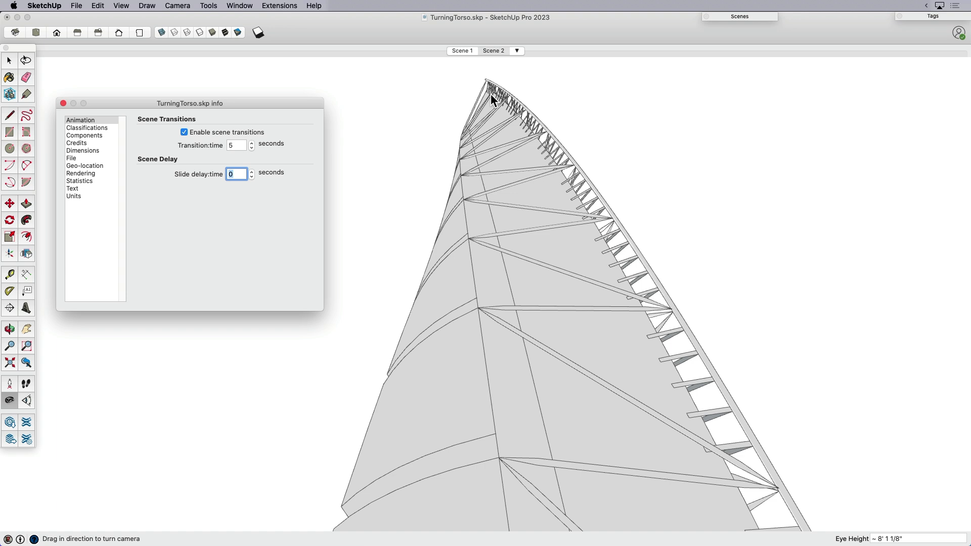
pyautogui.click(236, 174)
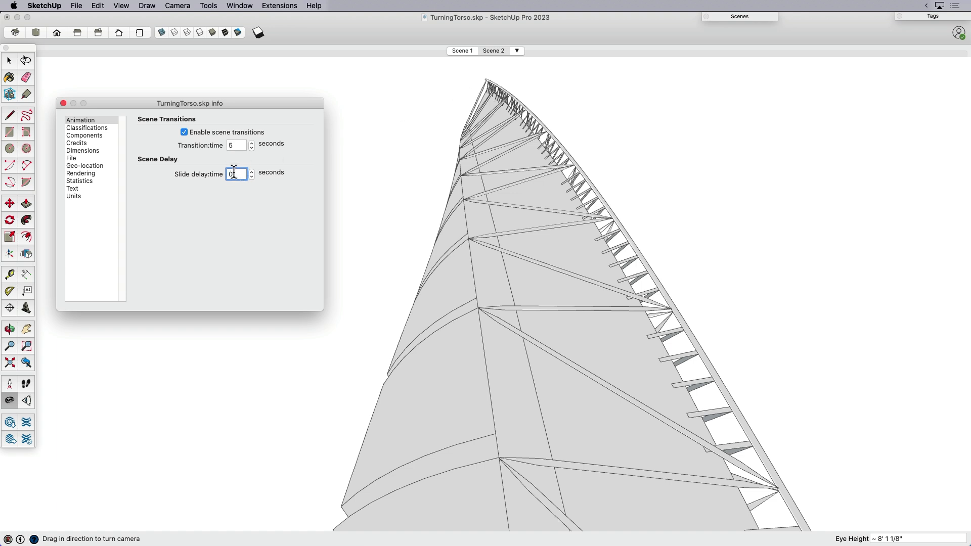
pyautogui.write('3')
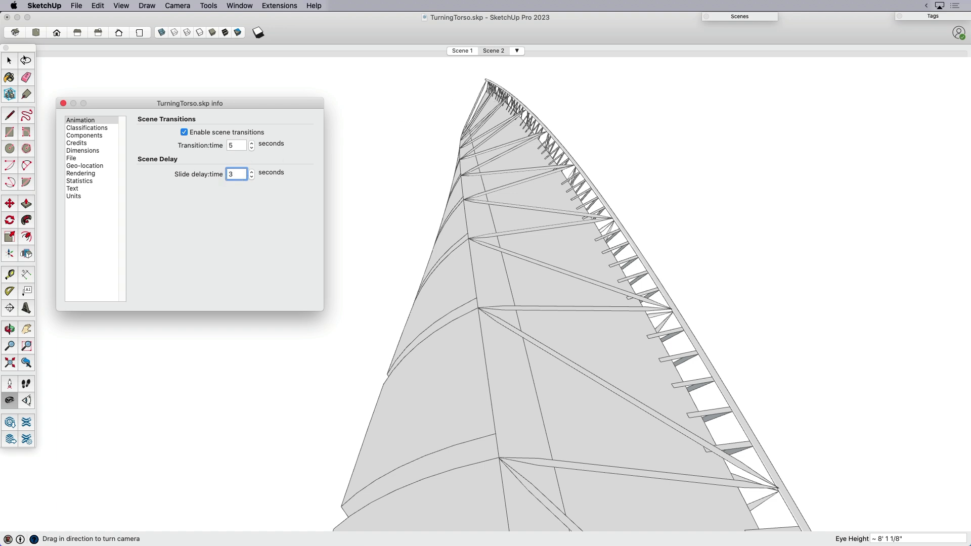
pyautogui.click(493, 50)
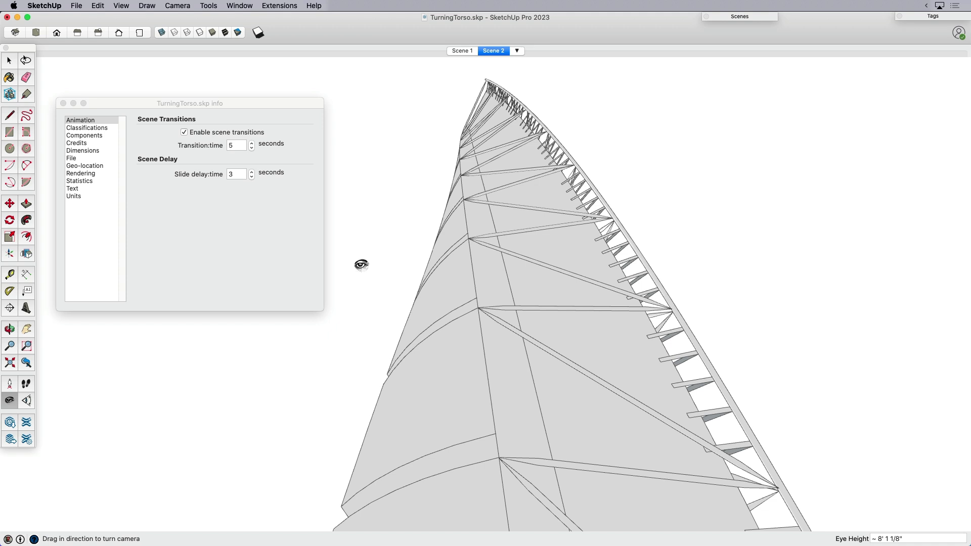
pyautogui.moveTo(440, 285)
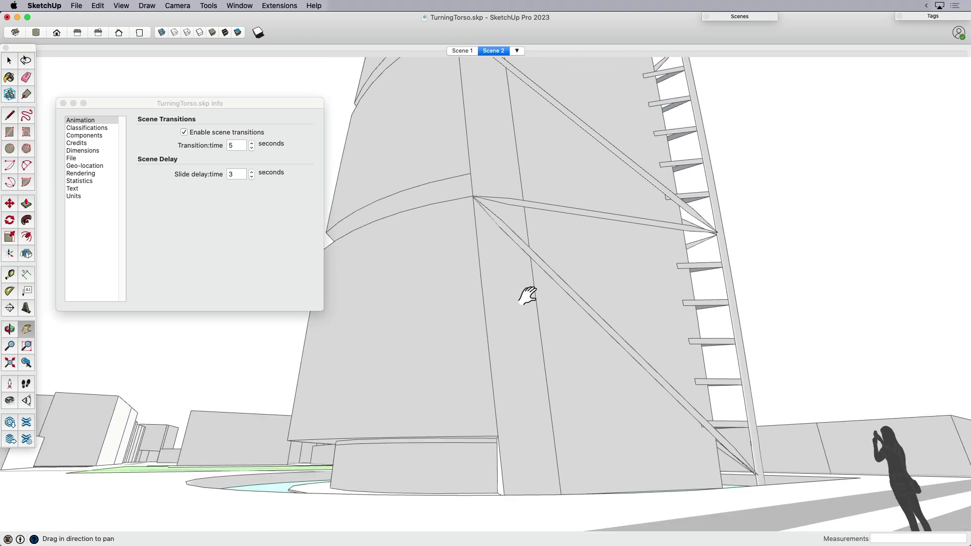
pyautogui.moveTo(530, 294); pyautogui.dragTo(517, 313)
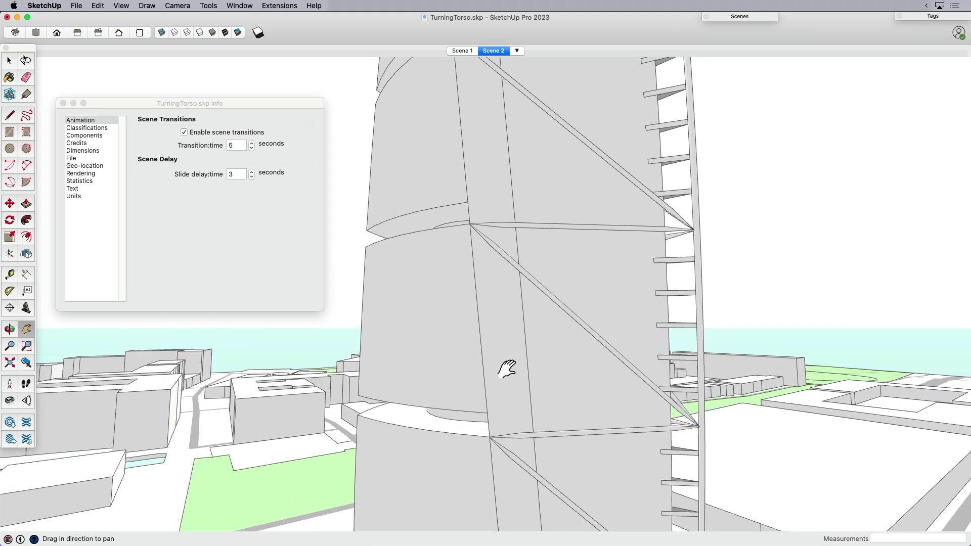
pyautogui.moveTo(507, 371); pyautogui.dragTo(503, 178)
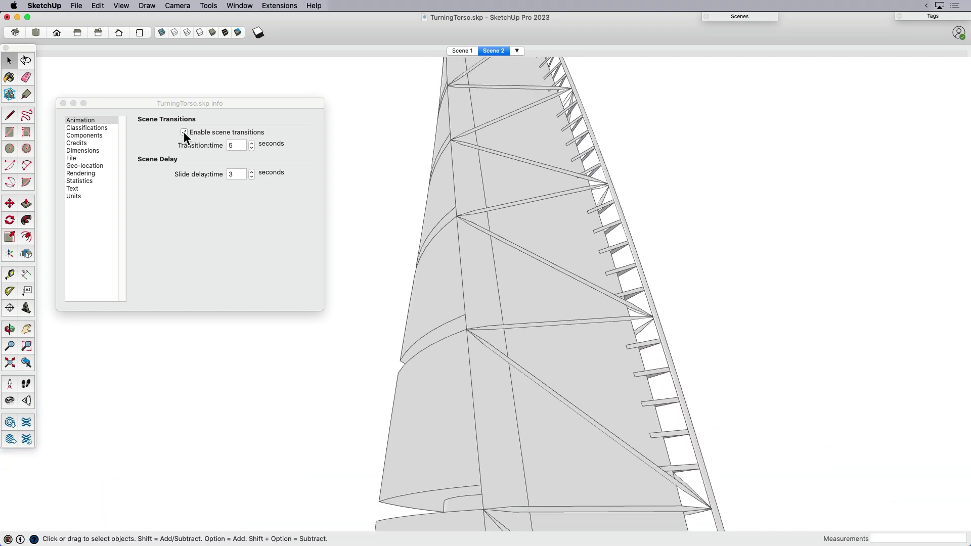
# Step: Disable scene transitions, move the Model Info dialog up, and jump instantly from Scene 1 to Scene 2
pyautogui.click(462, 51)
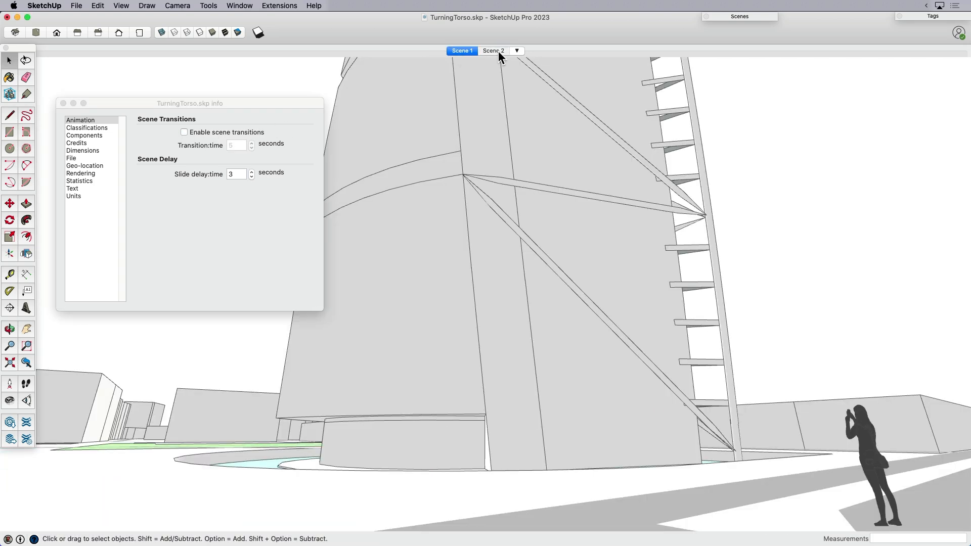
pyautogui.click(237, 170)
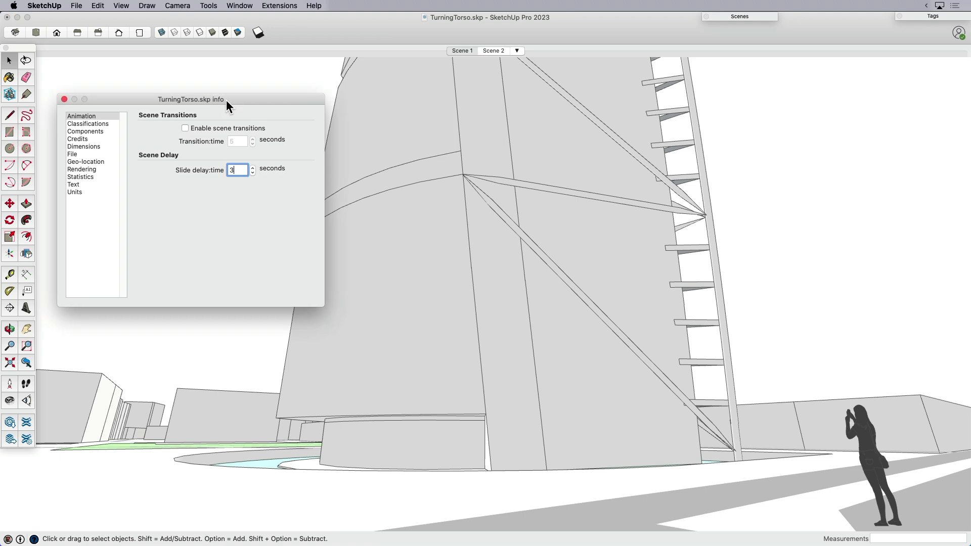
pyautogui.moveTo(190, 99); pyautogui.dragTo(195, 85)
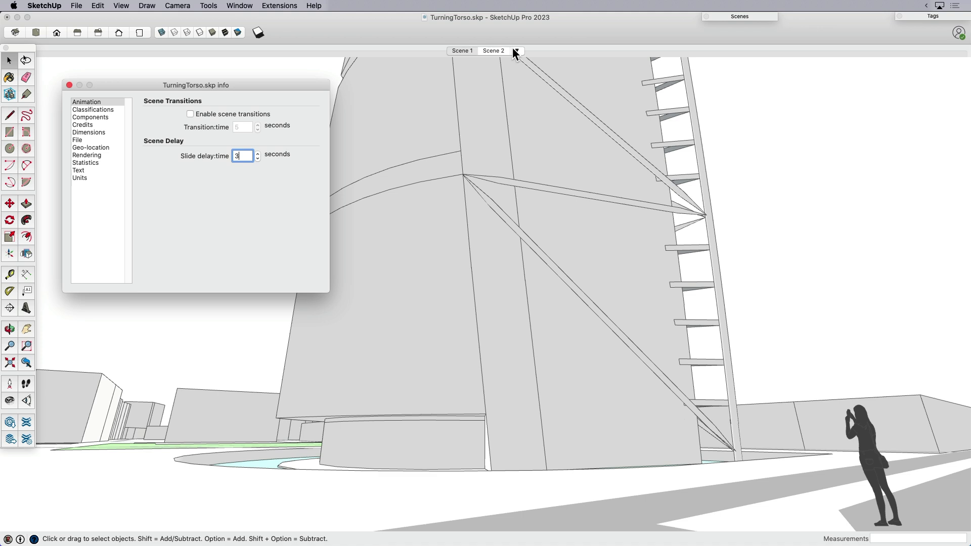
pyautogui.moveTo(496, 57)
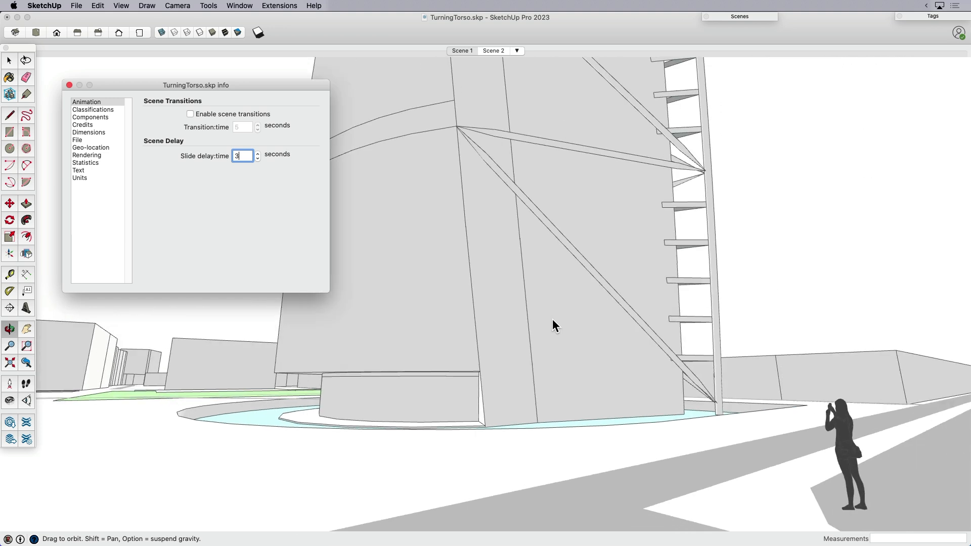
pyautogui.click(461, 50)
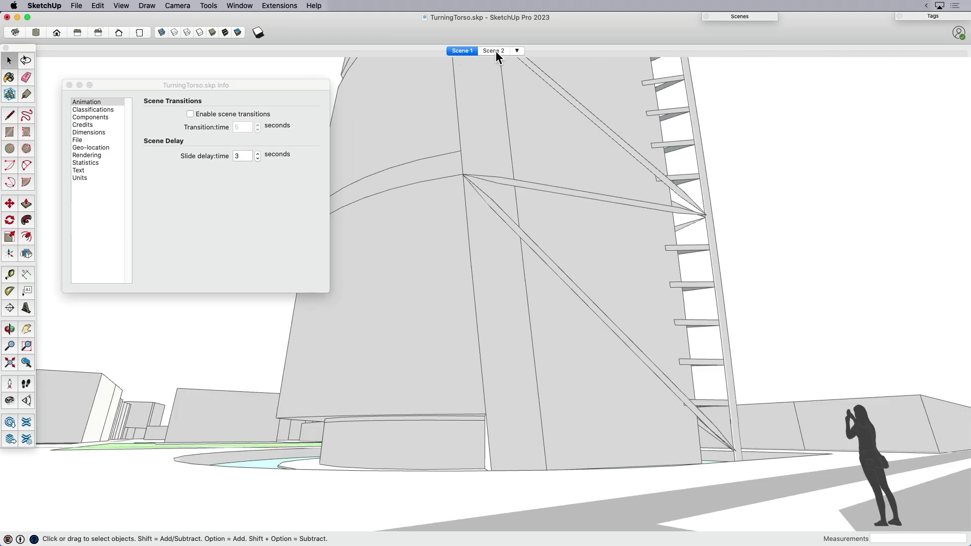
pyautogui.click(493, 51)
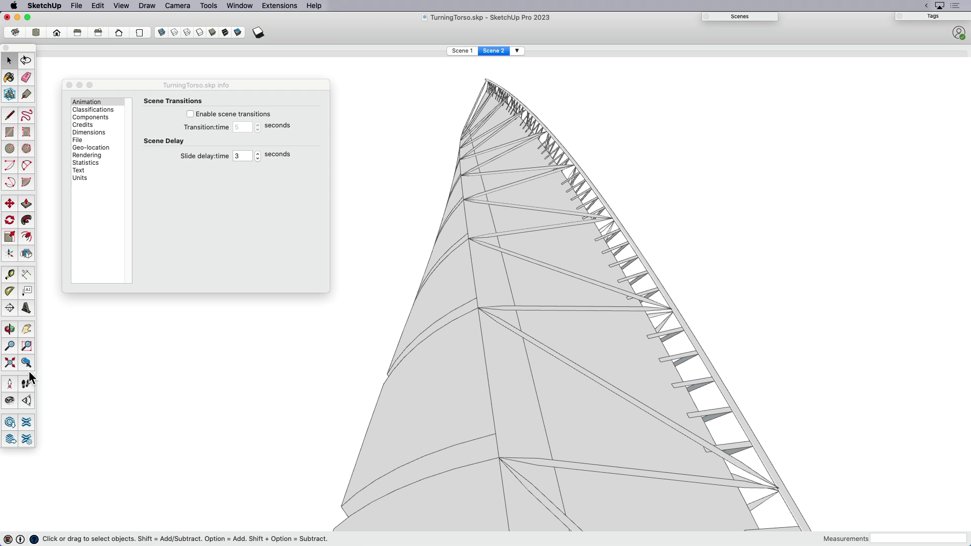
# Step: Raise the camera to a high aerial view looking down on the tower and city, saved as Scene 3
pyautogui.click(9, 400)
pyautogui.write("1000'")
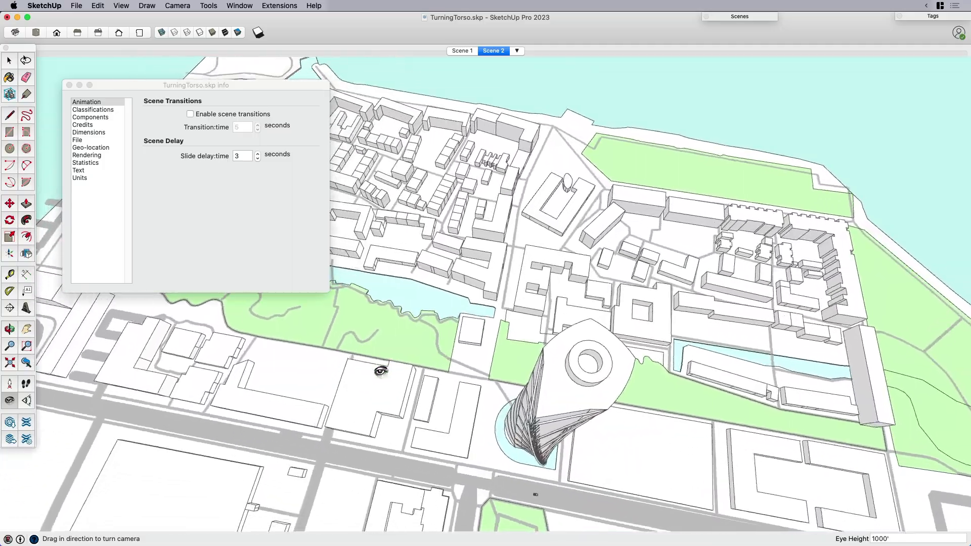
pyautogui.moveTo(382, 370); pyautogui.dragTo(543, 362)
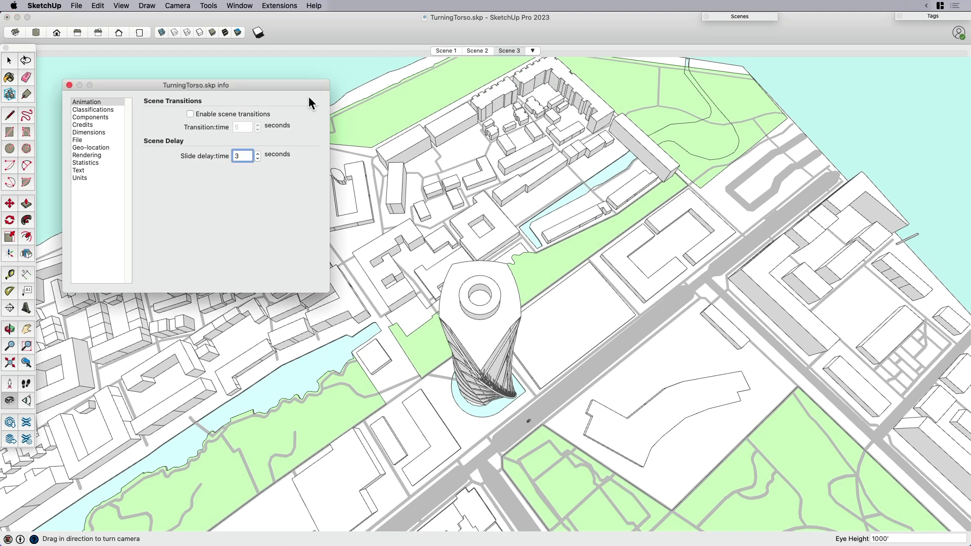
# Step: Re-enable scene transitions and glide from Scene 2 to the aerial Scene 3
pyautogui.click(476, 50)
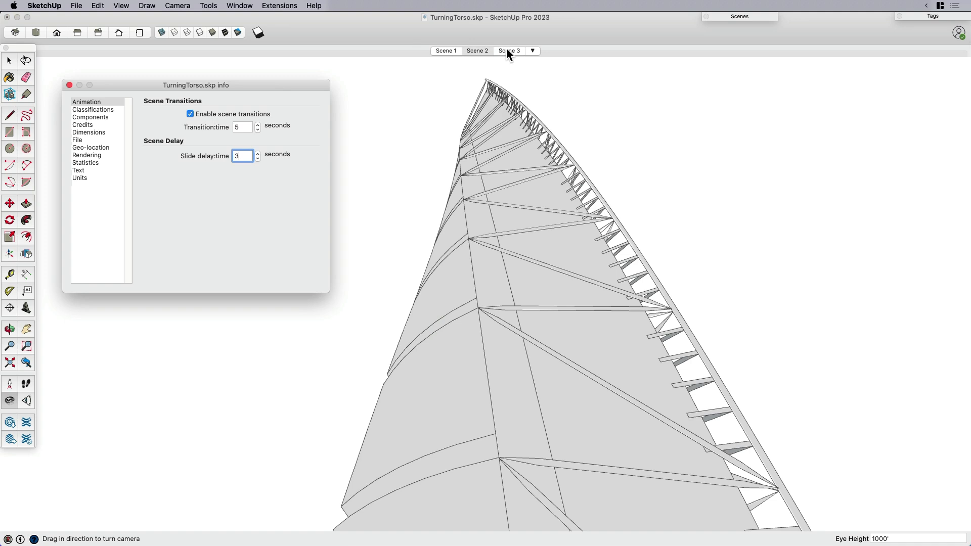
pyautogui.moveTo(509, 51)
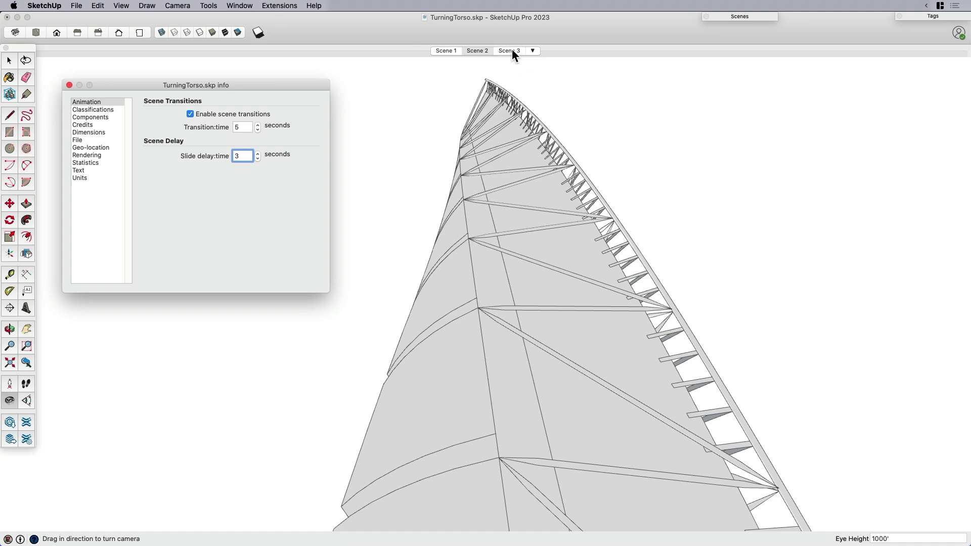
pyautogui.click(508, 50)
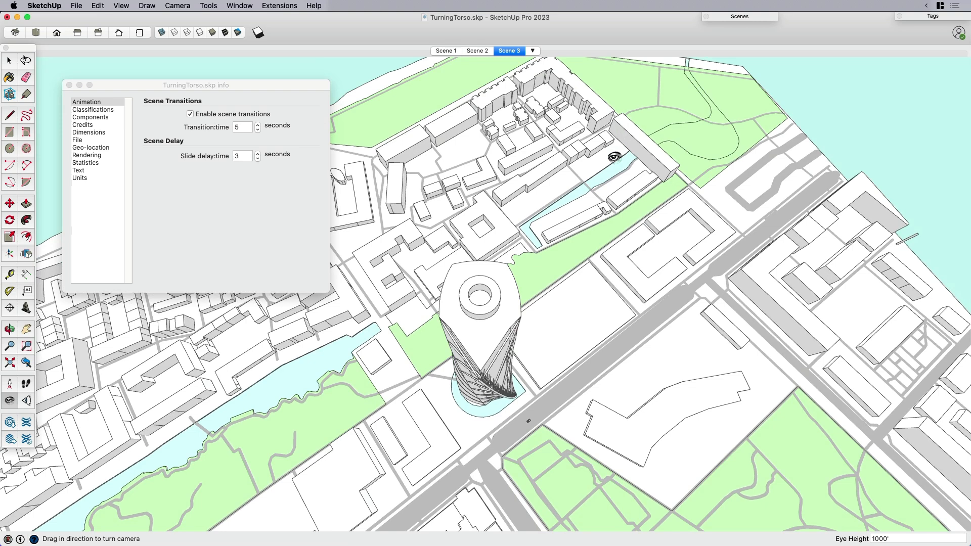
pyautogui.moveTo(429, 60)
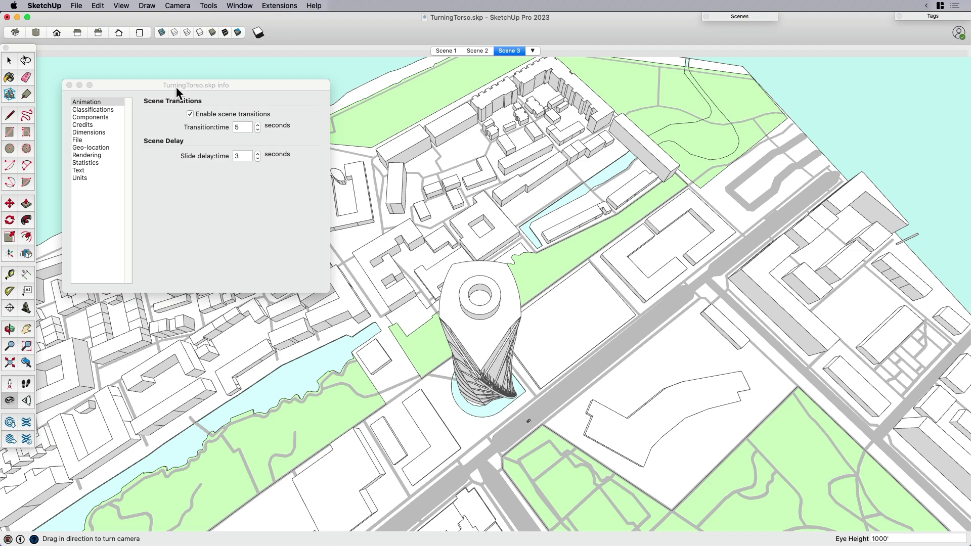
# Step: Jump instantly back to Scene 1 with transitions off, then re-enable transitions and select the slide delay field
pyautogui.click(241, 156)
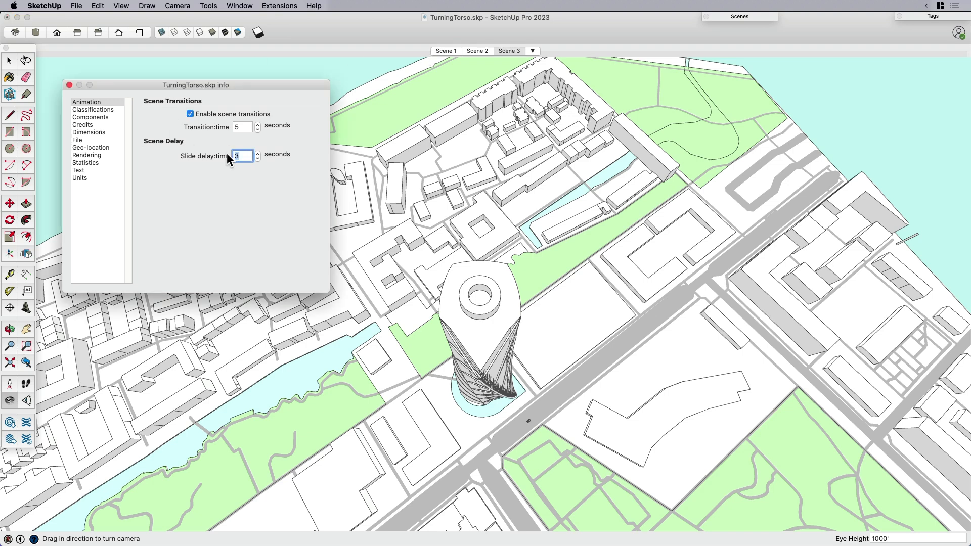
pyautogui.moveTo(492, 58)
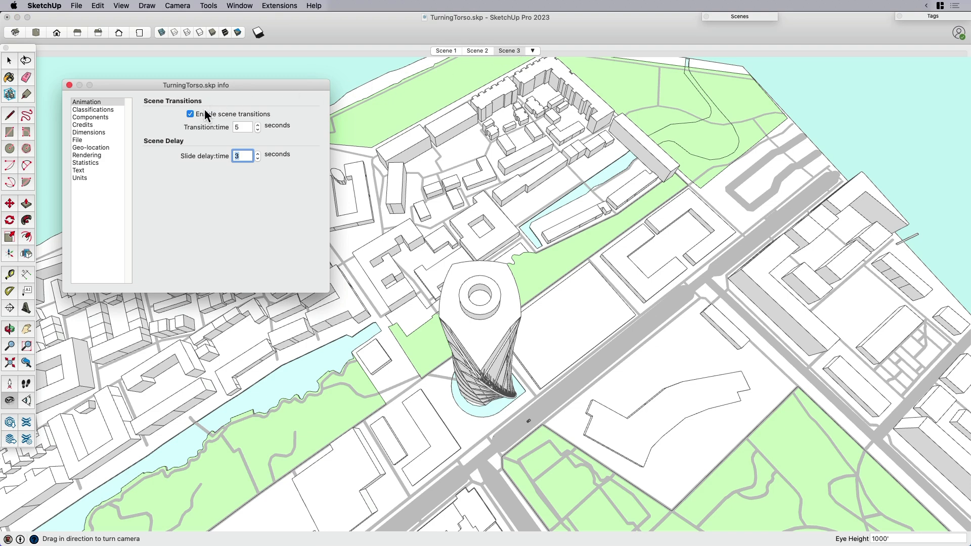
pyautogui.click(445, 51)
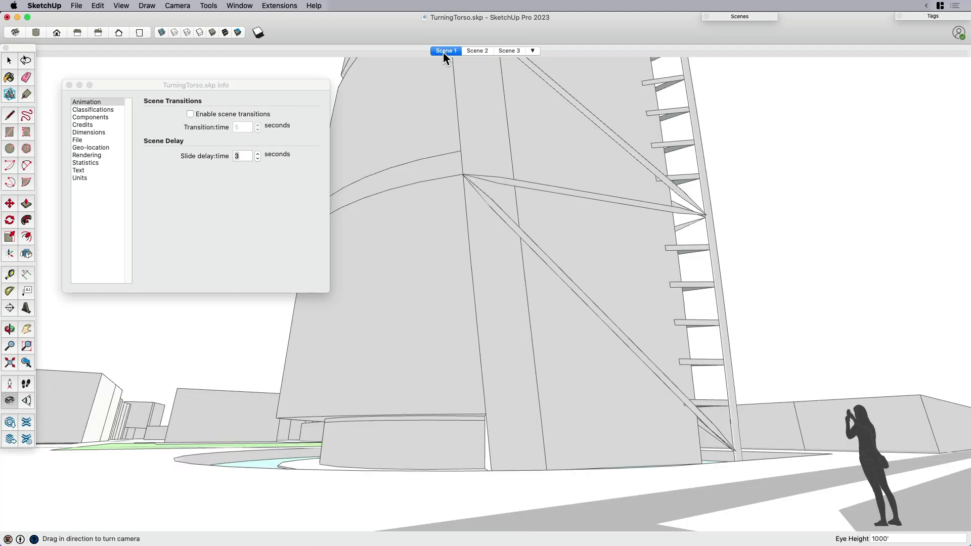
pyautogui.click(191, 113)
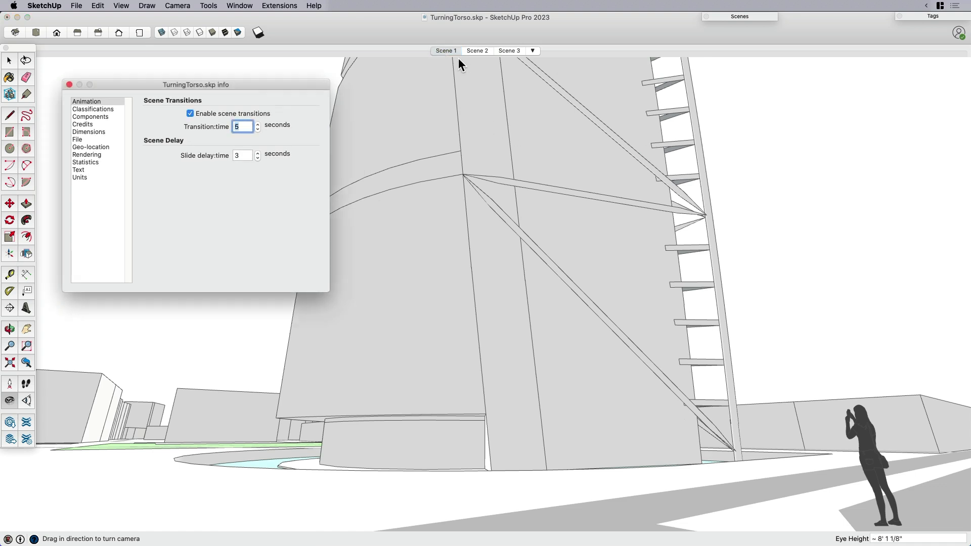
pyautogui.moveTo(450, 58)
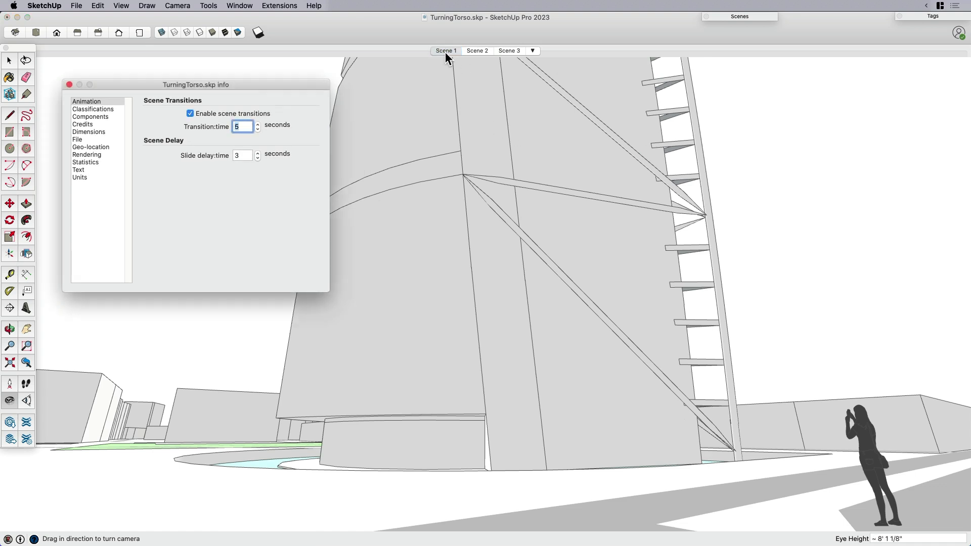
pyautogui.moveTo(446, 67)
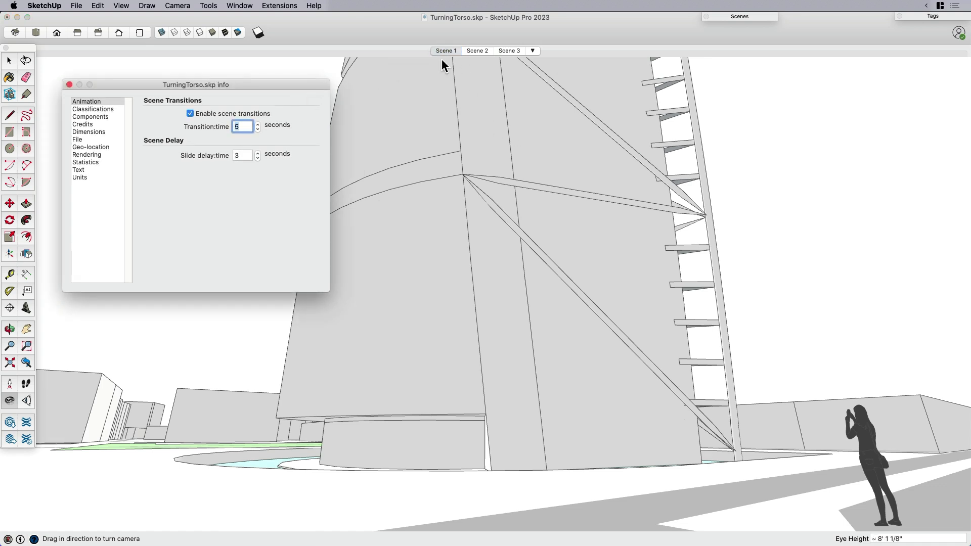
pyautogui.click(242, 156)
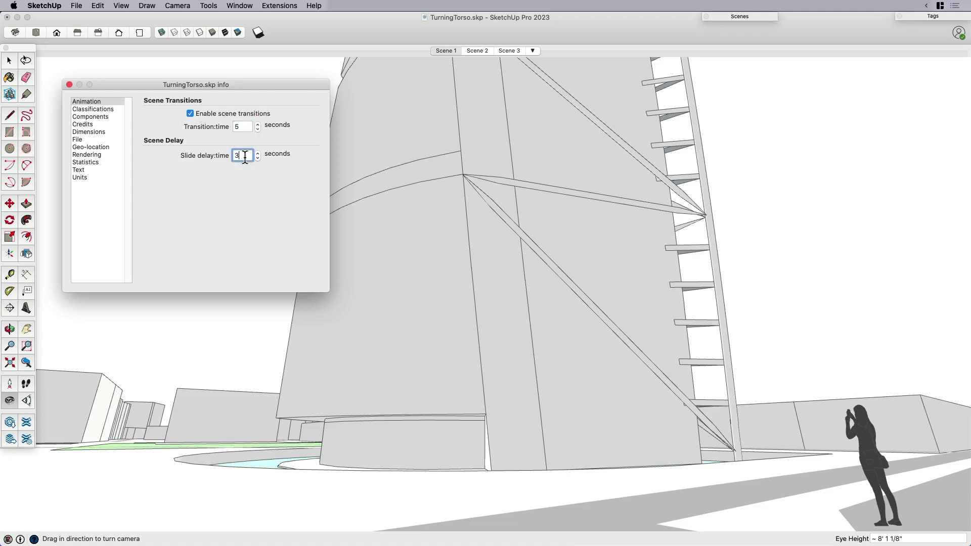
# Step: Confirm the 5-second transition and 3-second delay, then use the scene tab context menu to reach Play Animation
pyautogui.rightClick(445, 51)
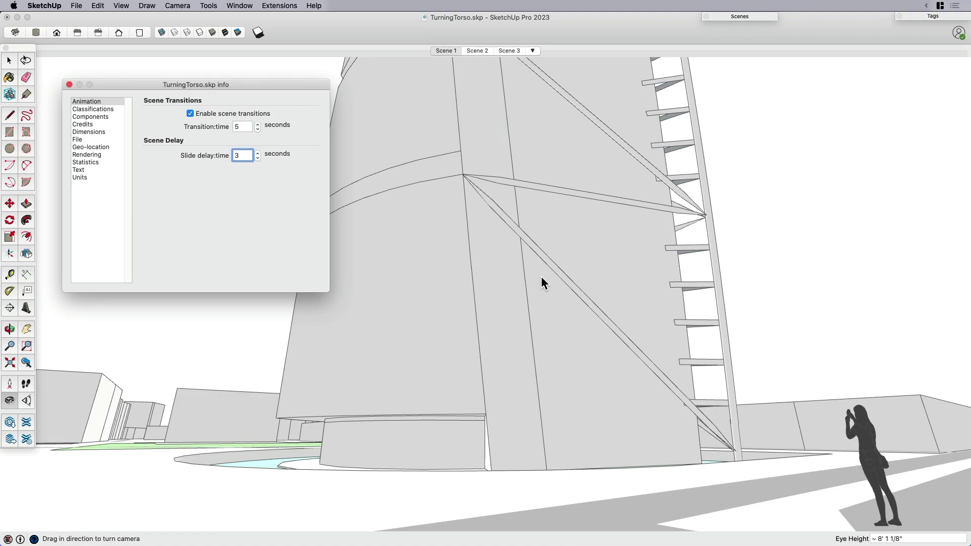
pyautogui.click(240, 155)
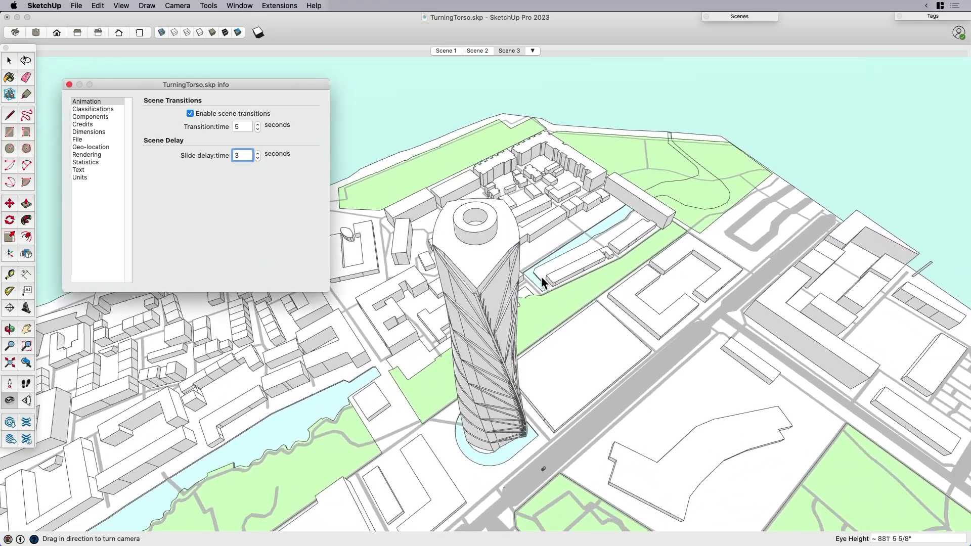
pyautogui.scroll(-3)
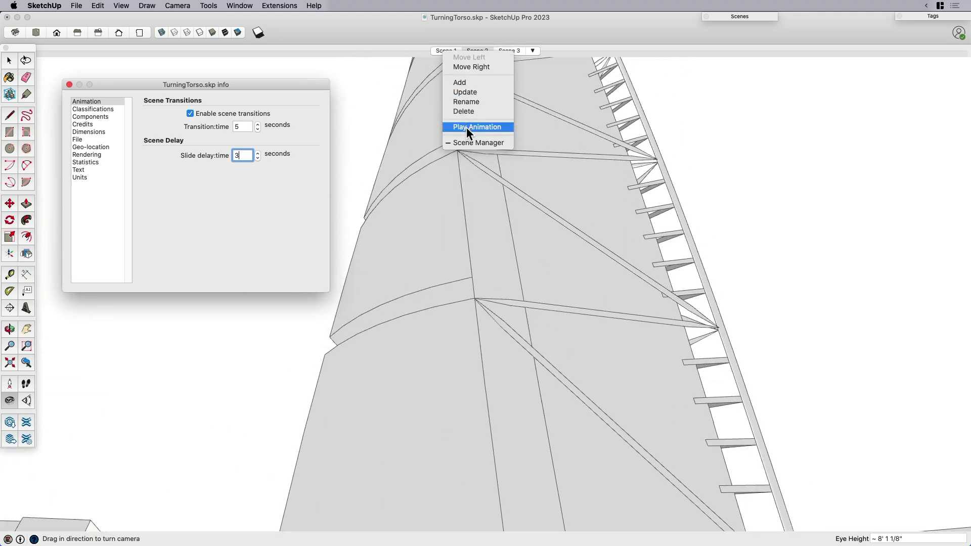
# Step: Play the scene animation, then turn transitions off with zero slide delay and show Scene 2's street view
pyautogui.click(476, 128)
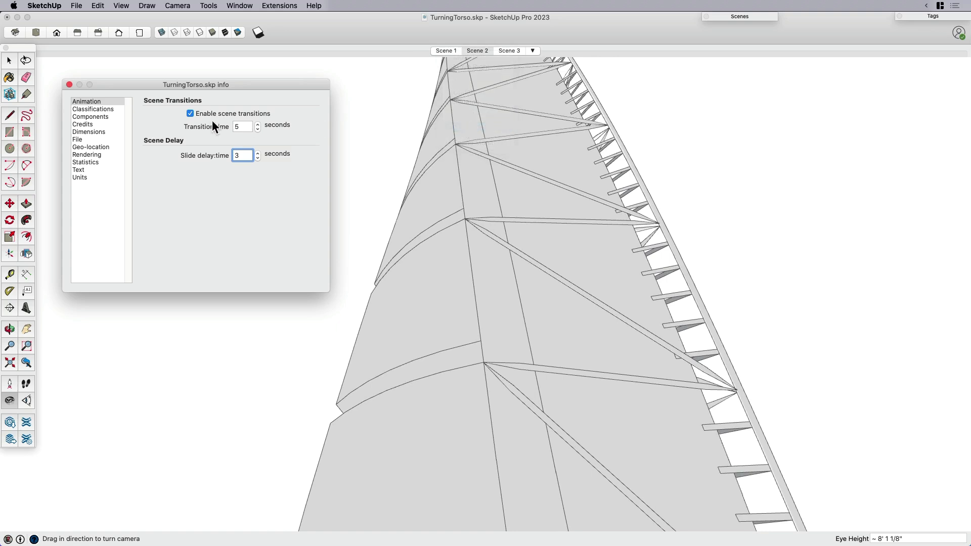
pyautogui.click(190, 113)
pyautogui.write('0')
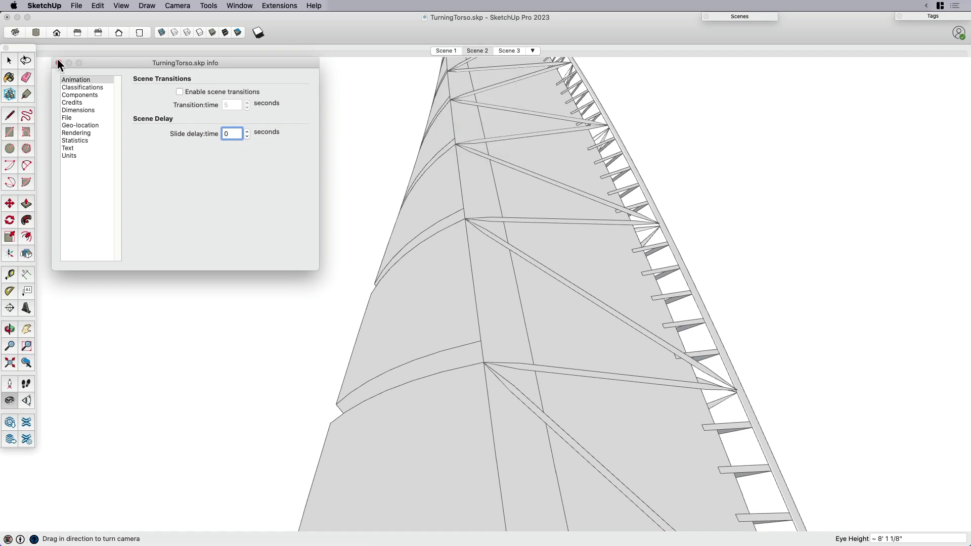
pyautogui.click(476, 50)
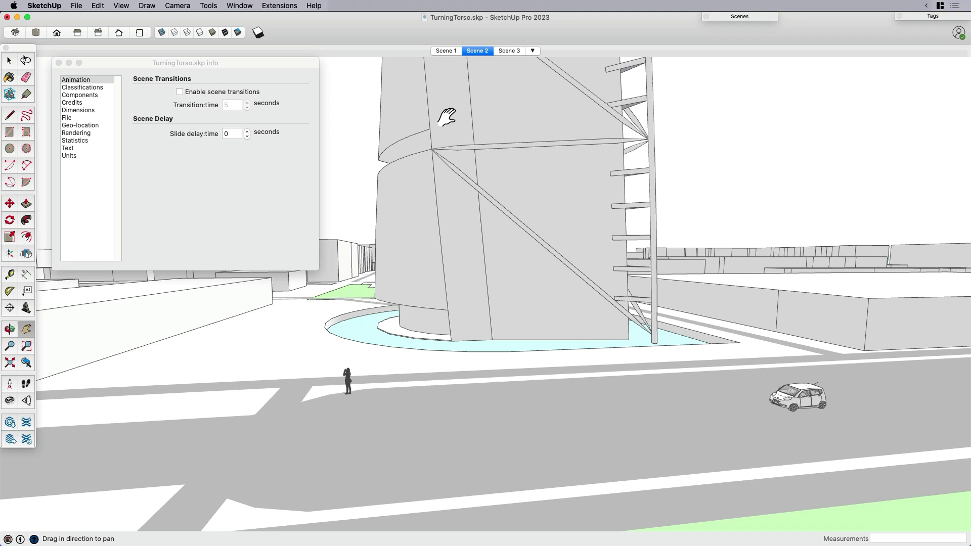
pyautogui.moveTo(517, 199)
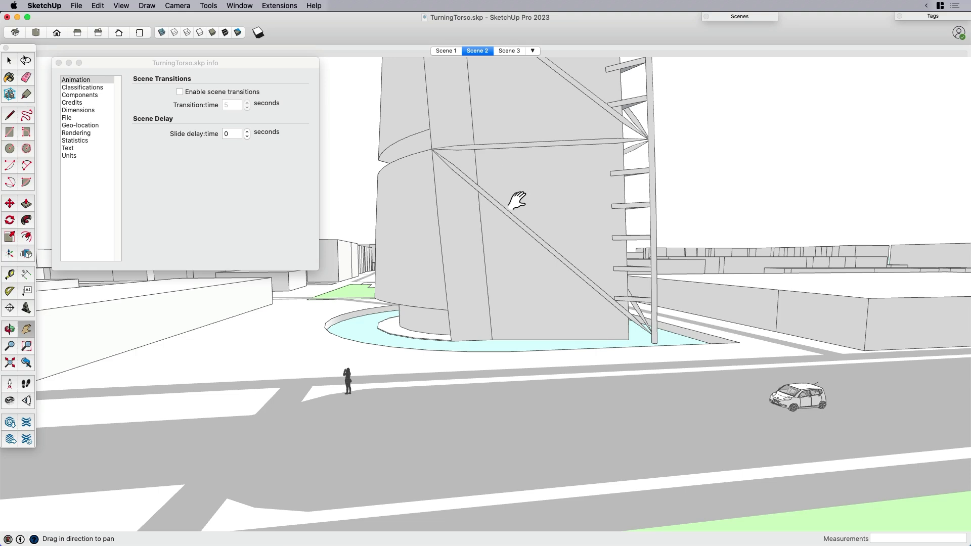
# Step: Reframe the street view and select the woman, then the car parked beside her
pyautogui.moveTo(517, 199); pyautogui.dragTo(548, 363)
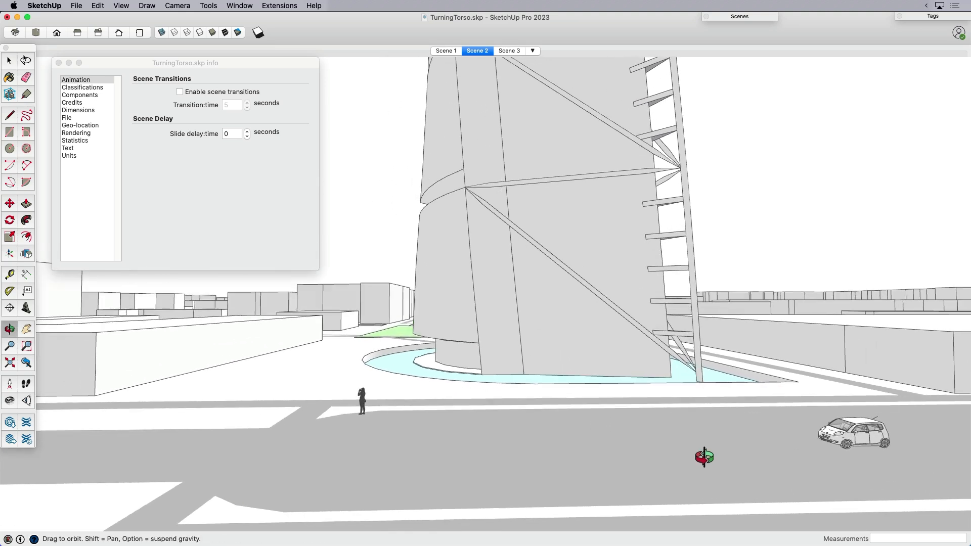
pyautogui.click(361, 398)
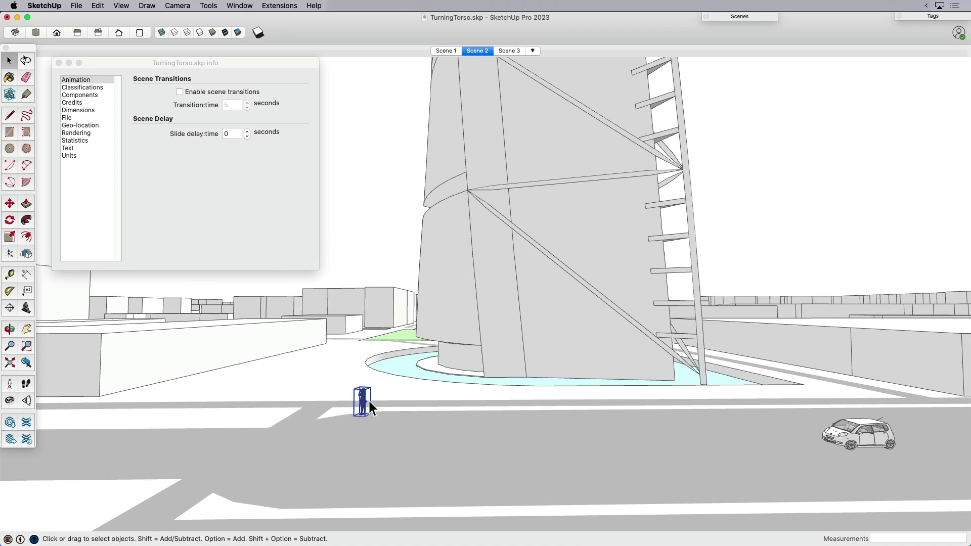
pyautogui.moveTo(78, 192)
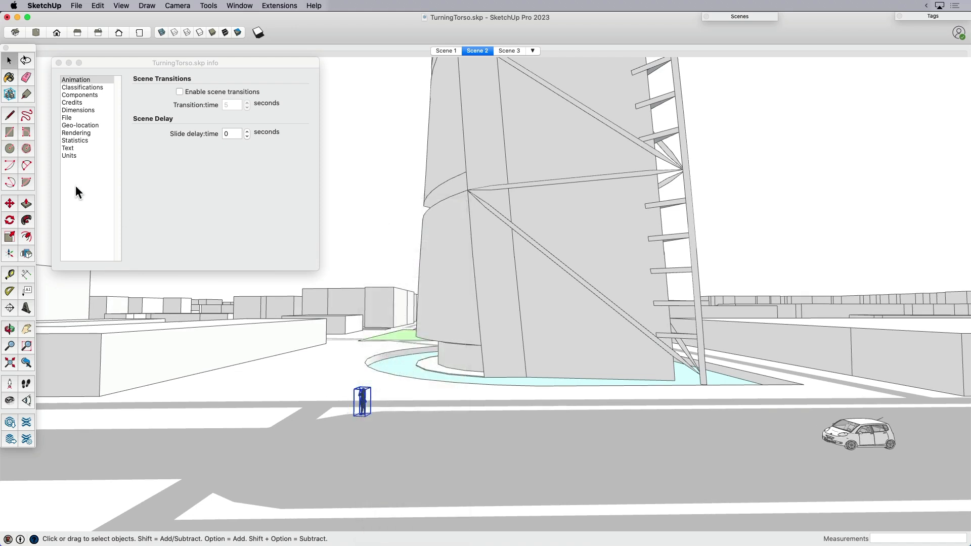
pyautogui.click(27, 253)
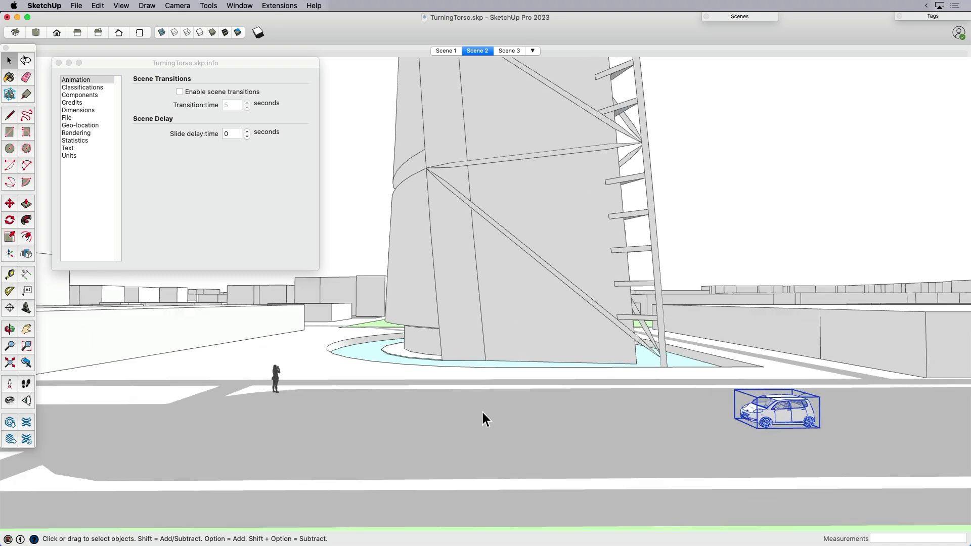
# Step: Bring the row of car copies into view and delete the current scene
pyautogui.moveTo(485, 419); pyautogui.dragTo(580, 397)
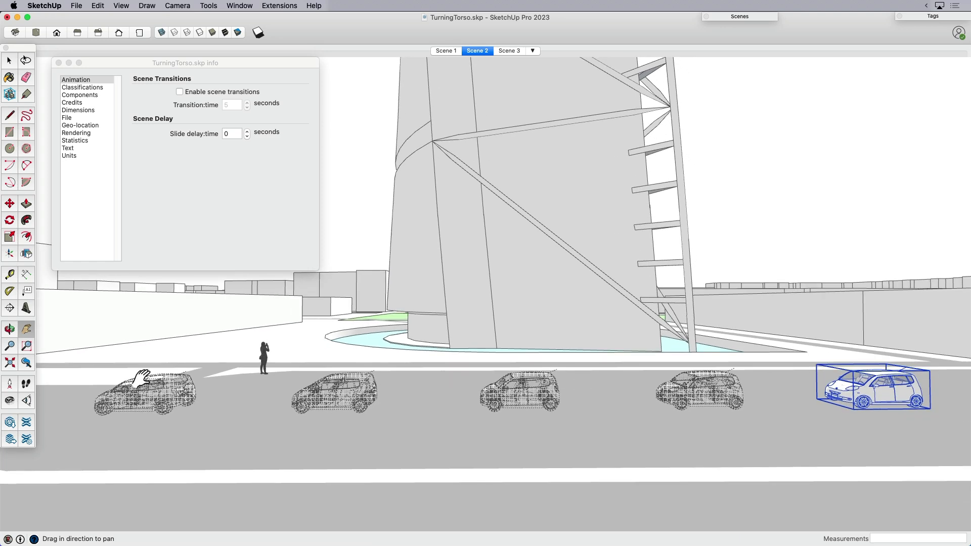
pyautogui.moveTo(438, 34)
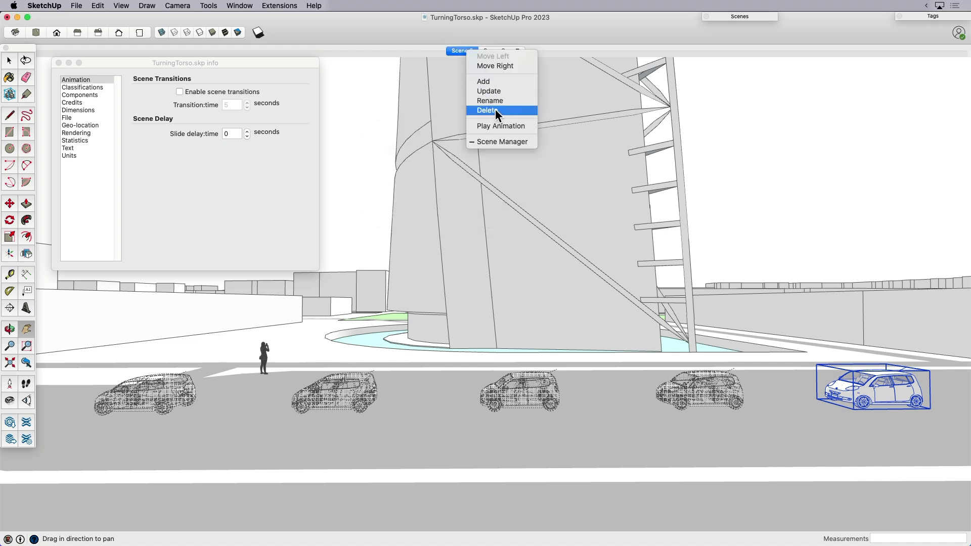
pyautogui.click(489, 109)
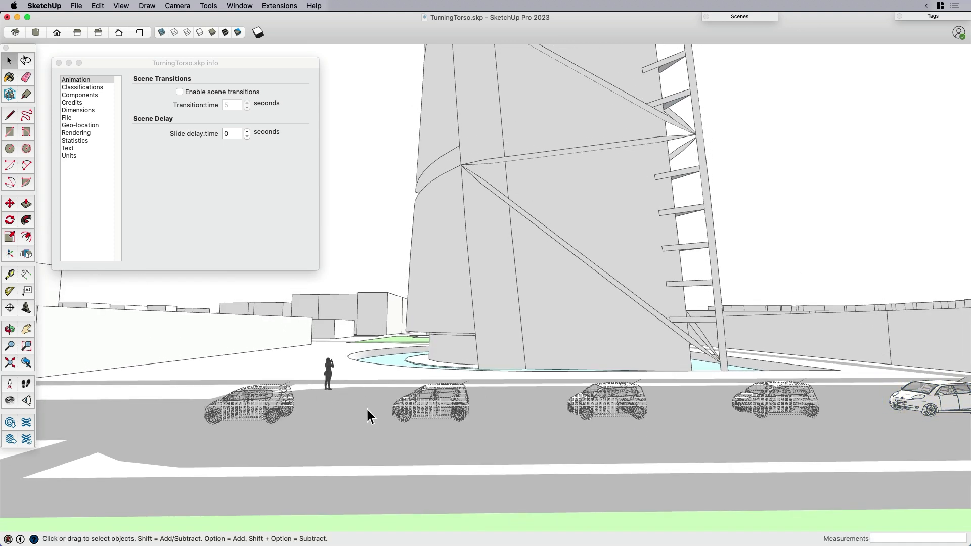
# Step: Select the middle and rightmost car copies and create Scene 1
pyautogui.moveTo(368, 416); pyautogui.dragTo(517, 431)
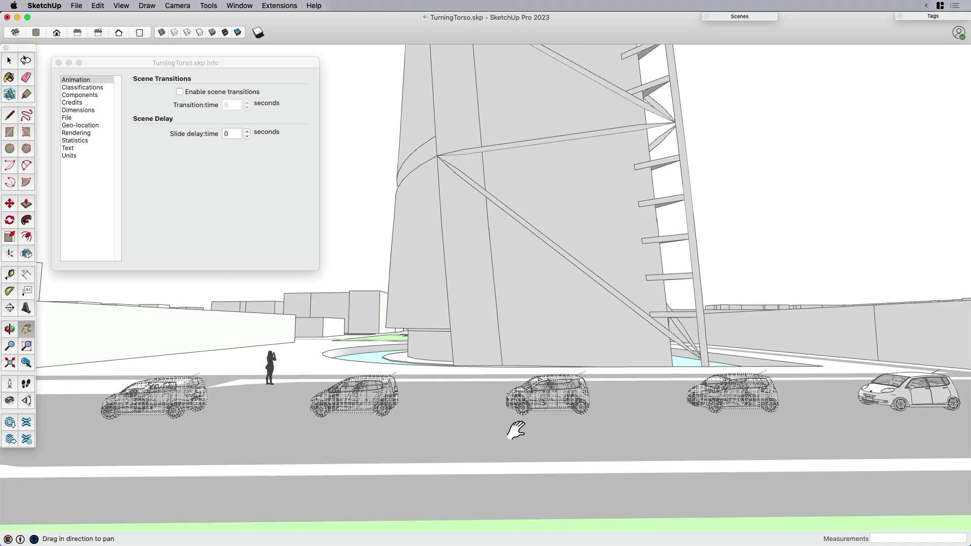
pyautogui.moveTo(514, 427); pyautogui.dragTo(954, 412)
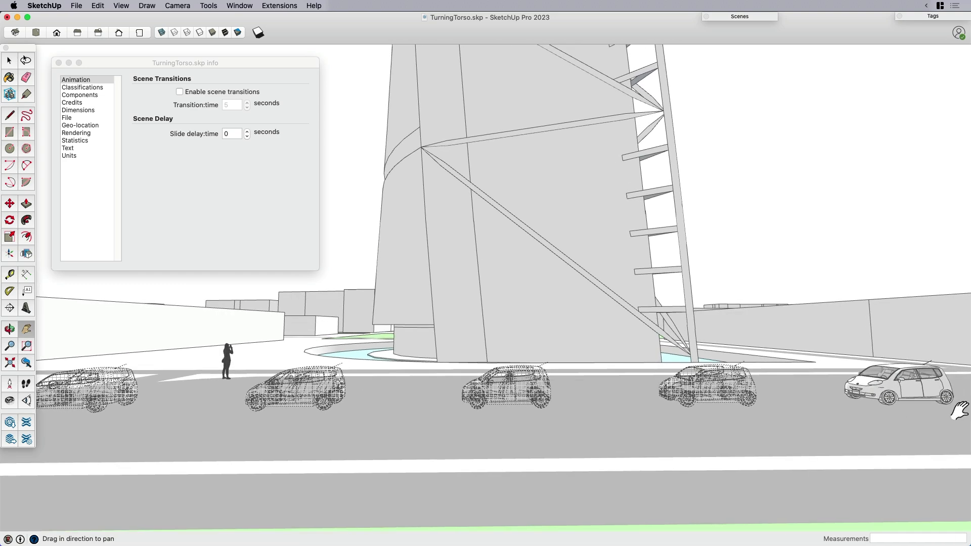
pyautogui.click(295, 384)
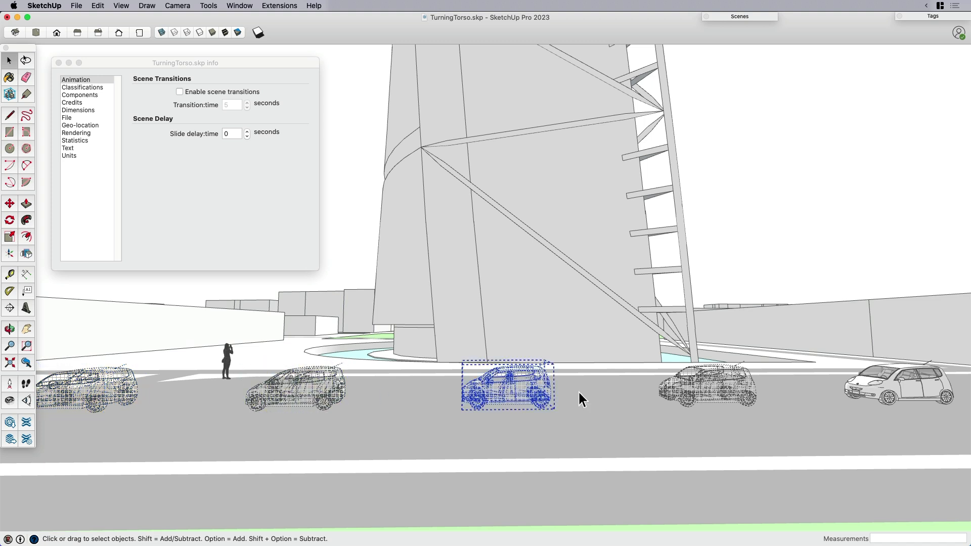
pyautogui.click(895, 389)
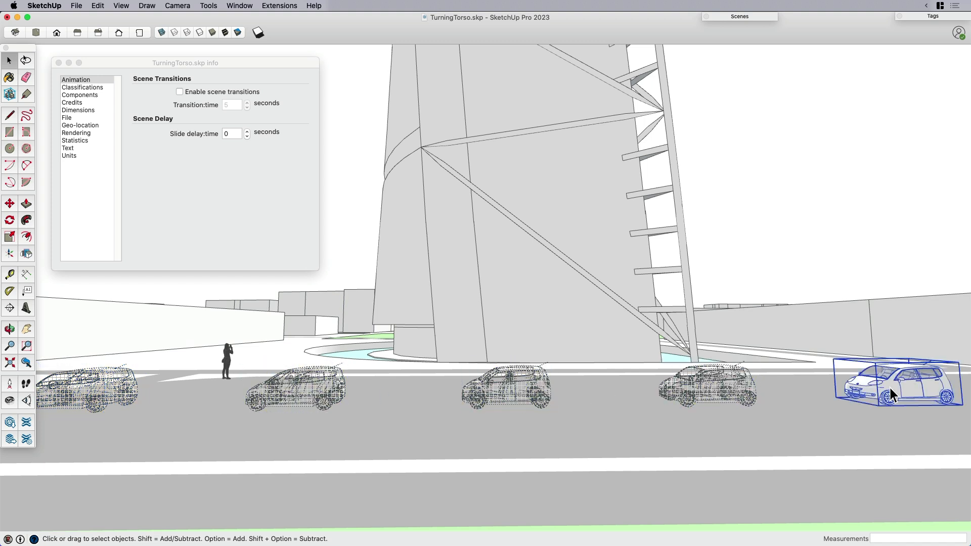
pyautogui.click(706, 333)
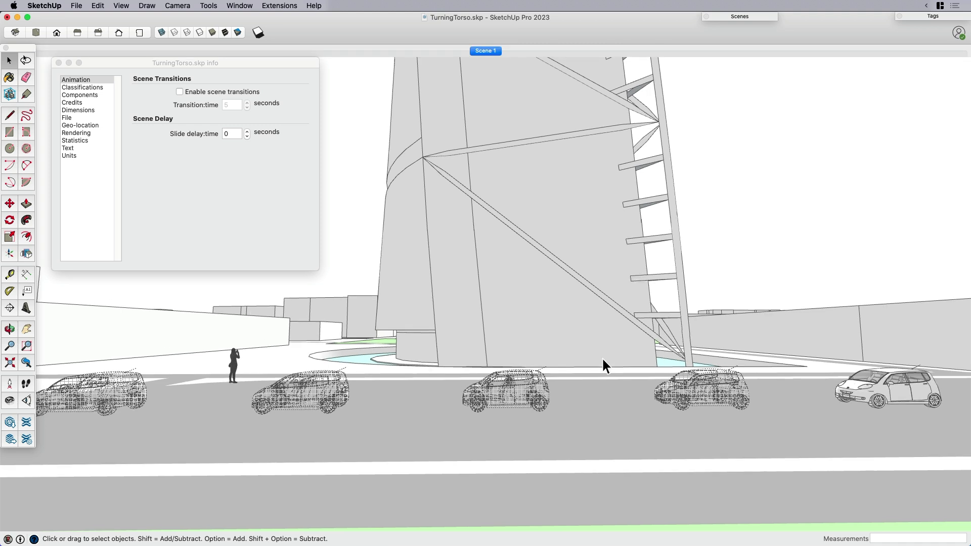
pyautogui.moveTo(884, 387)
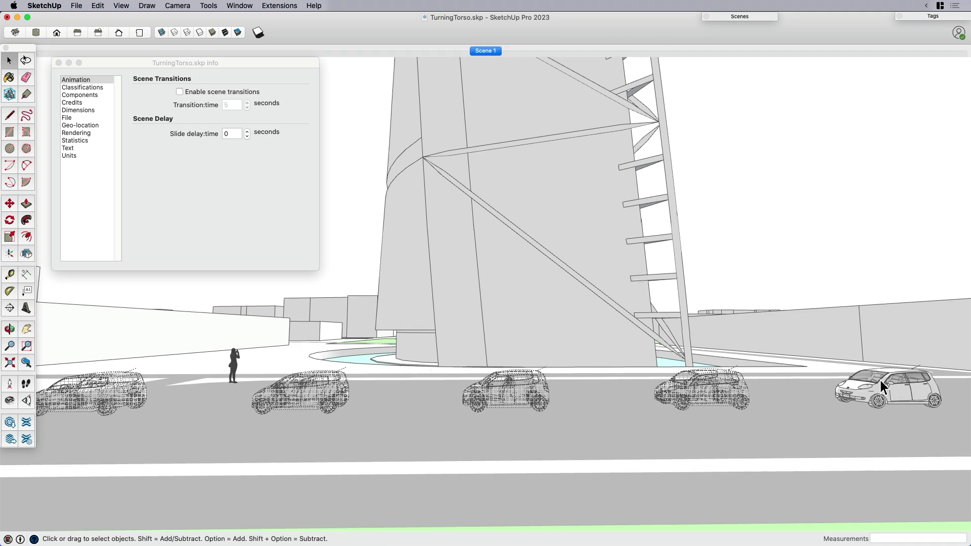
# Step: Hide the rightmost car and unhide the fourth car copy instead
pyautogui.rightClick(886, 385)
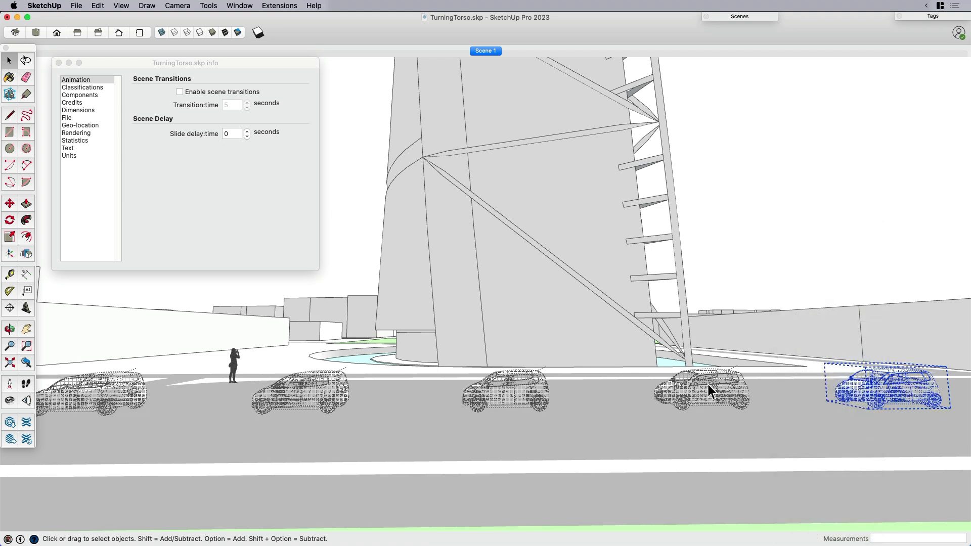
pyautogui.rightClick(710, 390)
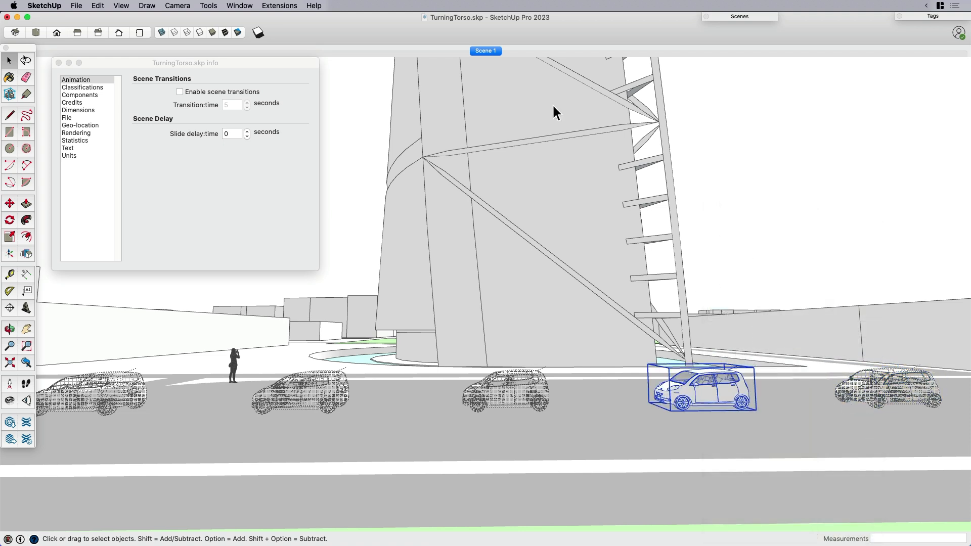
pyautogui.rightClick(484, 51)
pyautogui.write('3')
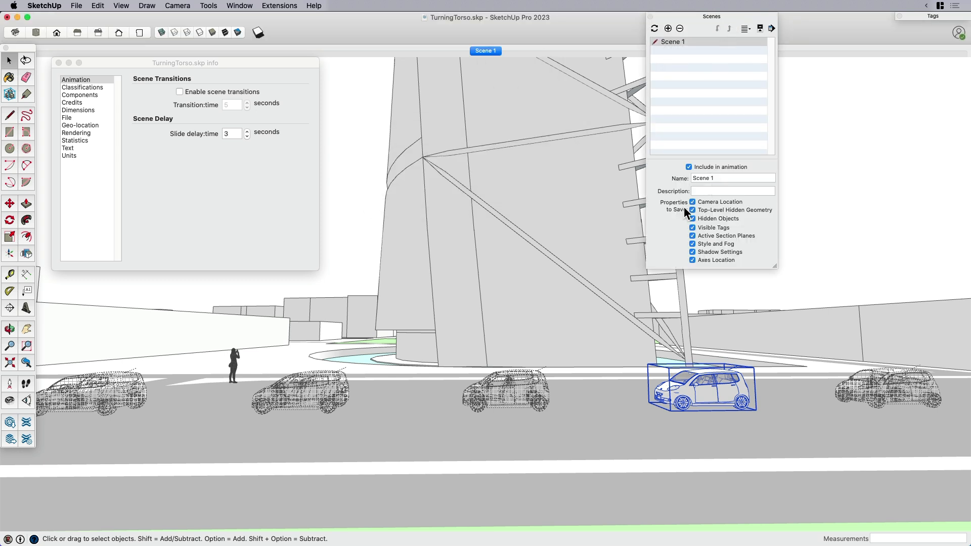
# Step: Uncheck Camera Location for Scene 1 in the Scene Manager, keeping other properties saved
pyautogui.click(692, 210)
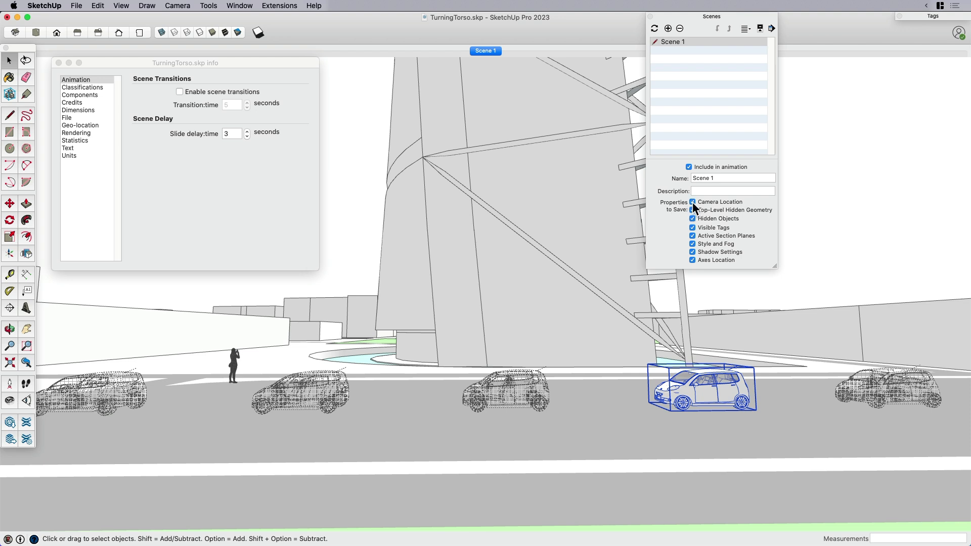
pyautogui.moveTo(694, 203)
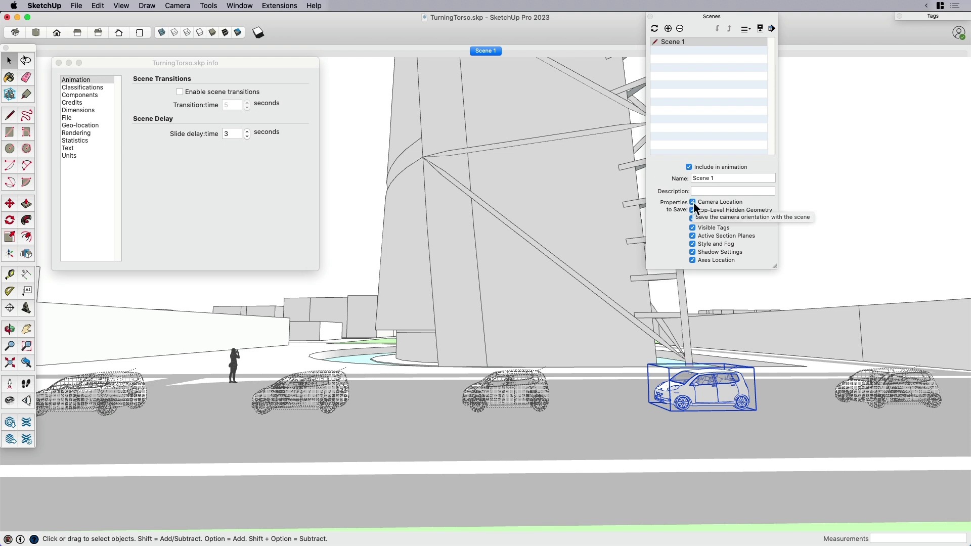
pyautogui.click(693, 202)
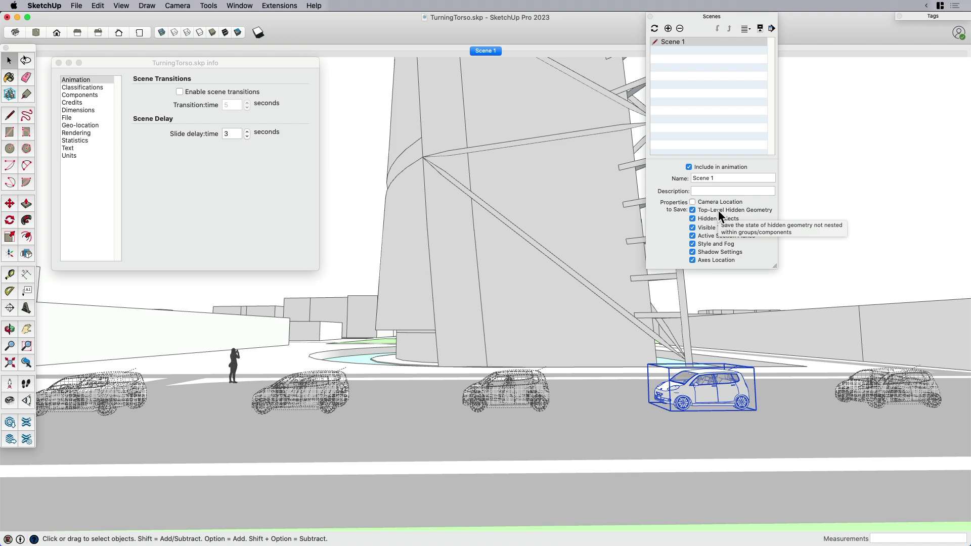
pyautogui.moveTo(700, 38)
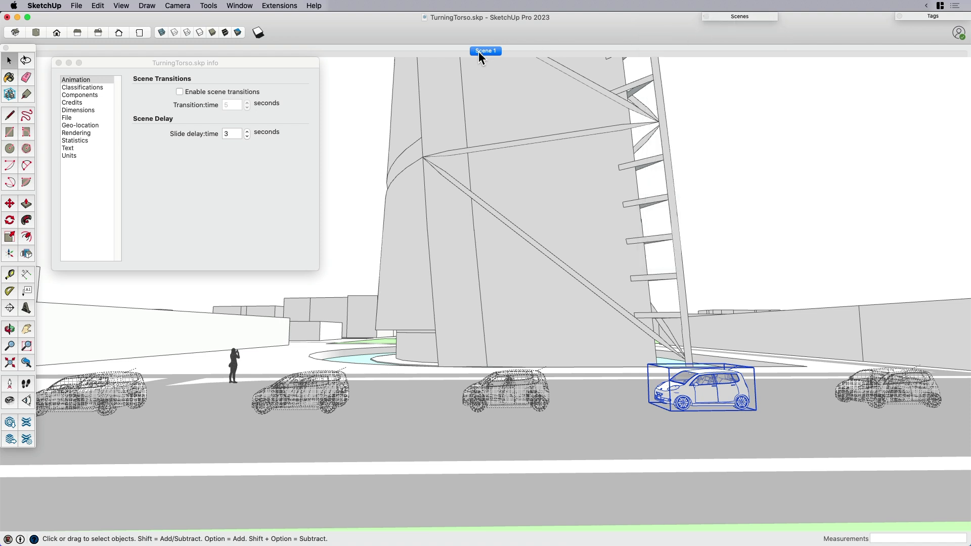
# Step: Add scenes for successive car positions along the road, hiding the other copies each time
pyautogui.rightClick(485, 51)
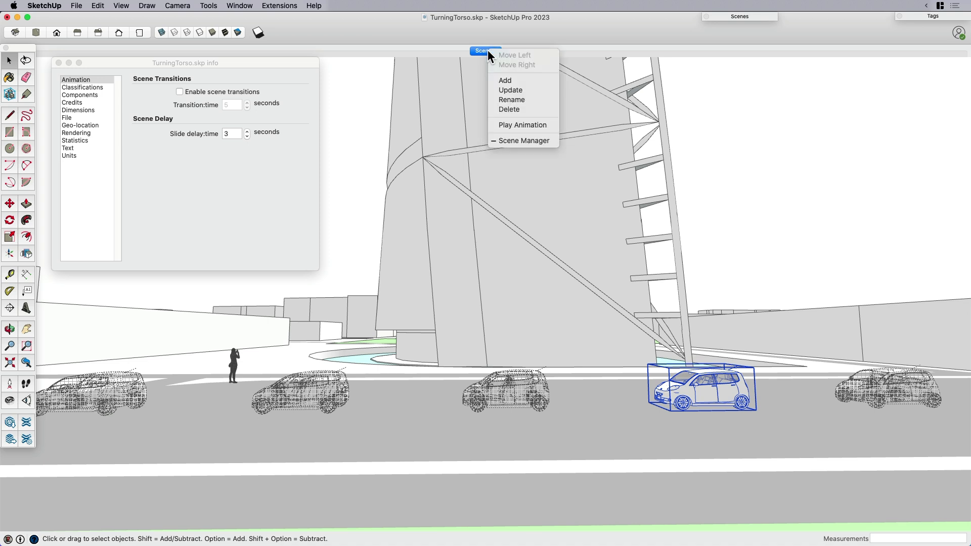
pyautogui.click(485, 50)
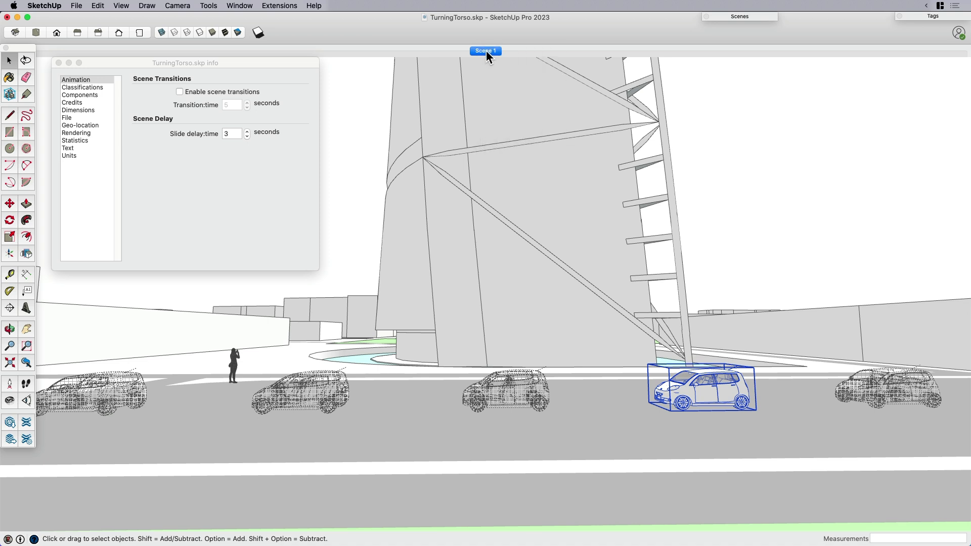
pyautogui.rightClick(702, 394)
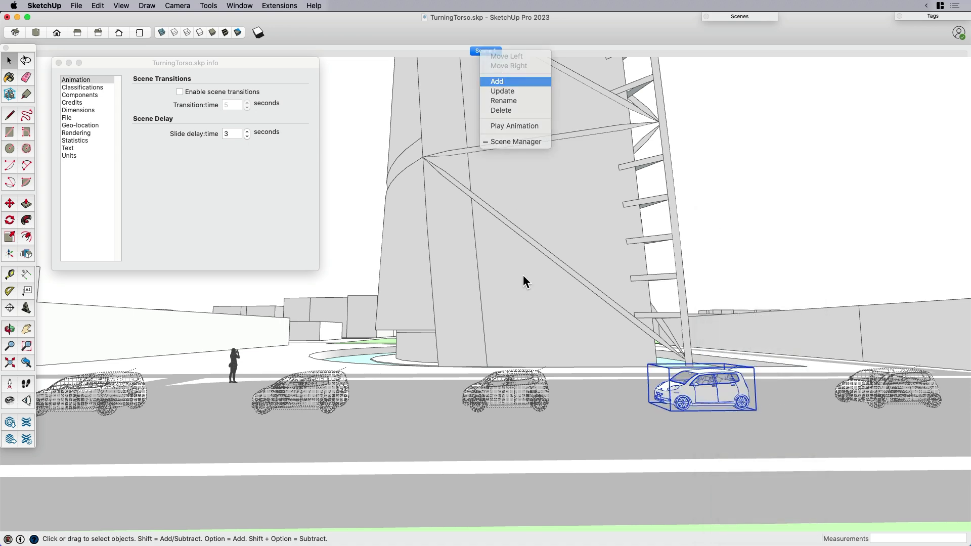
pyautogui.click(497, 81)
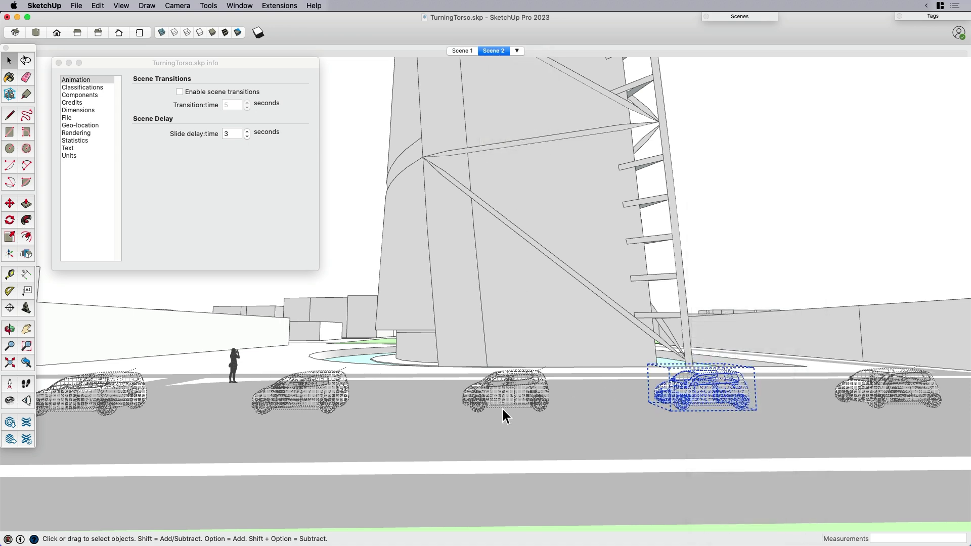
pyautogui.click(506, 391)
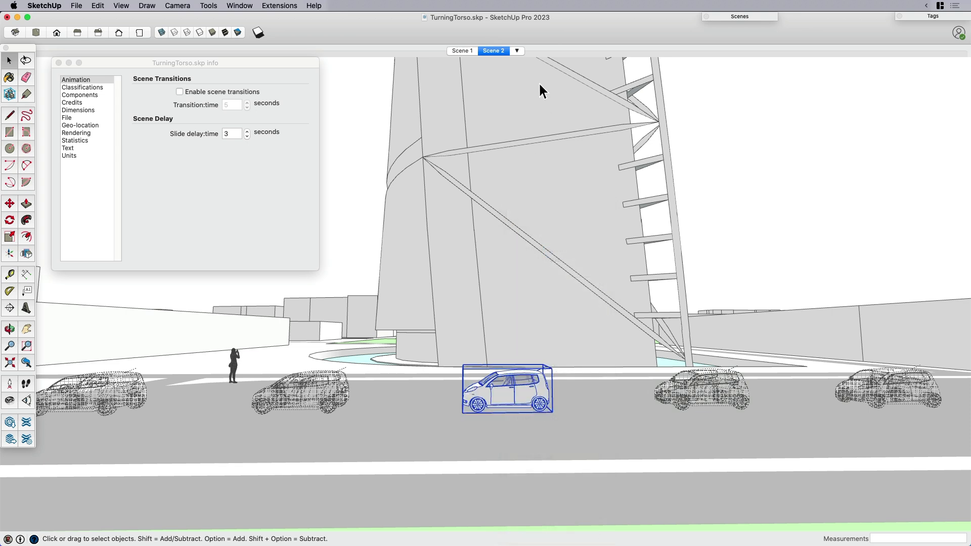
pyautogui.rightClick(506, 389)
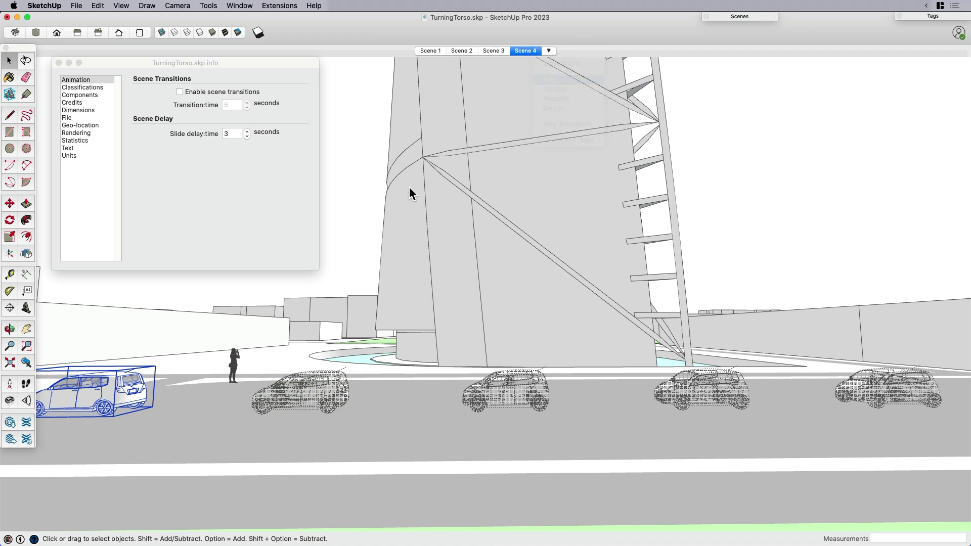
pyautogui.click(547, 51)
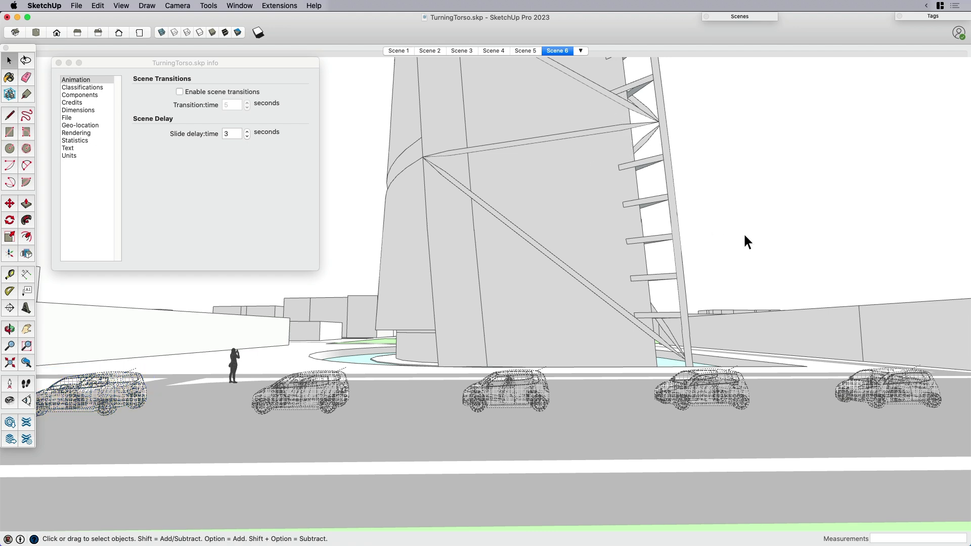
pyautogui.moveTo(744, 214)
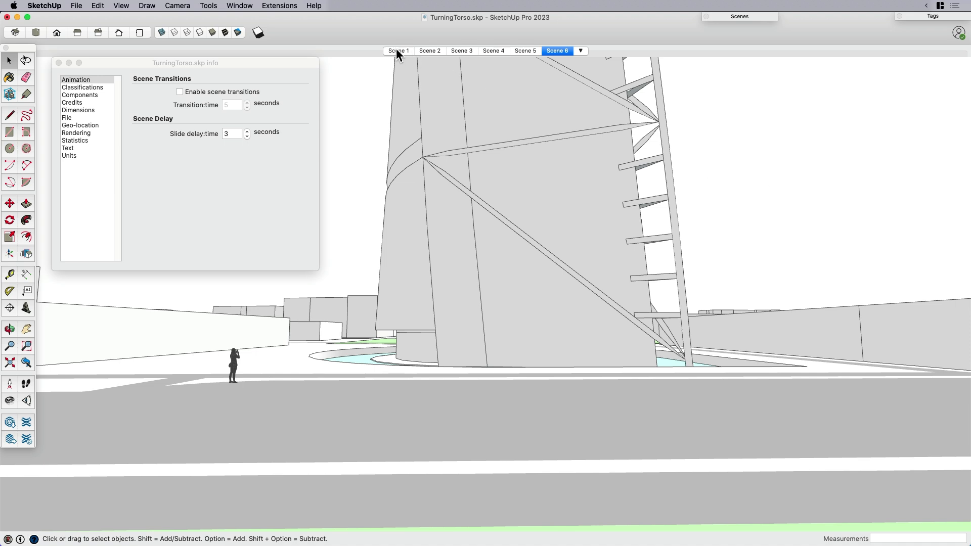
# Step: Check the car positions in Scenes 2, 4 and 6, hide the Scene 6 car, and return to Scene 1
pyautogui.click(429, 51)
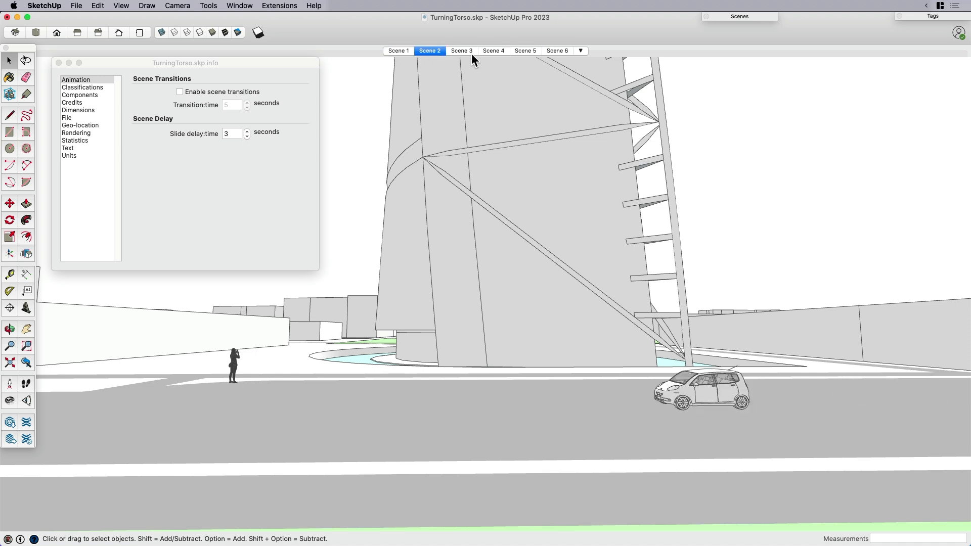
pyautogui.click(493, 50)
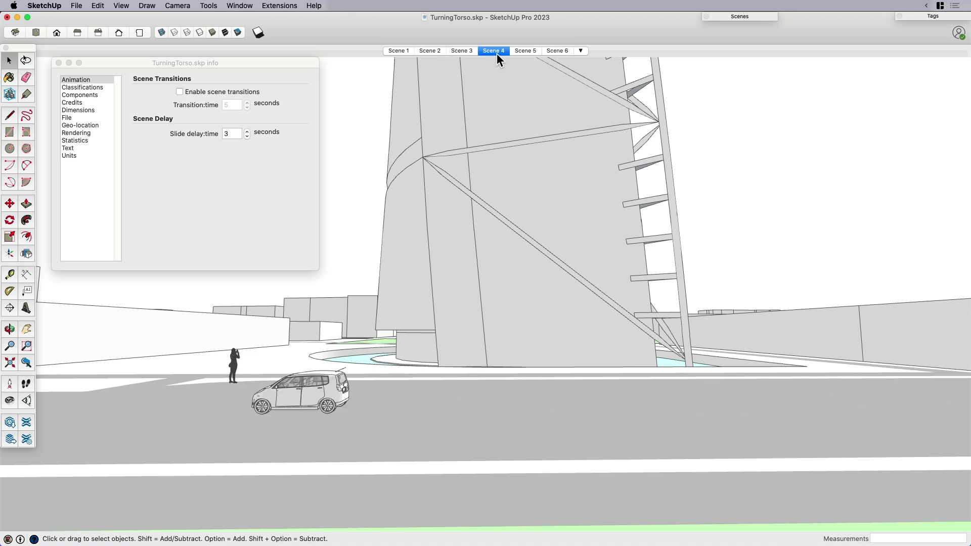
pyautogui.click(557, 51)
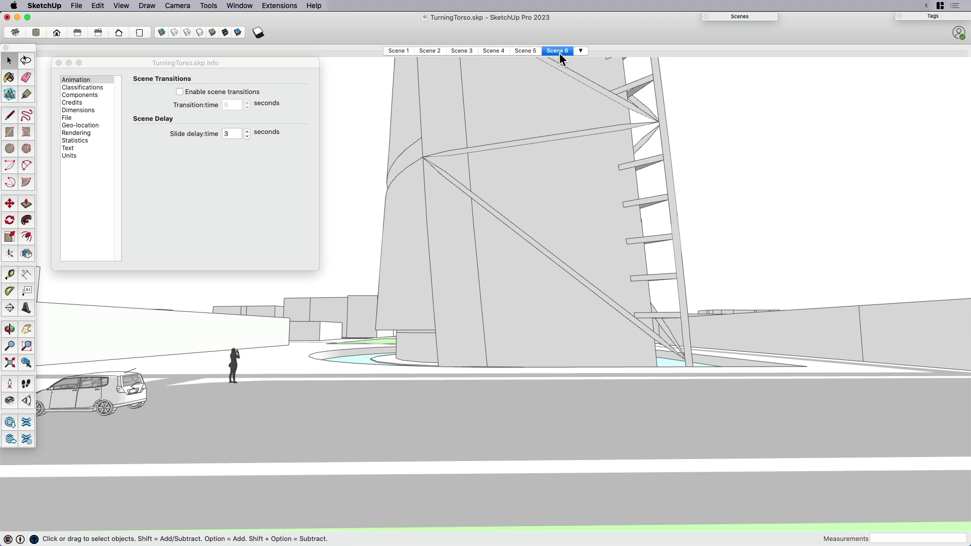
pyautogui.click(96, 394)
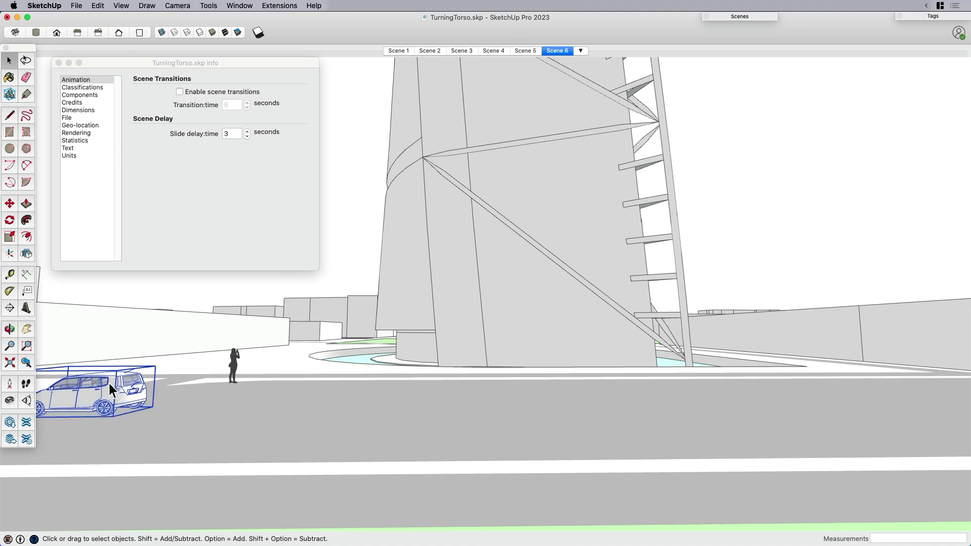
pyautogui.rightClick(557, 50)
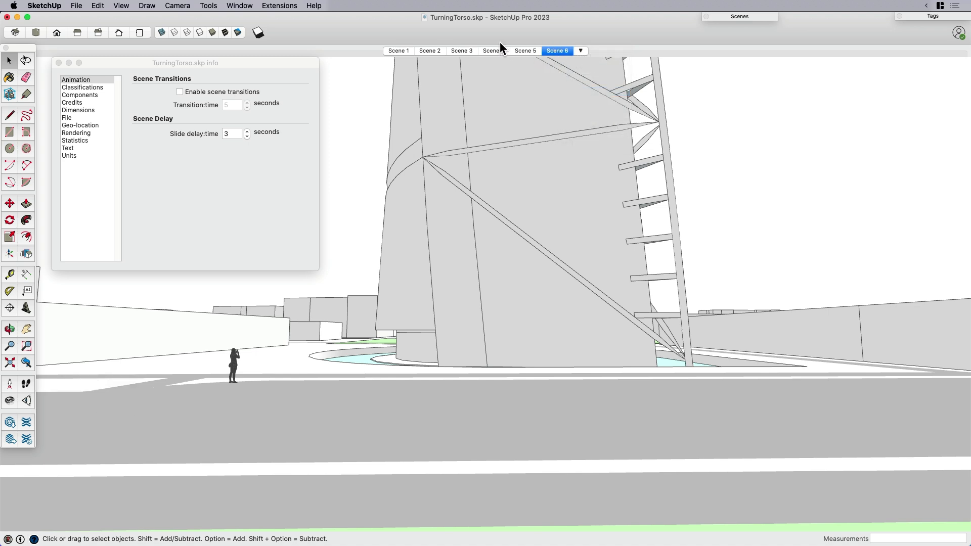
pyautogui.click(399, 51)
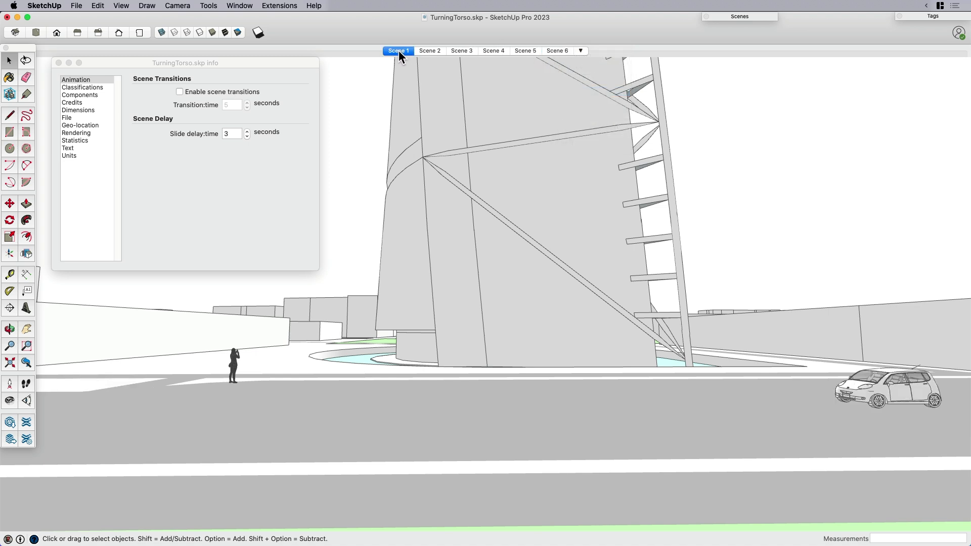
pyautogui.moveTo(399, 50)
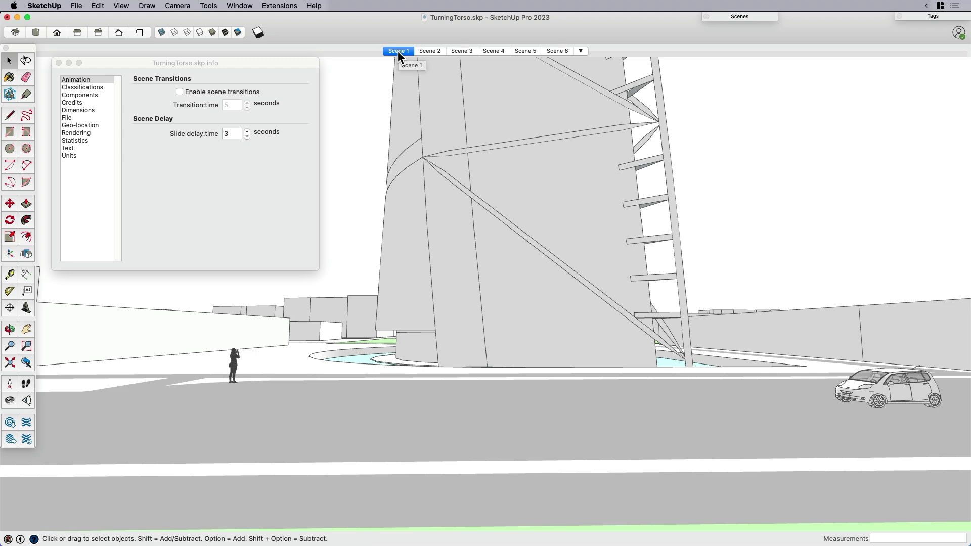
pyautogui.click(232, 133)
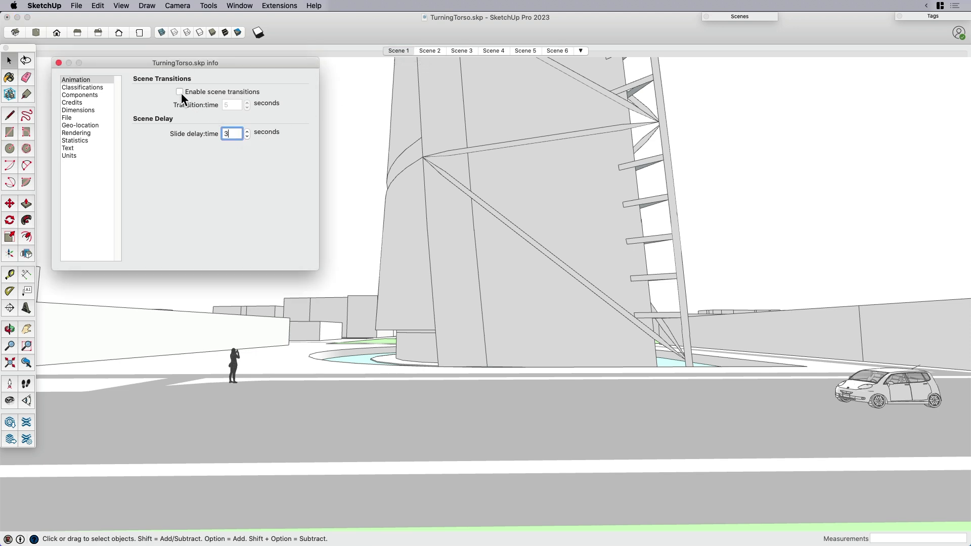
# Step: Shorten the slide delay in Model Info > Animation and play the scene animation
pyautogui.write('0')
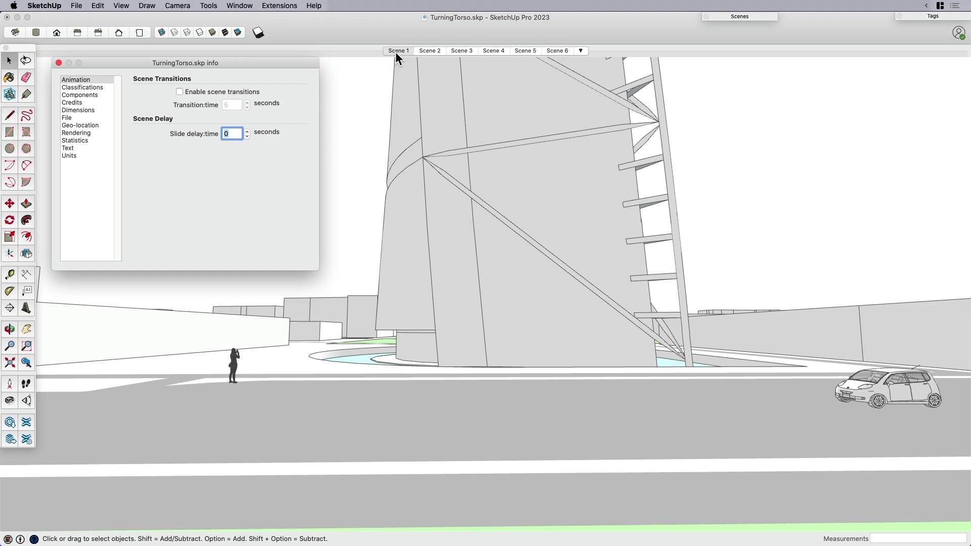
pyautogui.rightClick(396, 50)
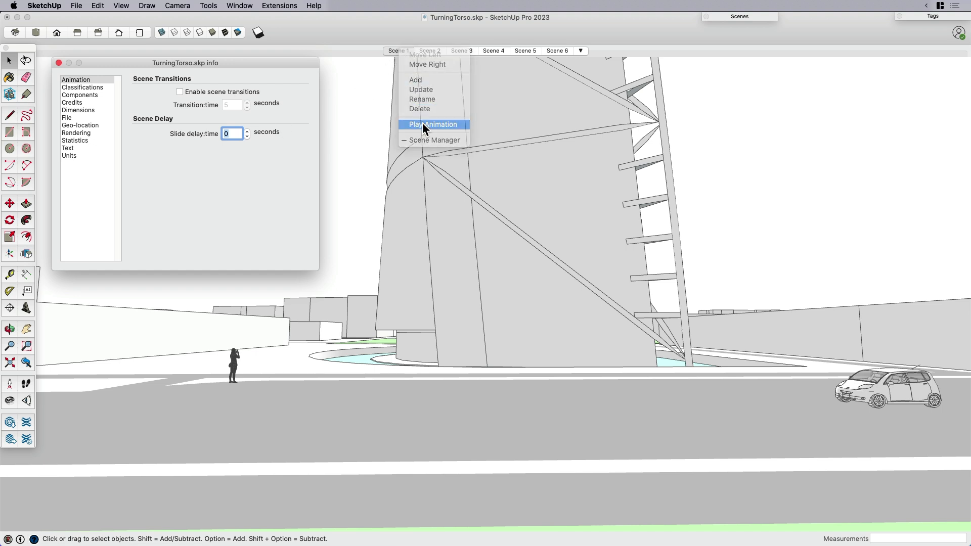
pyautogui.click(433, 124)
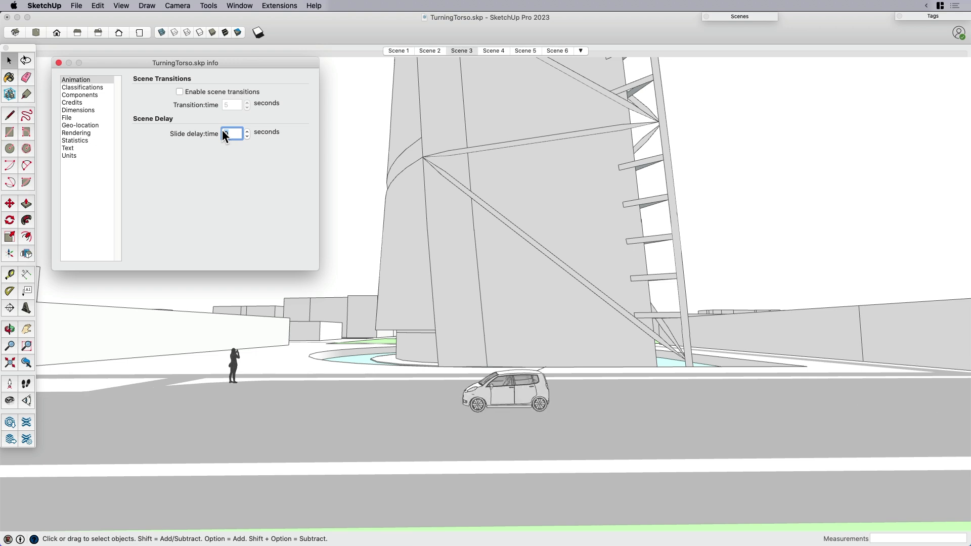
pyautogui.write('.5')
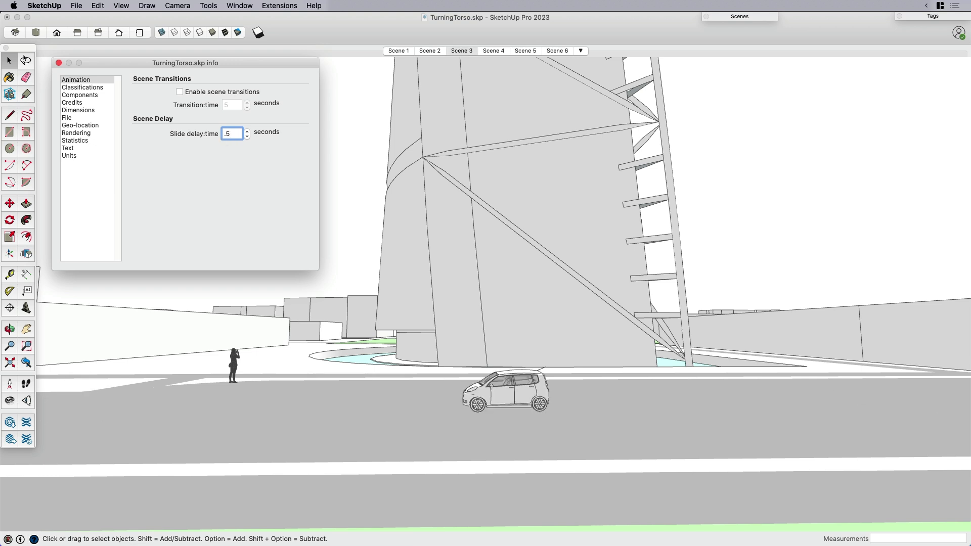
pyautogui.write('0.5')
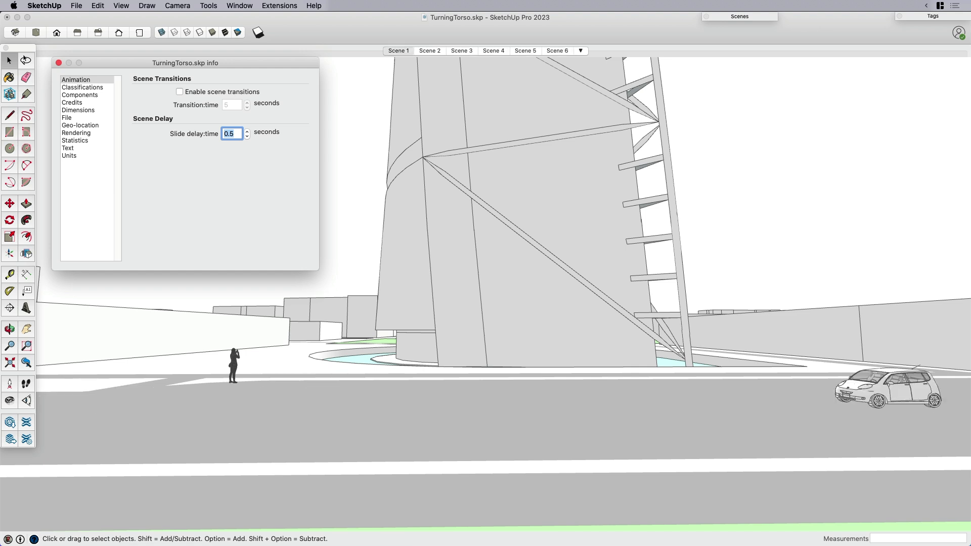
# Step: Step through the scene tabs to replay with the shorter delay, close Model Info and update the scene
pyautogui.click(524, 51)
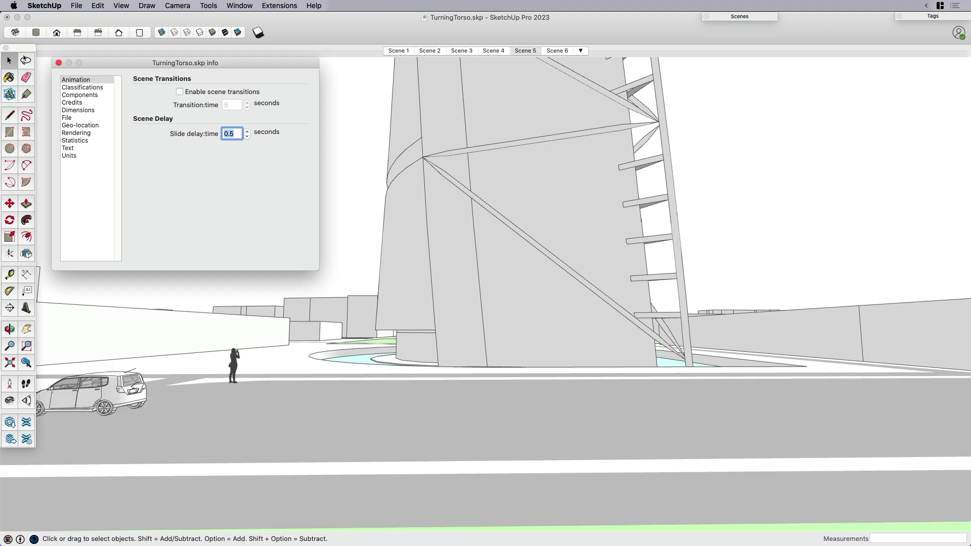
pyautogui.click(462, 51)
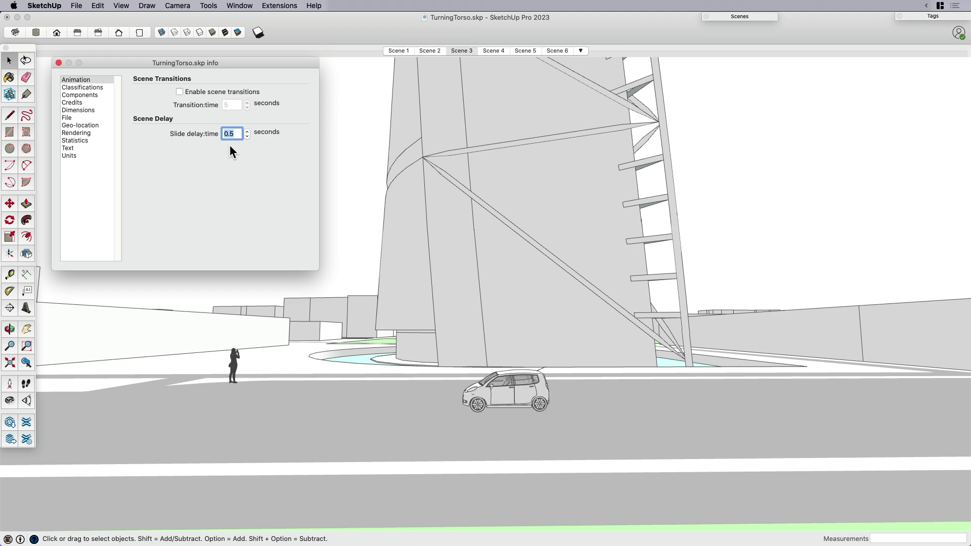
pyautogui.click(557, 50)
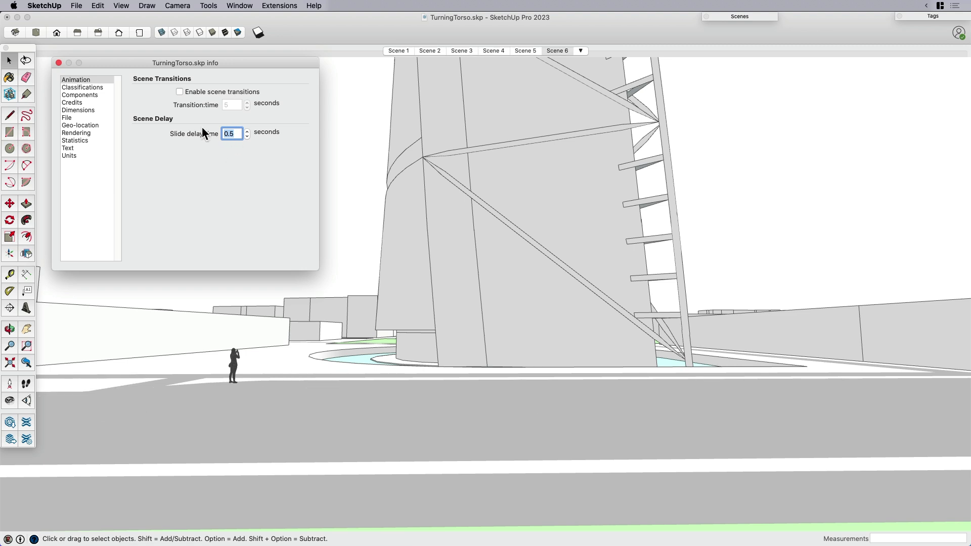
pyautogui.click(493, 51)
pyautogui.write('0.1')
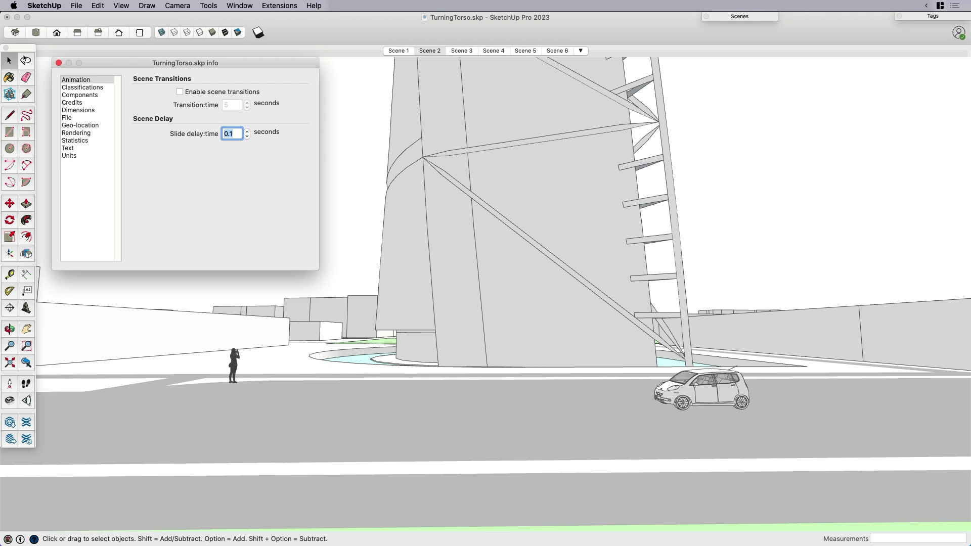
pyautogui.click(461, 51)
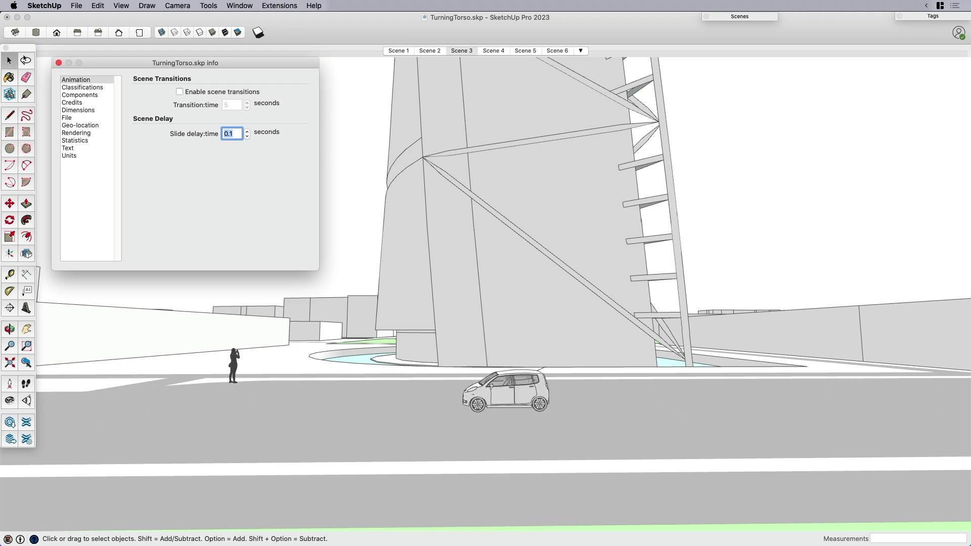
pyautogui.click(493, 51)
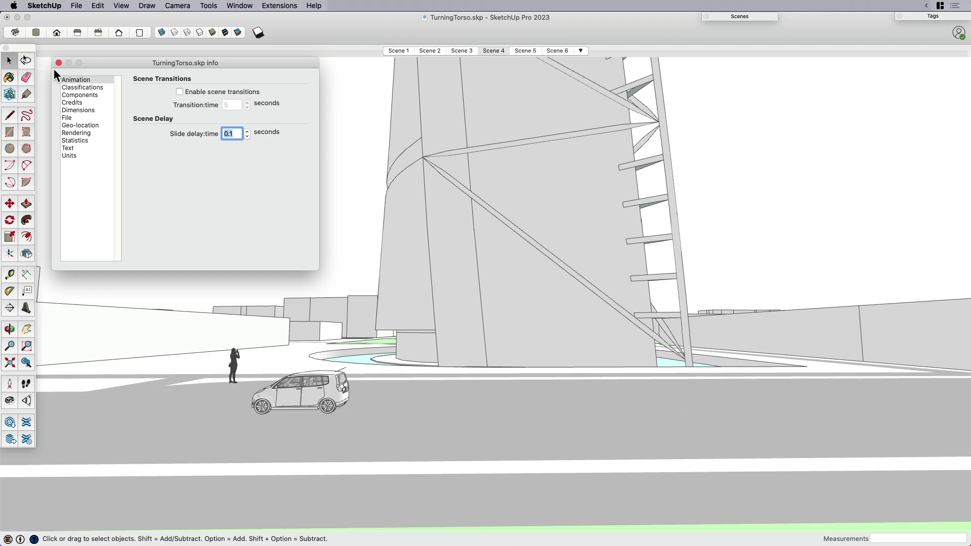
pyautogui.click(58, 63)
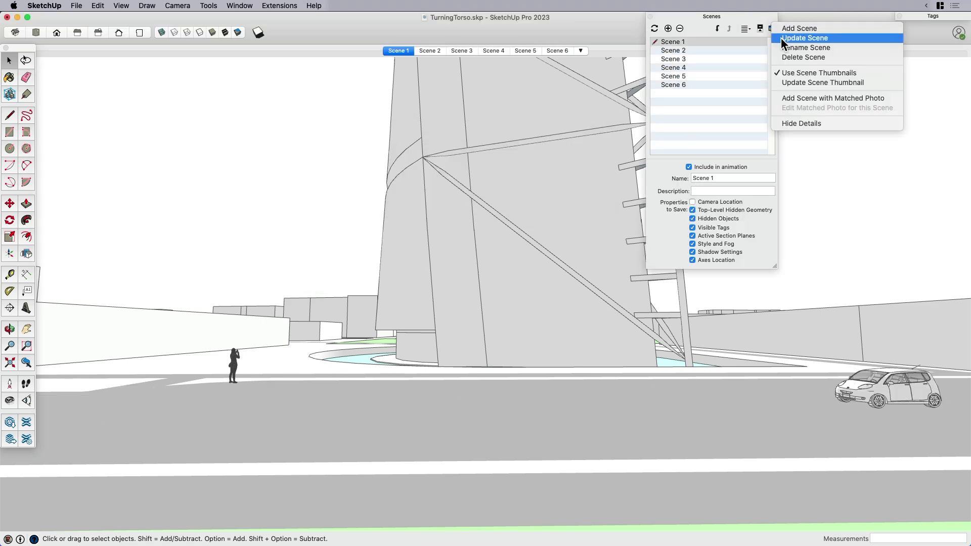
pyautogui.click(429, 51)
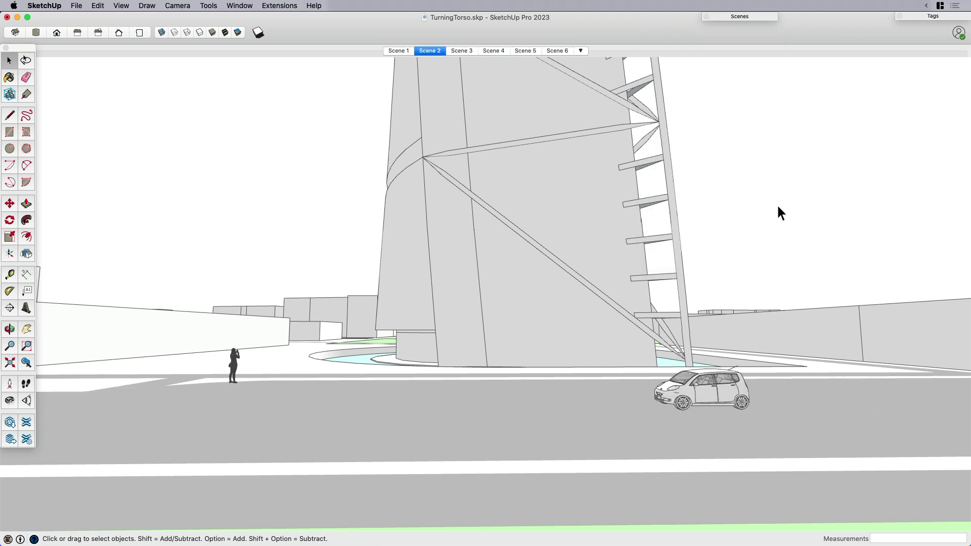
pyautogui.click(461, 51)
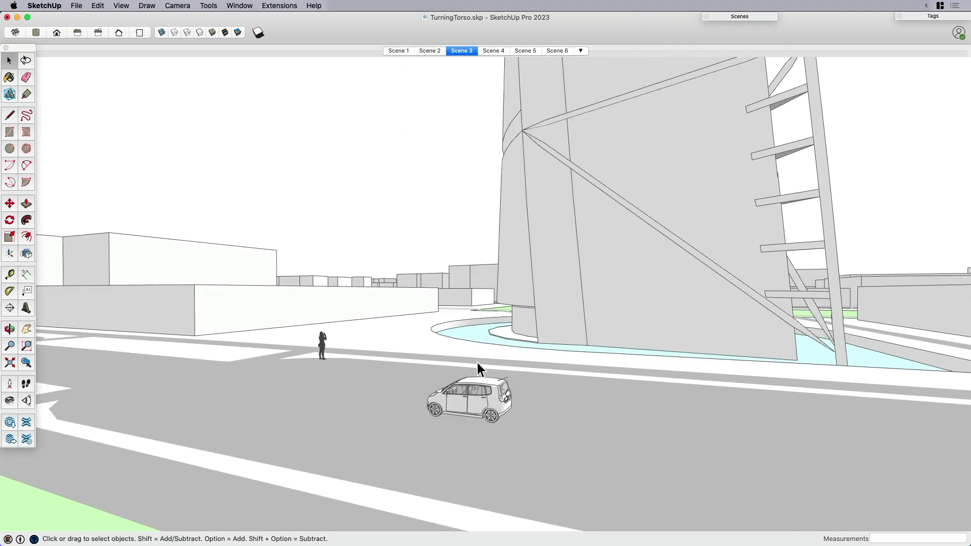
pyautogui.click(557, 51)
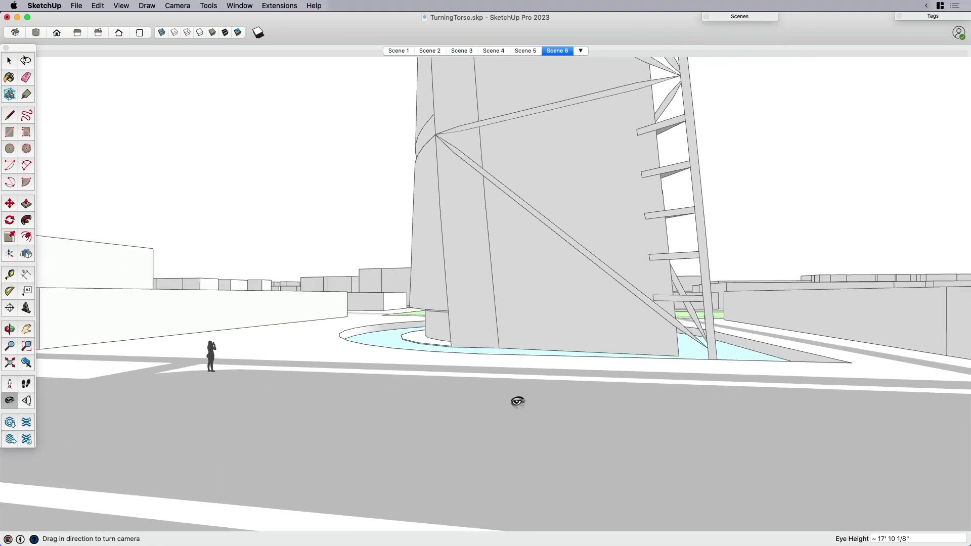
pyautogui.click(461, 50)
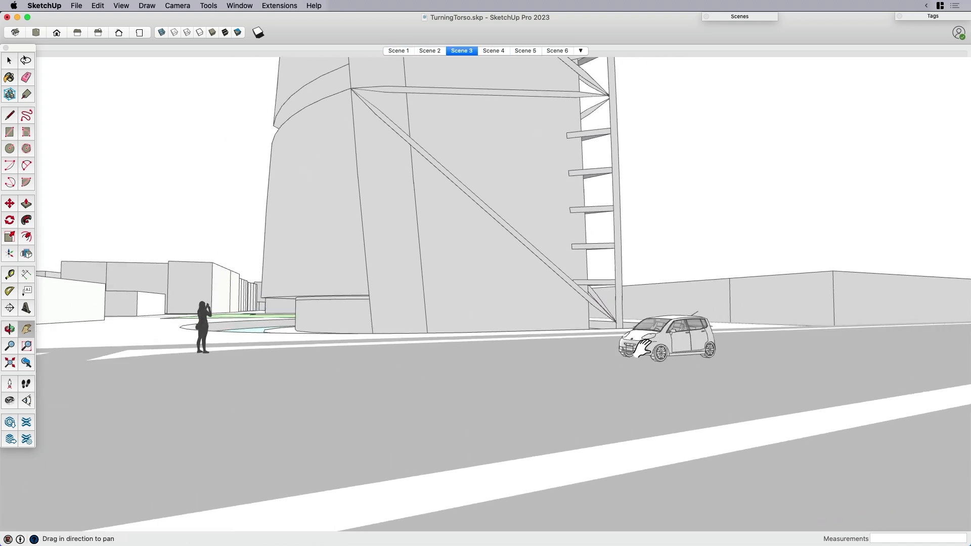
pyautogui.moveTo(454, 379)
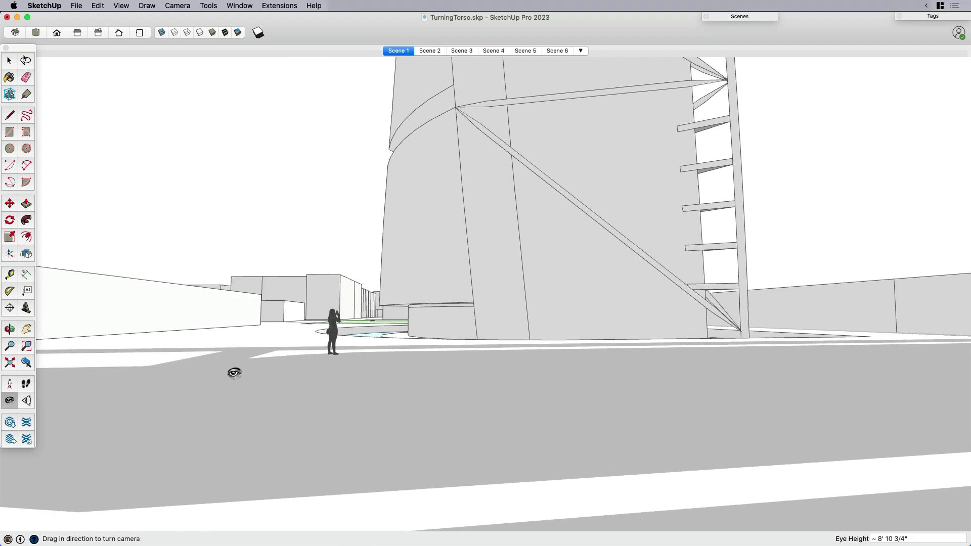
pyautogui.moveTo(362, 323)
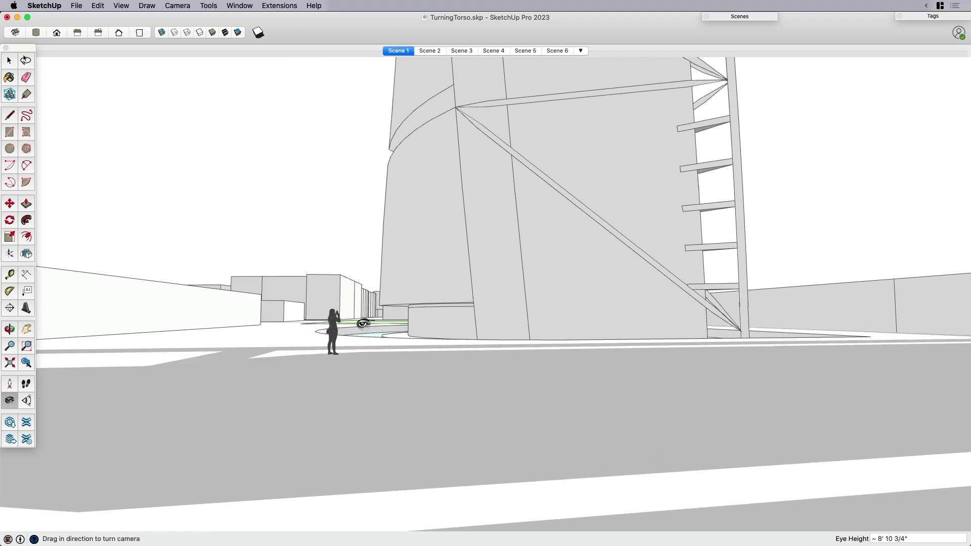
pyautogui.click(493, 50)
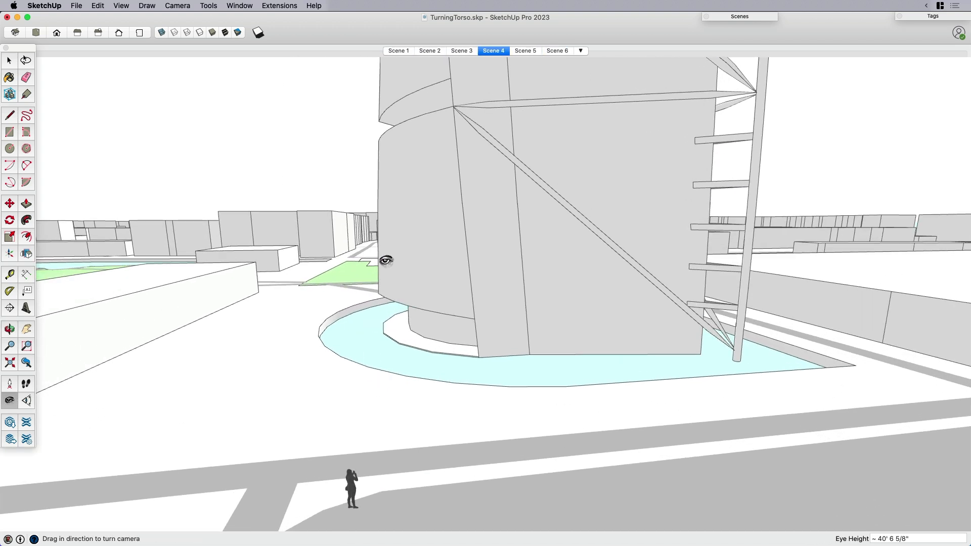
pyautogui.click(462, 51)
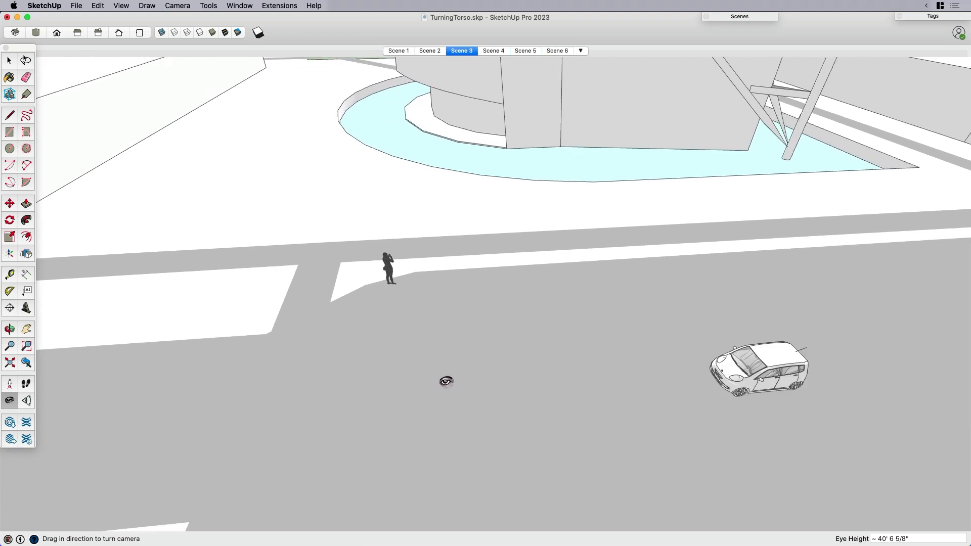
pyautogui.click(493, 51)
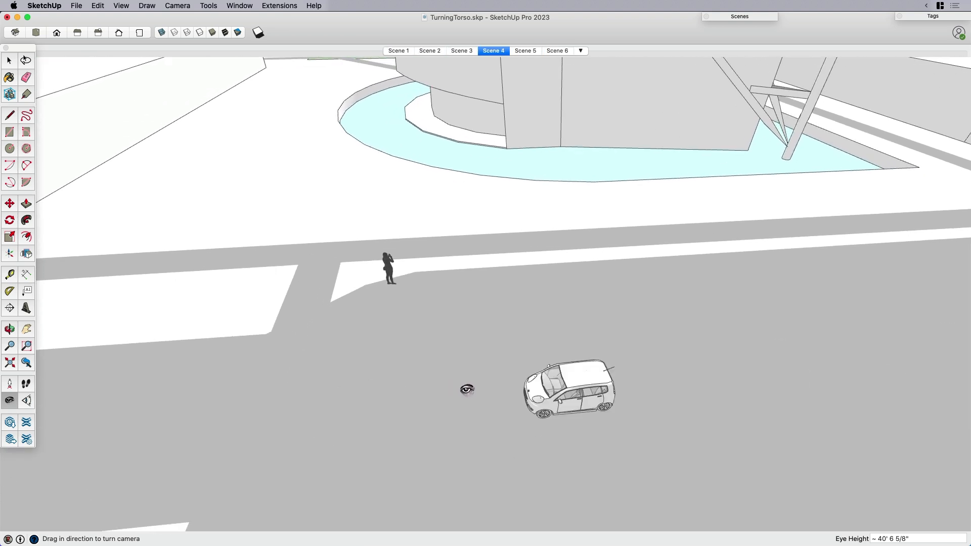
pyautogui.click(399, 51)
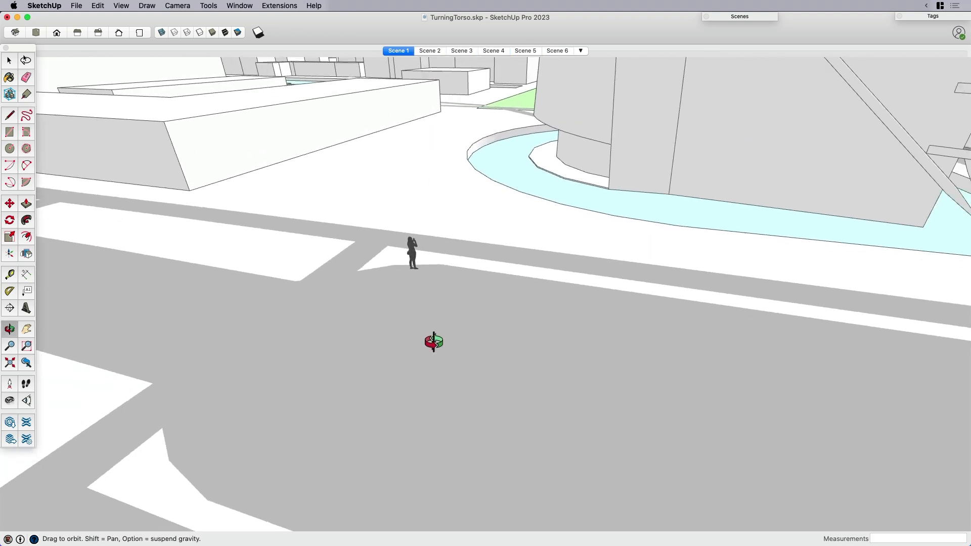
pyautogui.click(462, 51)
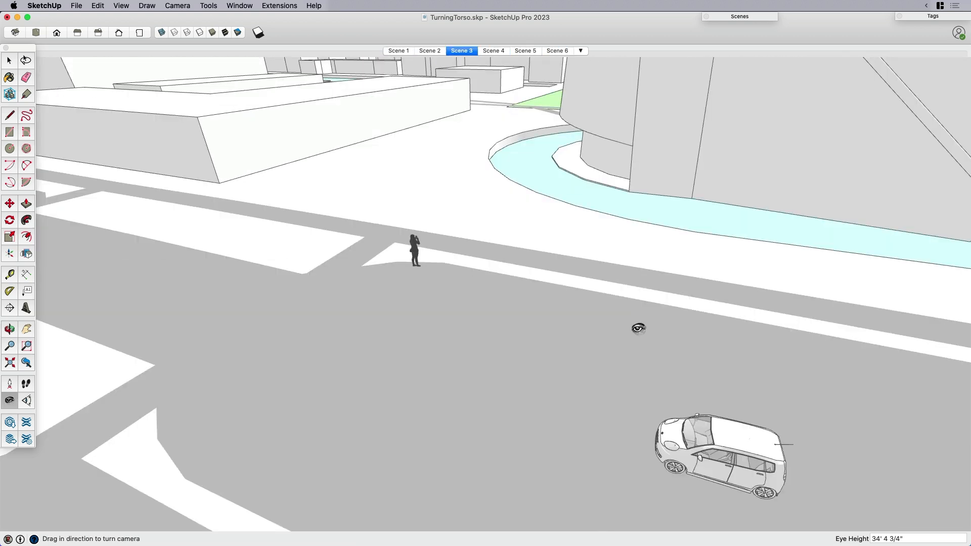
pyautogui.click(555, 51)
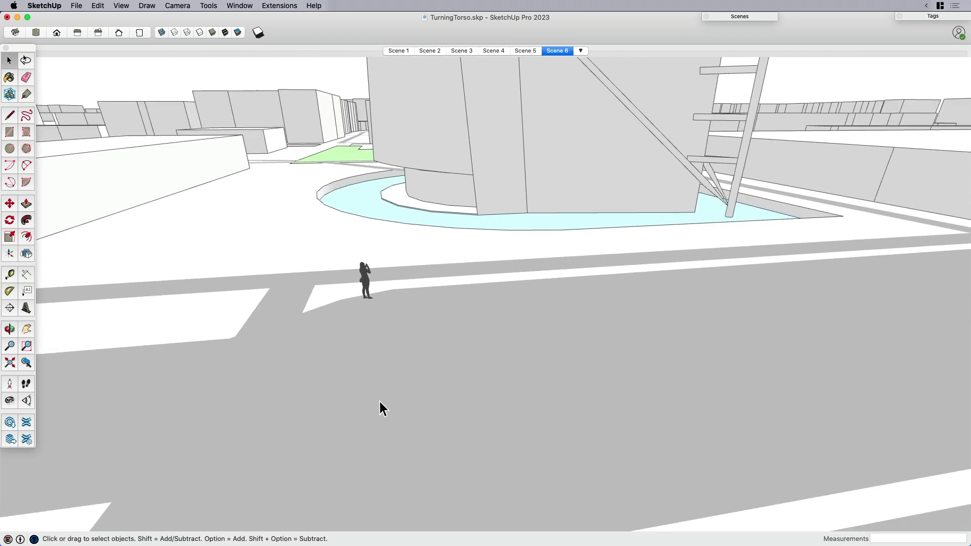
pyautogui.click(398, 51)
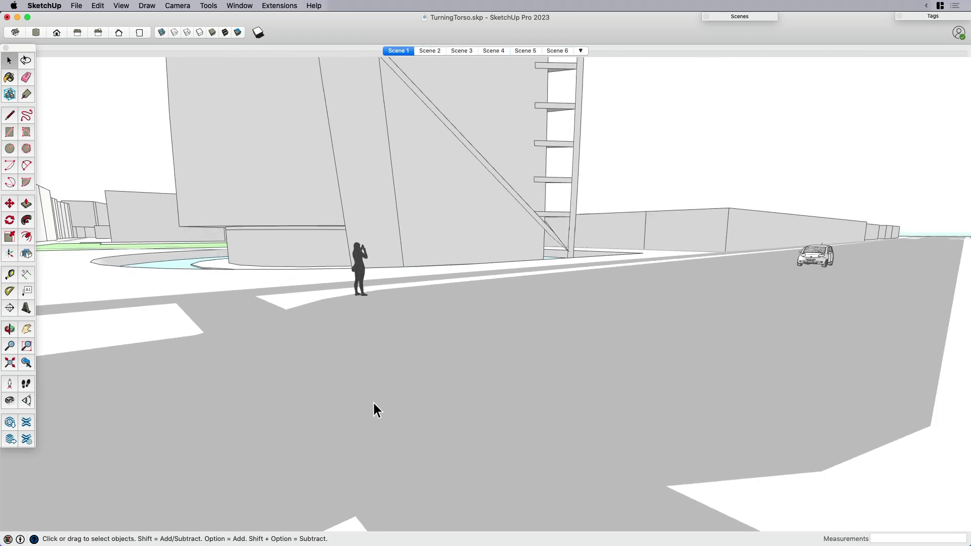
pyautogui.click(492, 50)
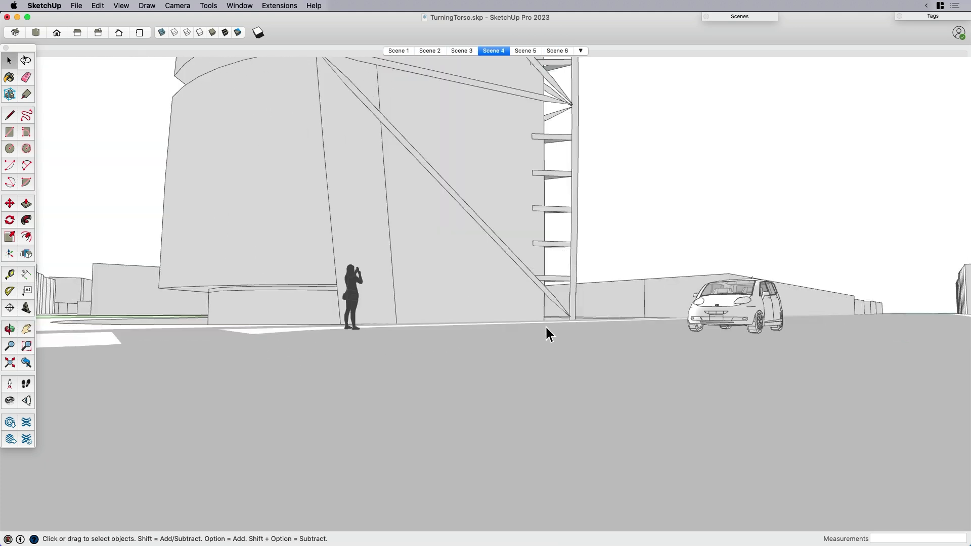
pyautogui.click(399, 50)
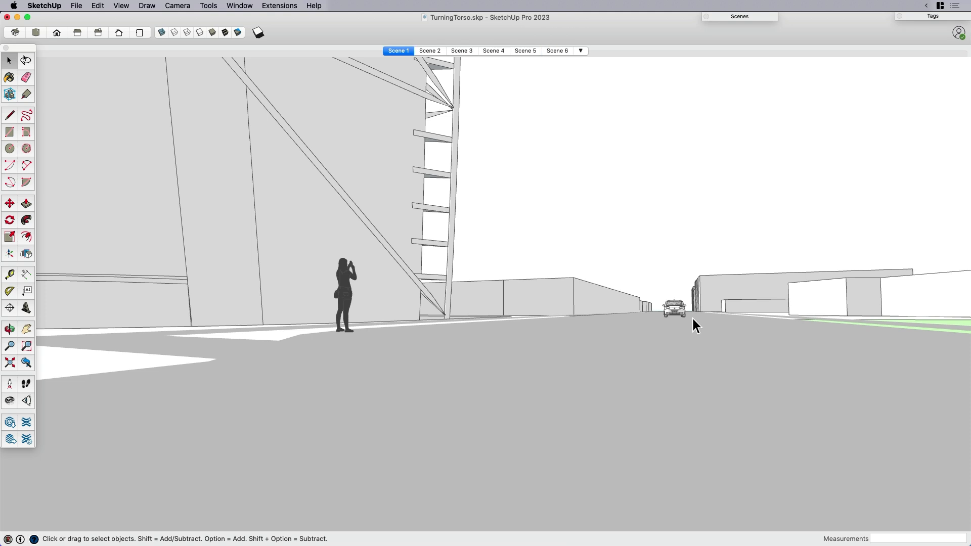
pyautogui.click(429, 51)
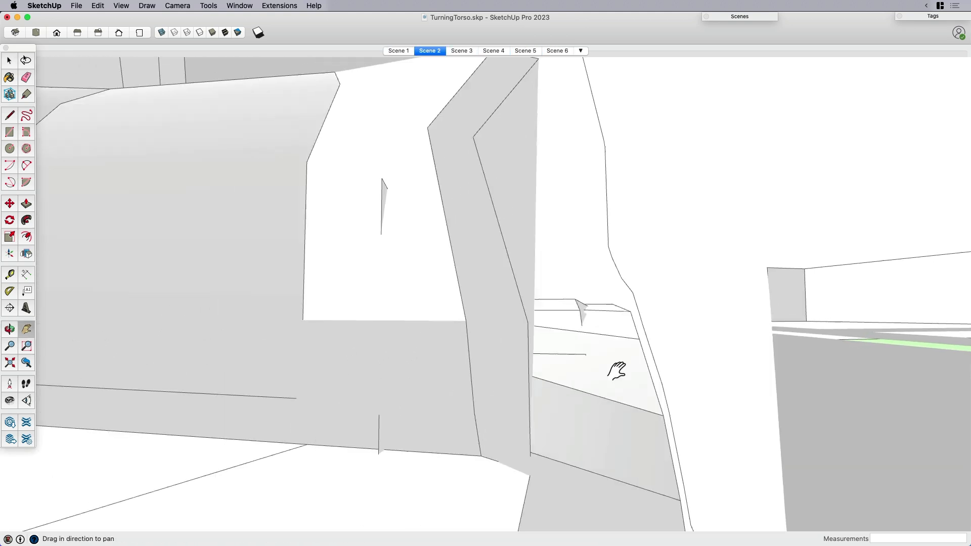
# Step: Step through the scene tabs to preview the car positions from Scene 1
pyautogui.click(397, 51)
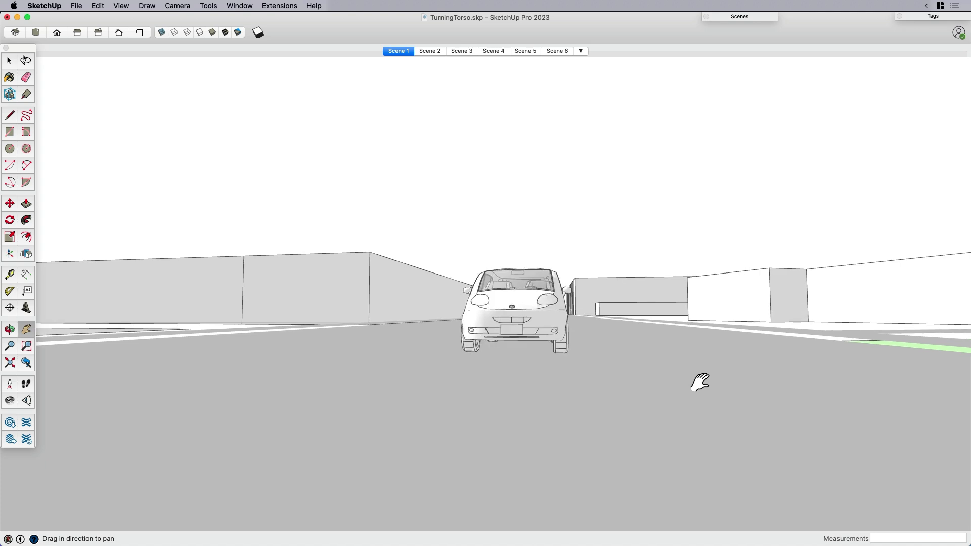
pyautogui.click(525, 51)
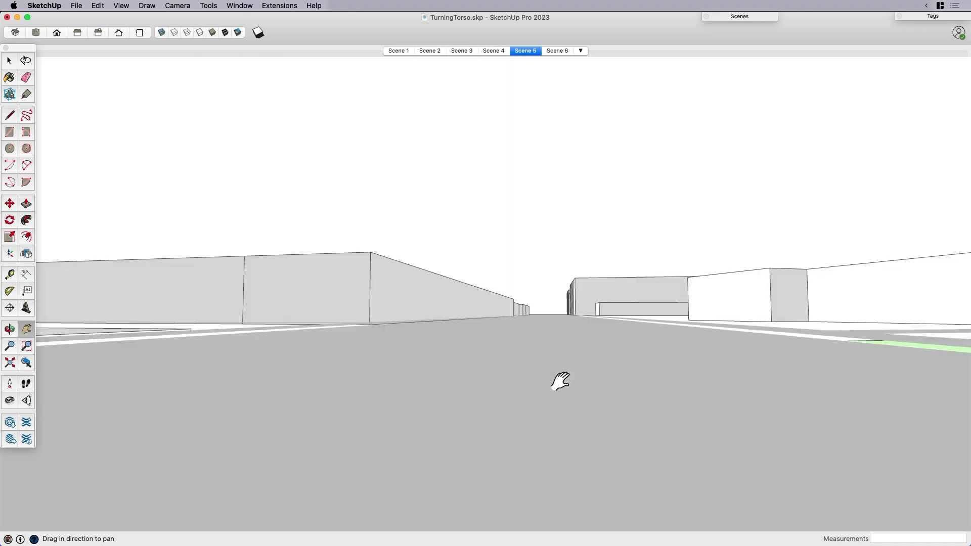
pyautogui.click(397, 51)
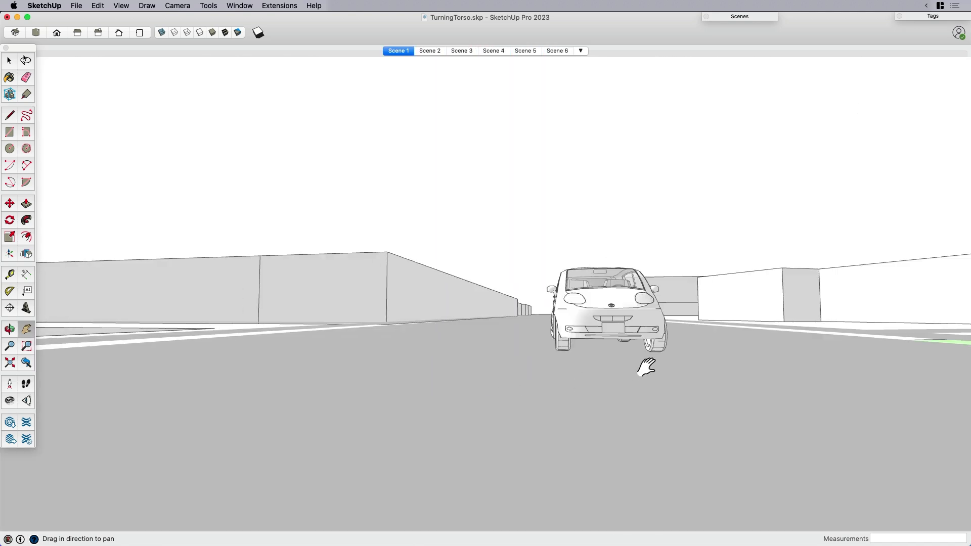
pyautogui.click(429, 50)
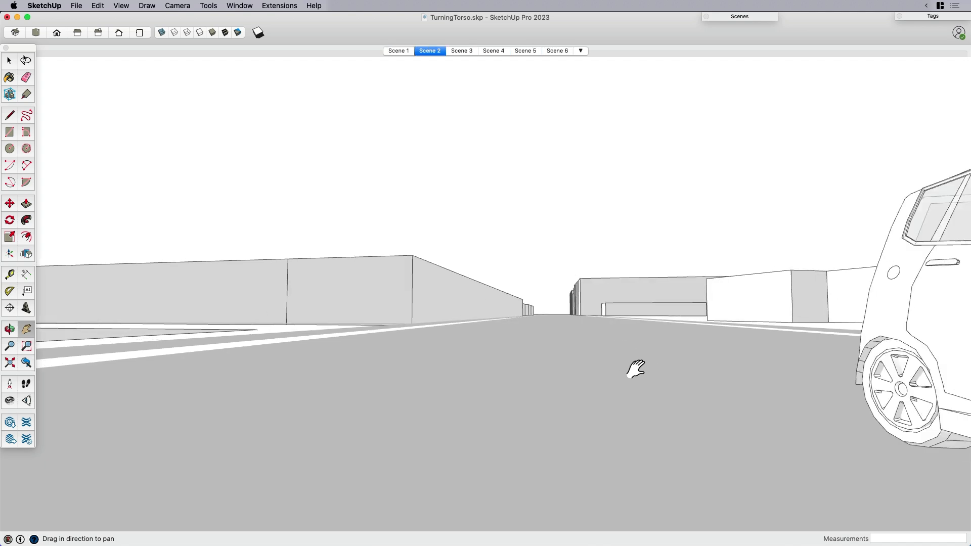
pyautogui.click(461, 51)
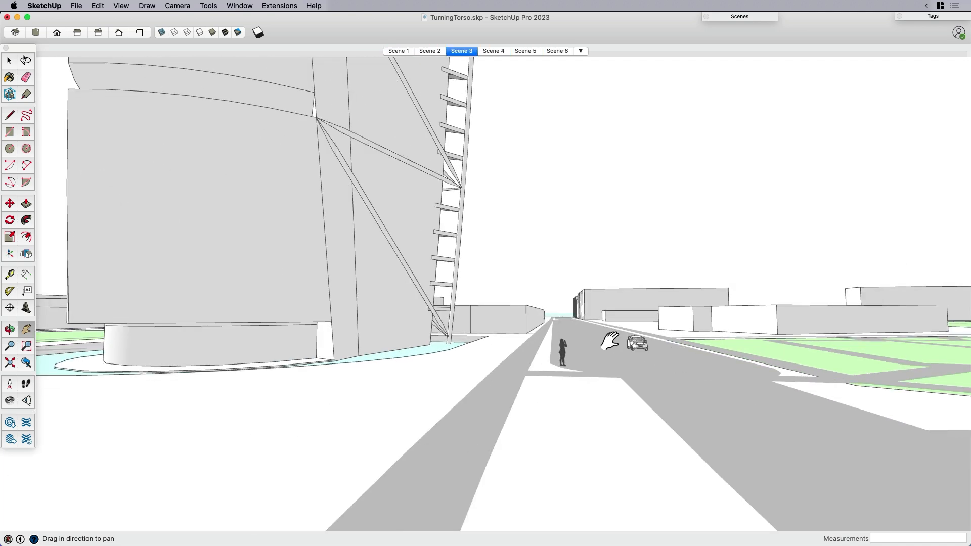
pyautogui.click(398, 50)
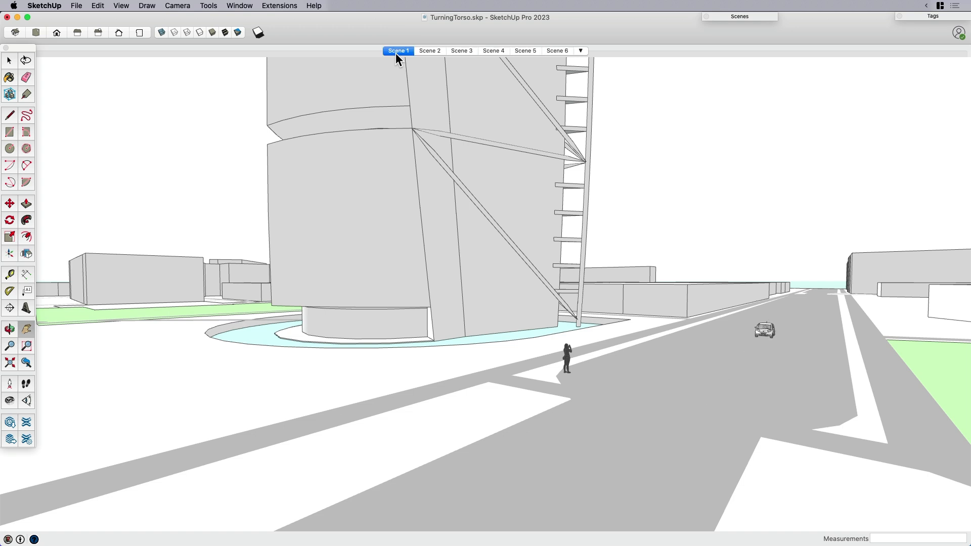
pyautogui.click(429, 50)
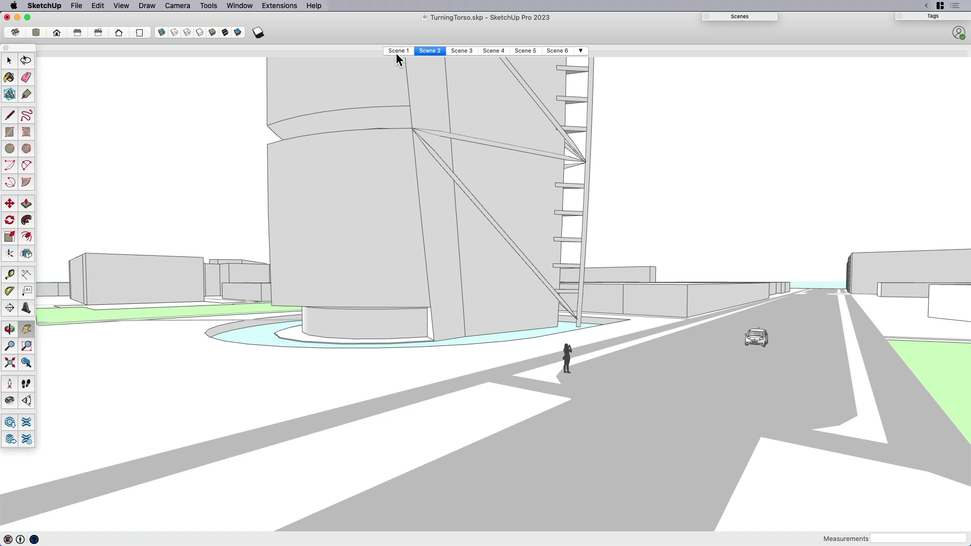
# Step: Play Animation from the scene tab menu so the car drives past the woman again
pyautogui.rightClick(461, 51)
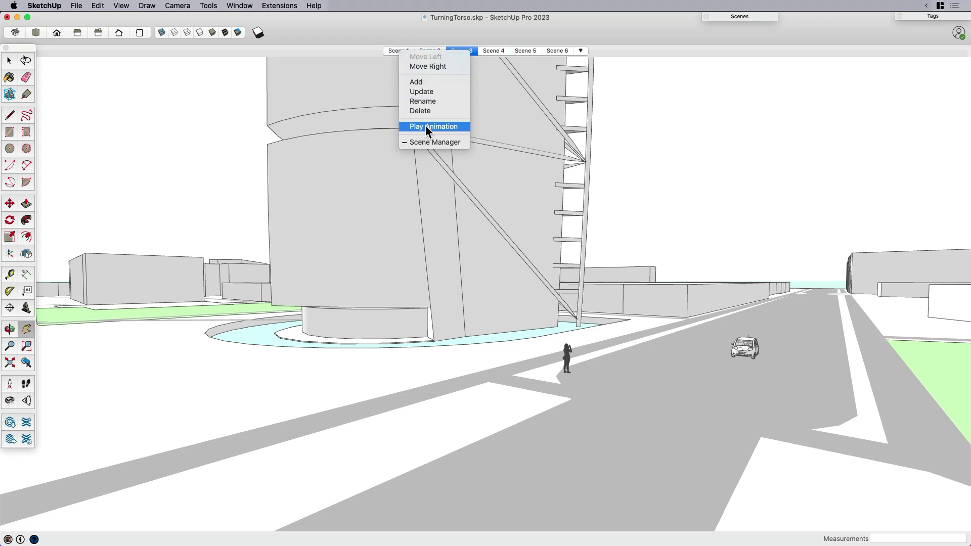
pyautogui.click(435, 127)
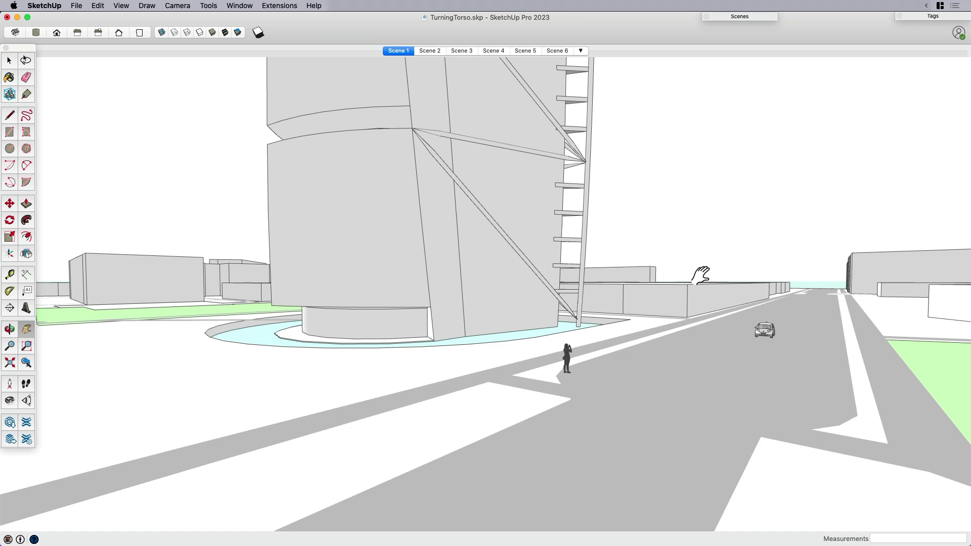